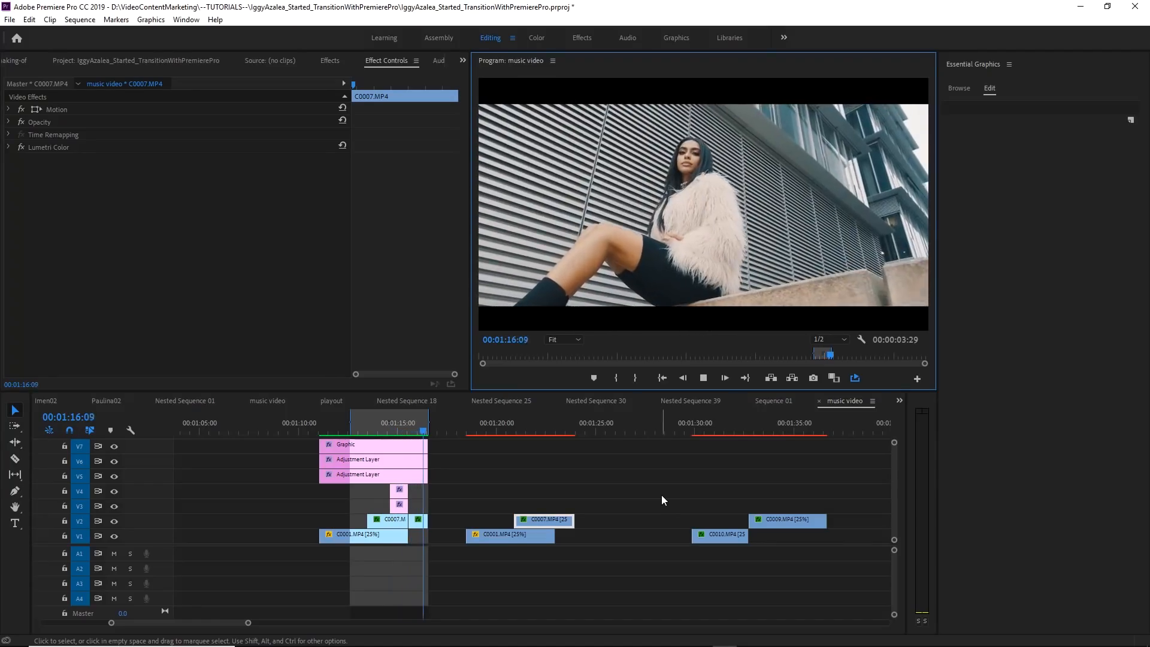
- Scrub through the second clip pair and park the playhead at its cut
click(381, 431)
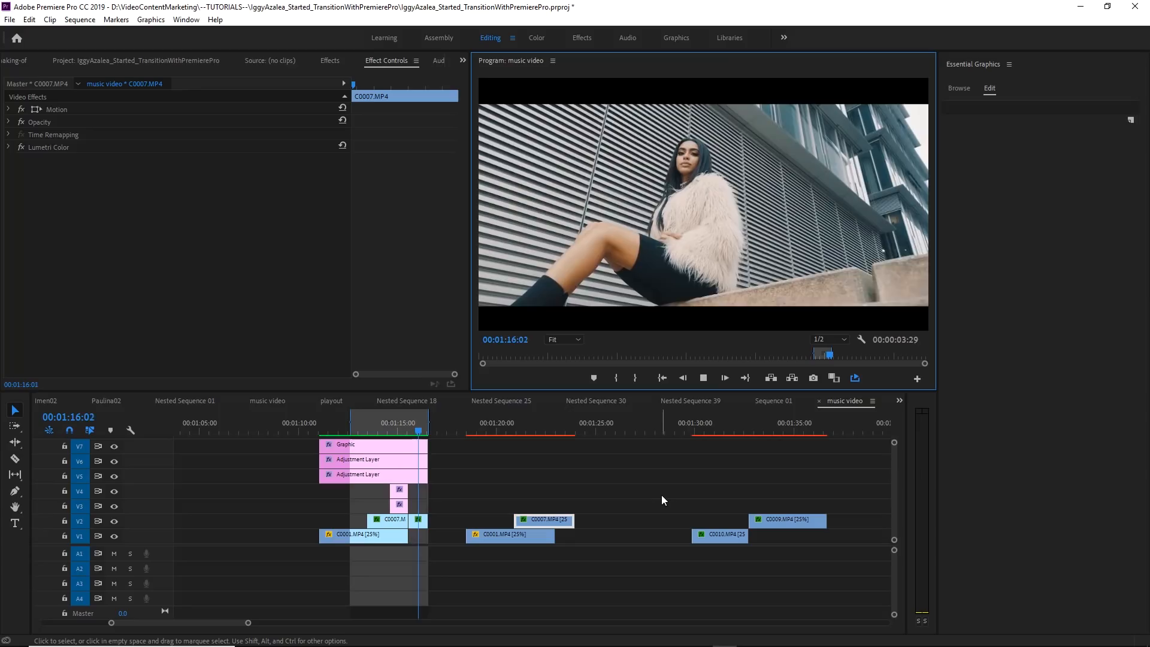
click(376, 431)
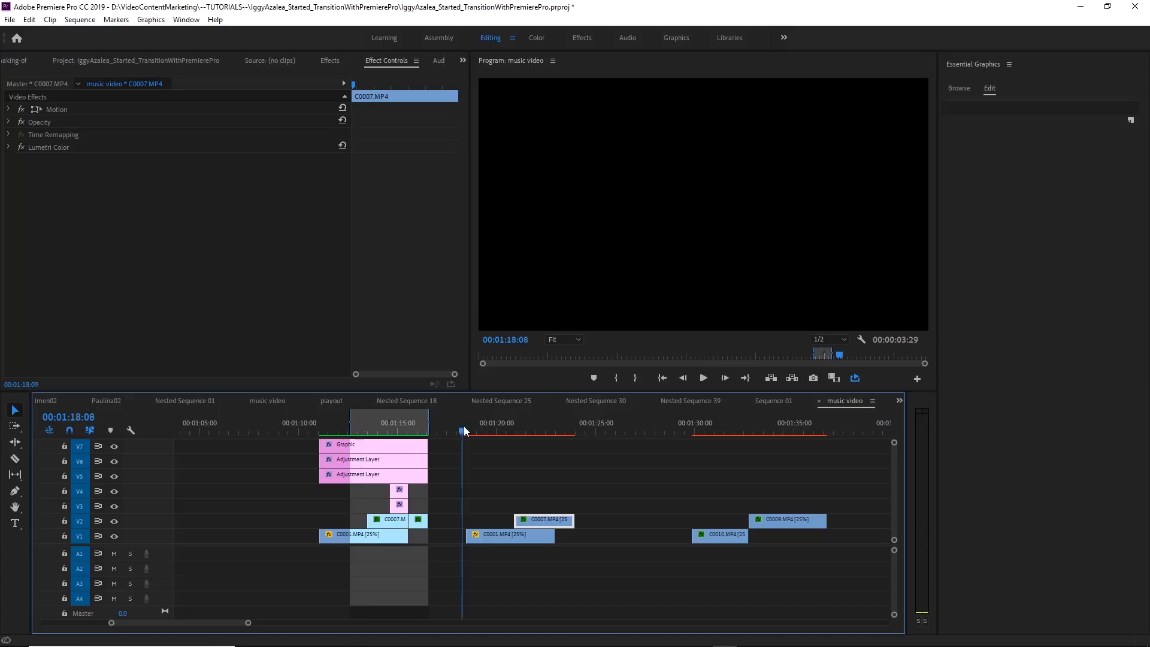
click(497, 431)
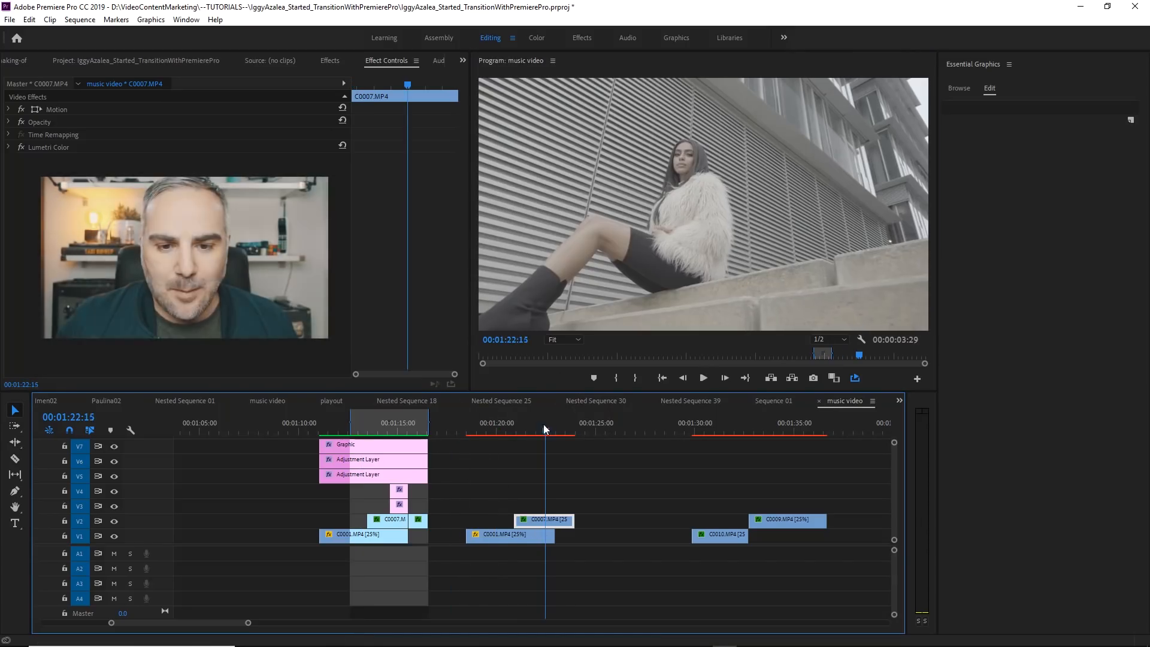
click(535, 431)
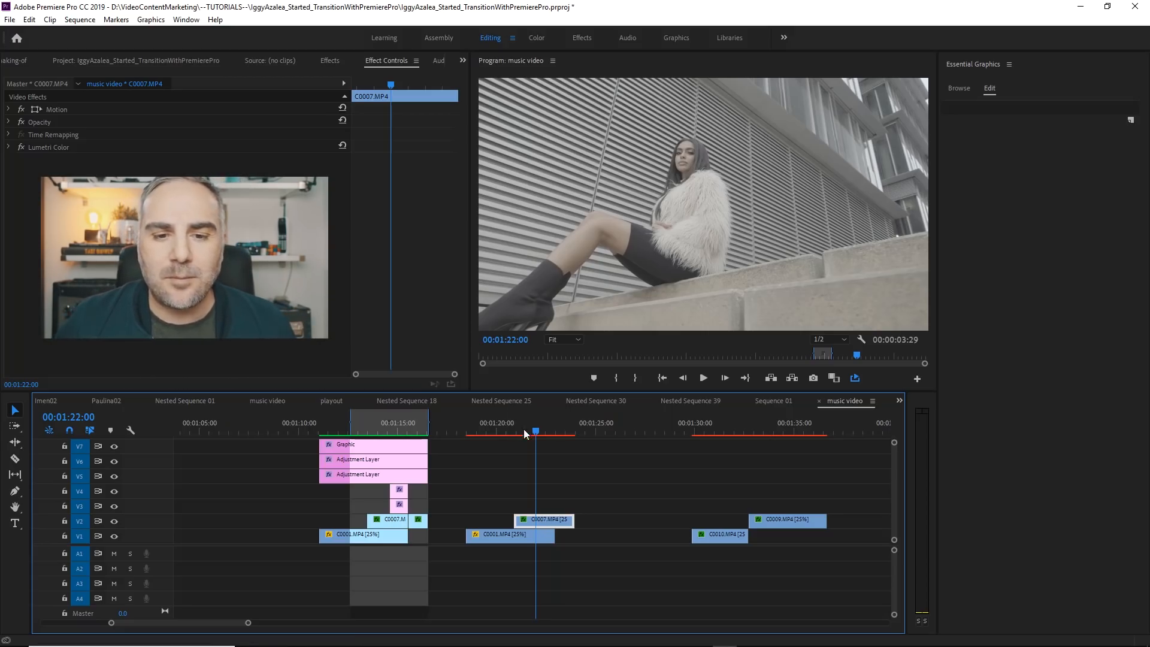
click(511, 431)
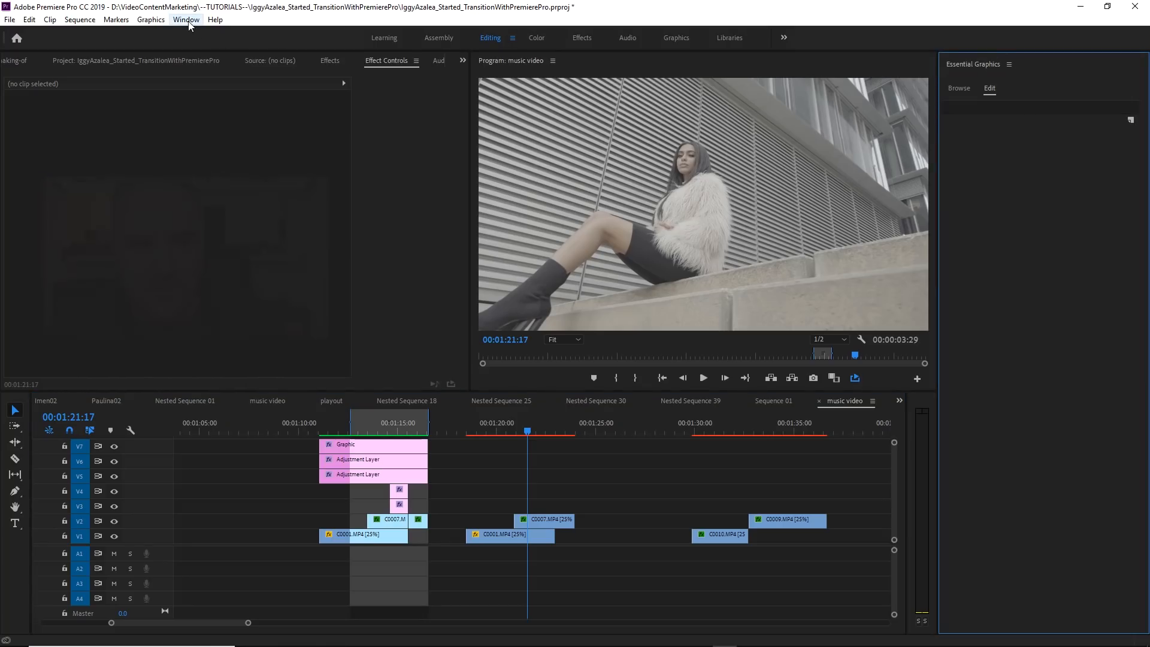
- Draw a white rectangle, stretch it to full frame height (Vertical Scale 606) and slide it near the left edge
click(182, 19)
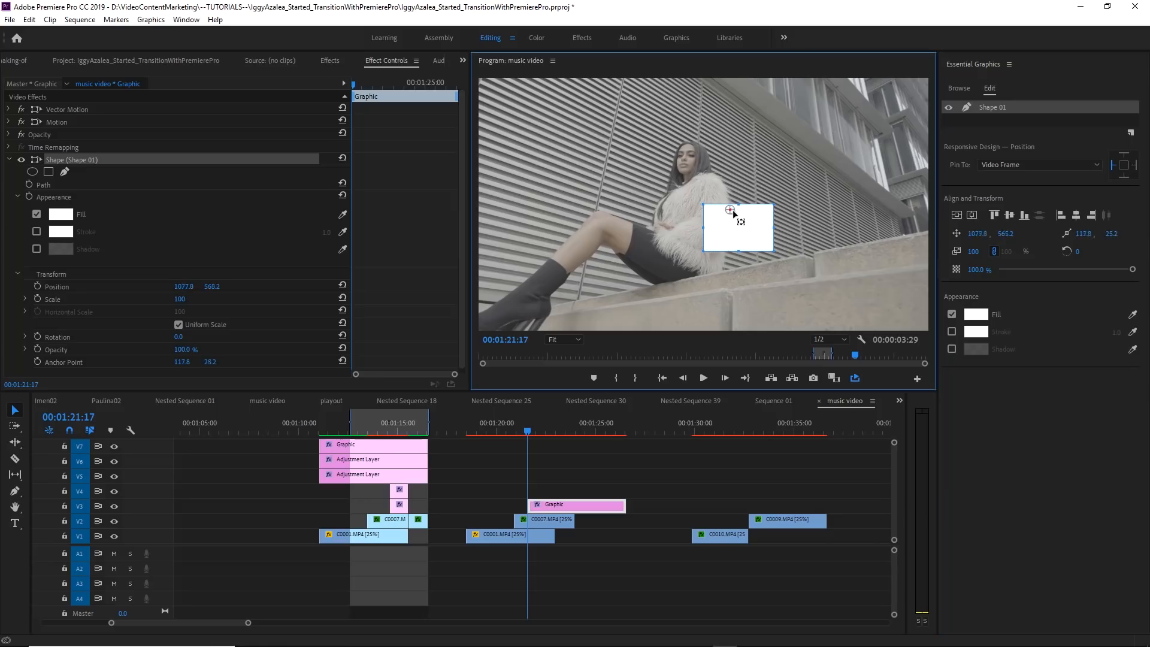
drag(730, 210, 743, 230)
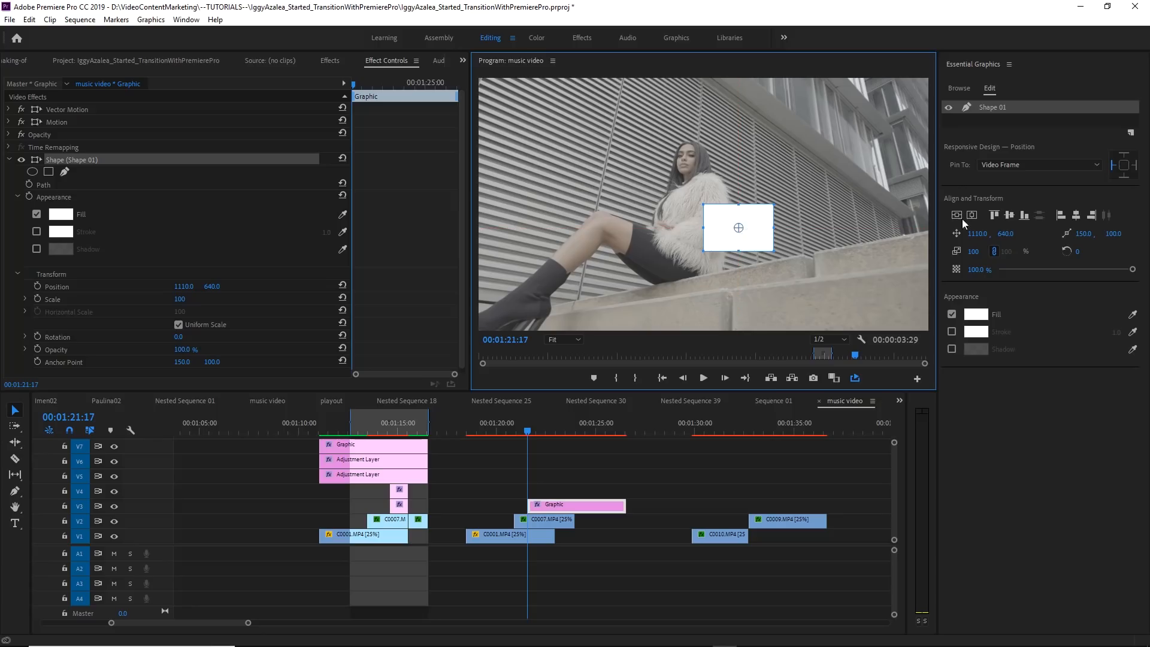
drag(738, 227, 703, 203)
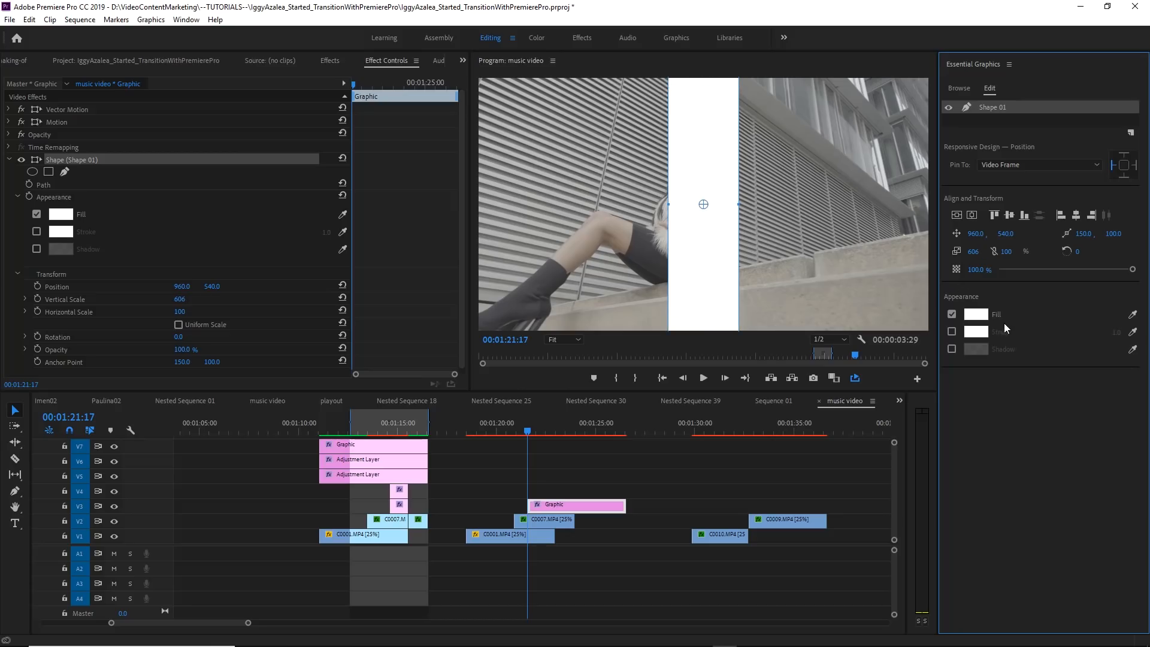
mouse_move(707, 182)
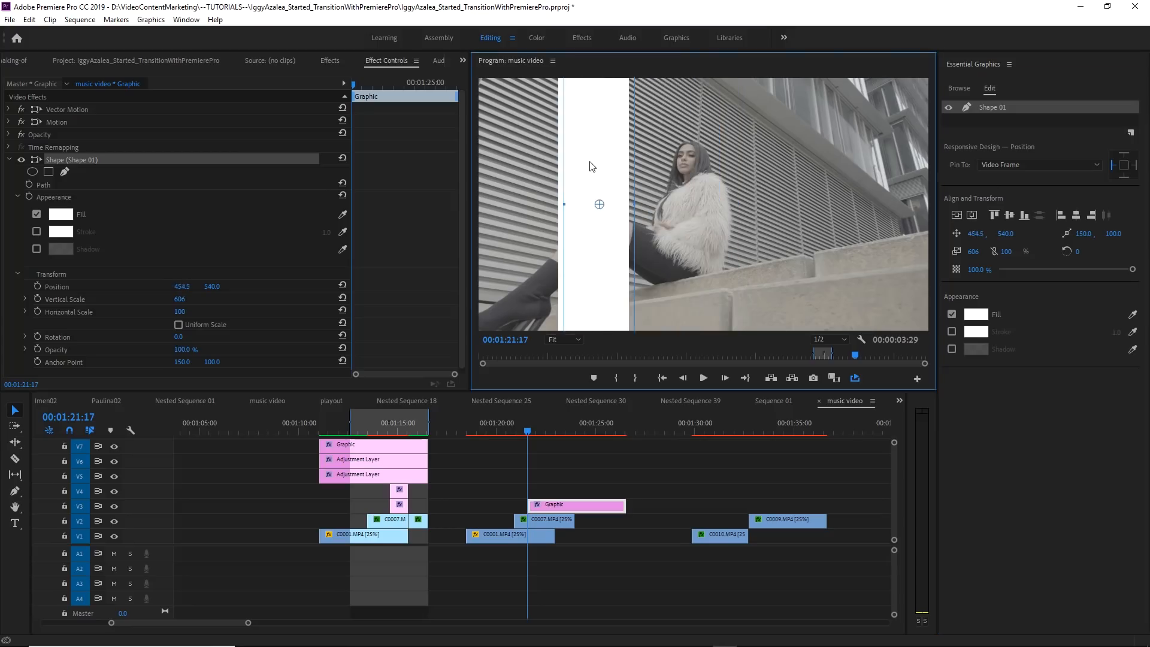
drag(598, 203, 560, 203)
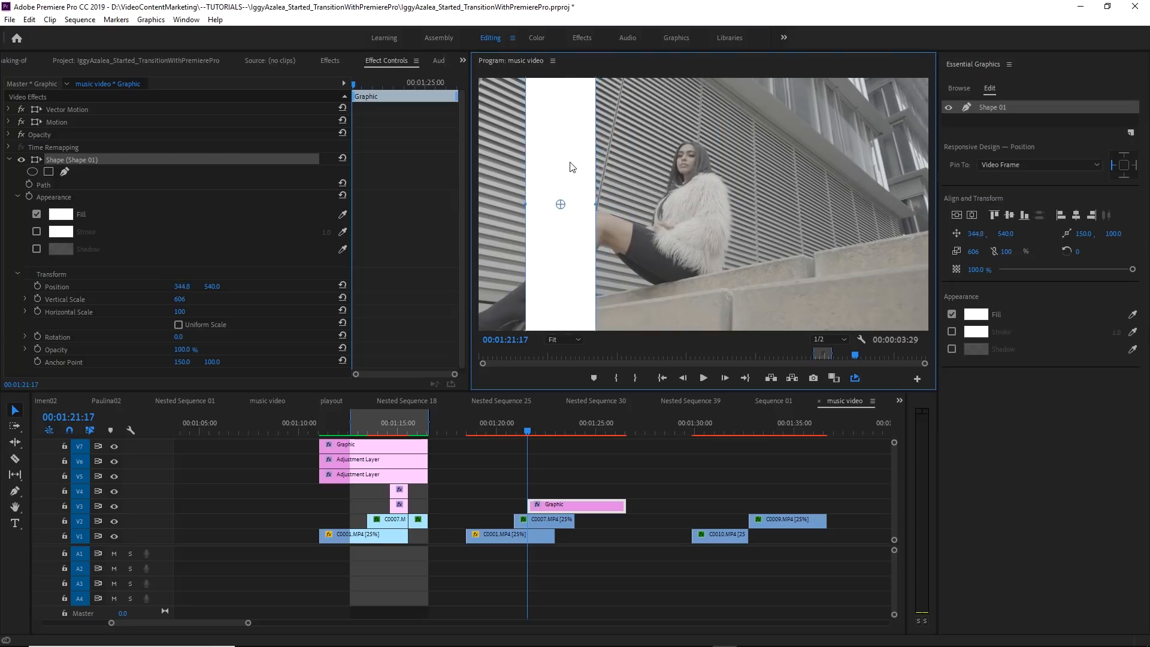
drag(572, 203, 557, 204)
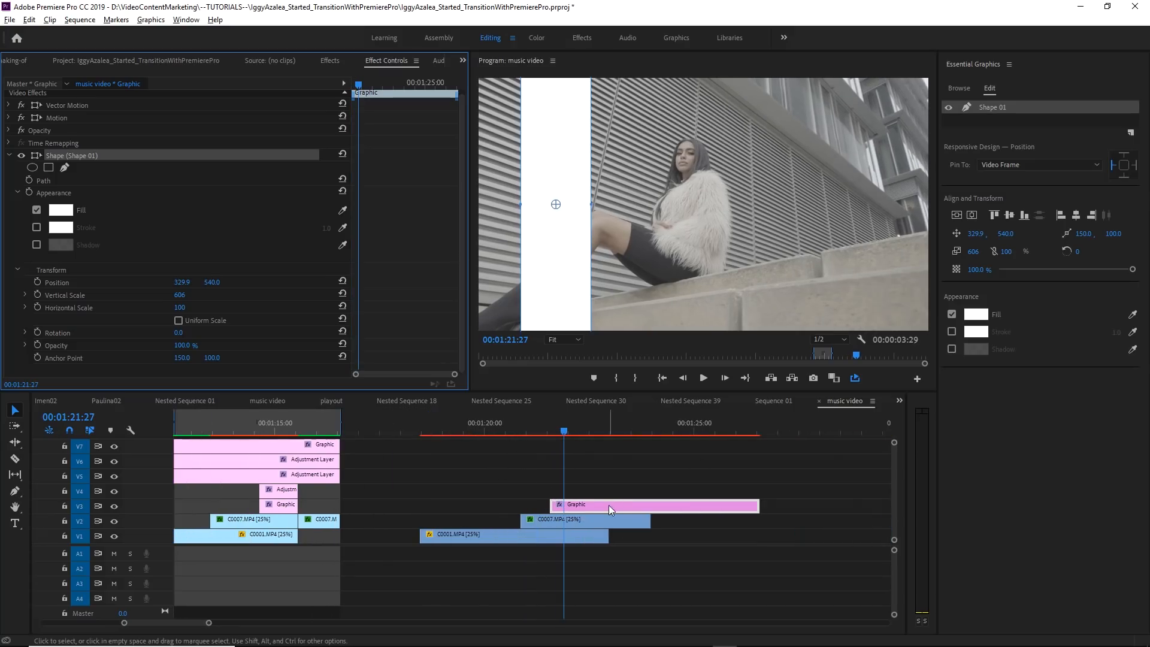
- Duplicate the white bar shape layer and name the copy matte 01
right_click(999, 107)
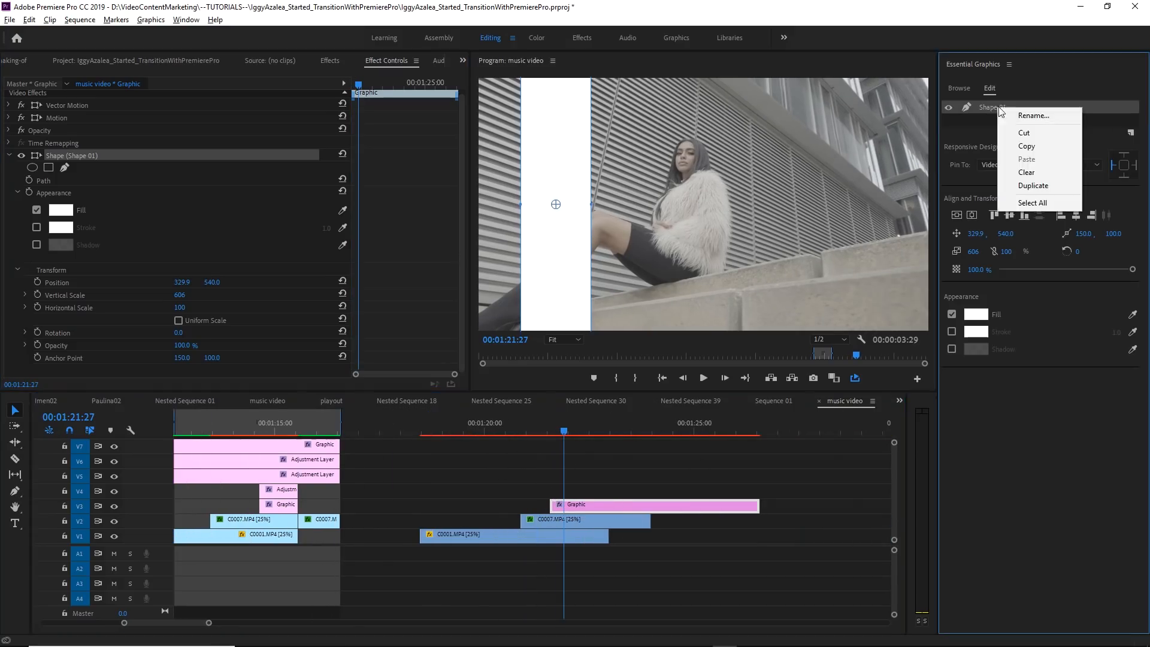
click(1033, 184)
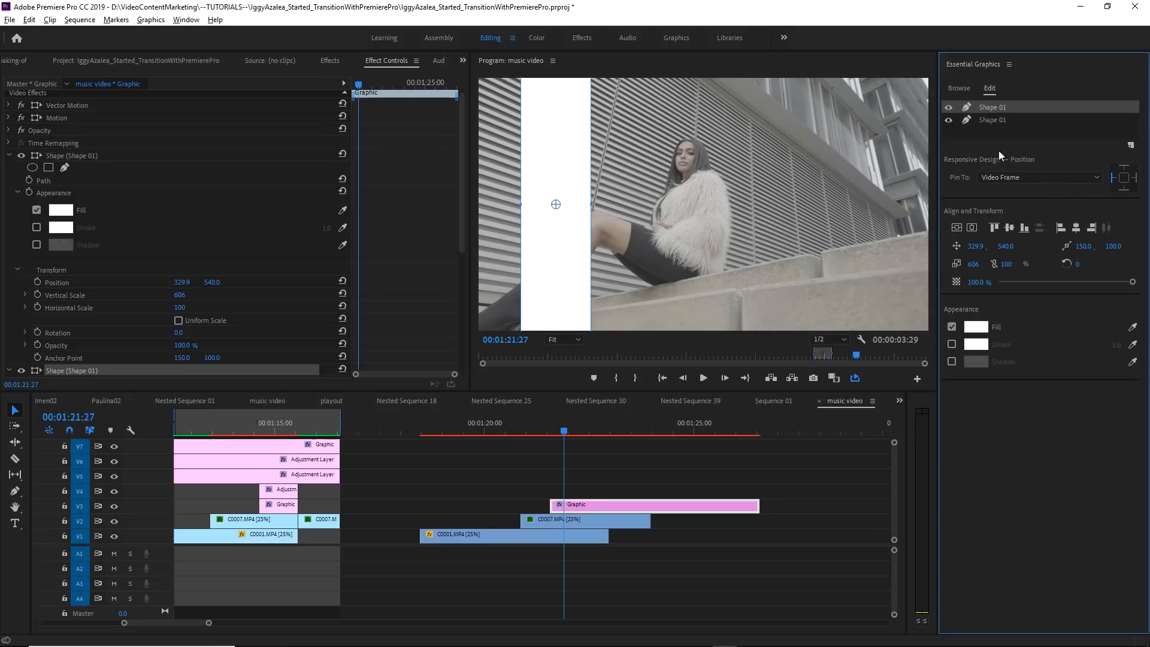
click(991, 120)
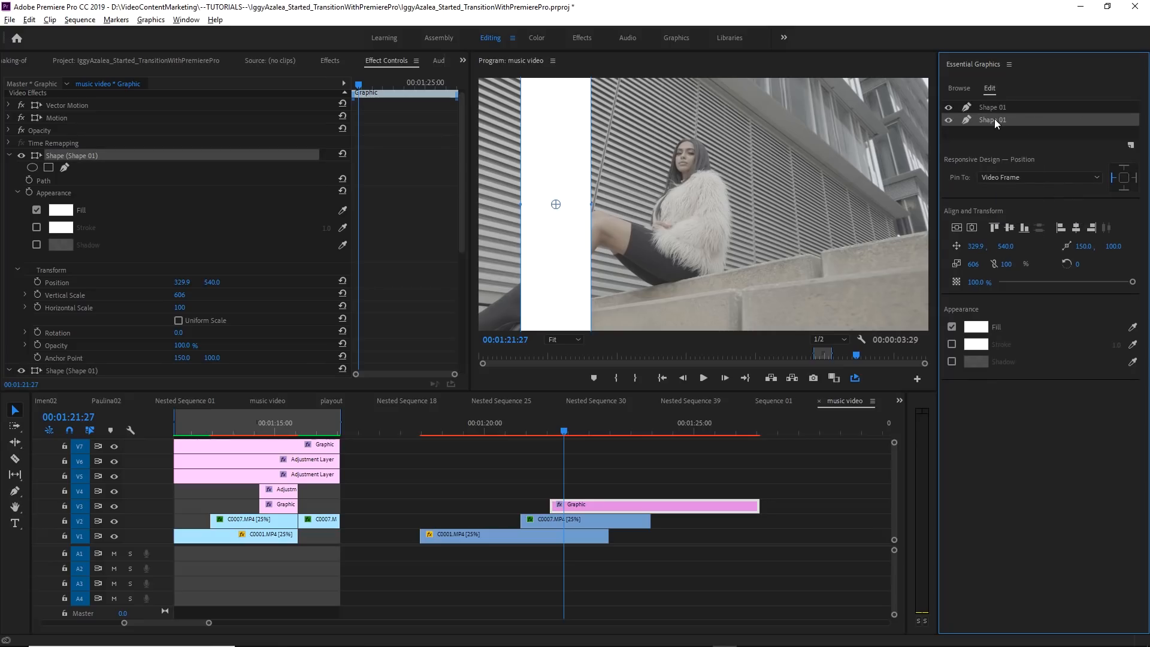
right_click(995, 119)
text(mat)
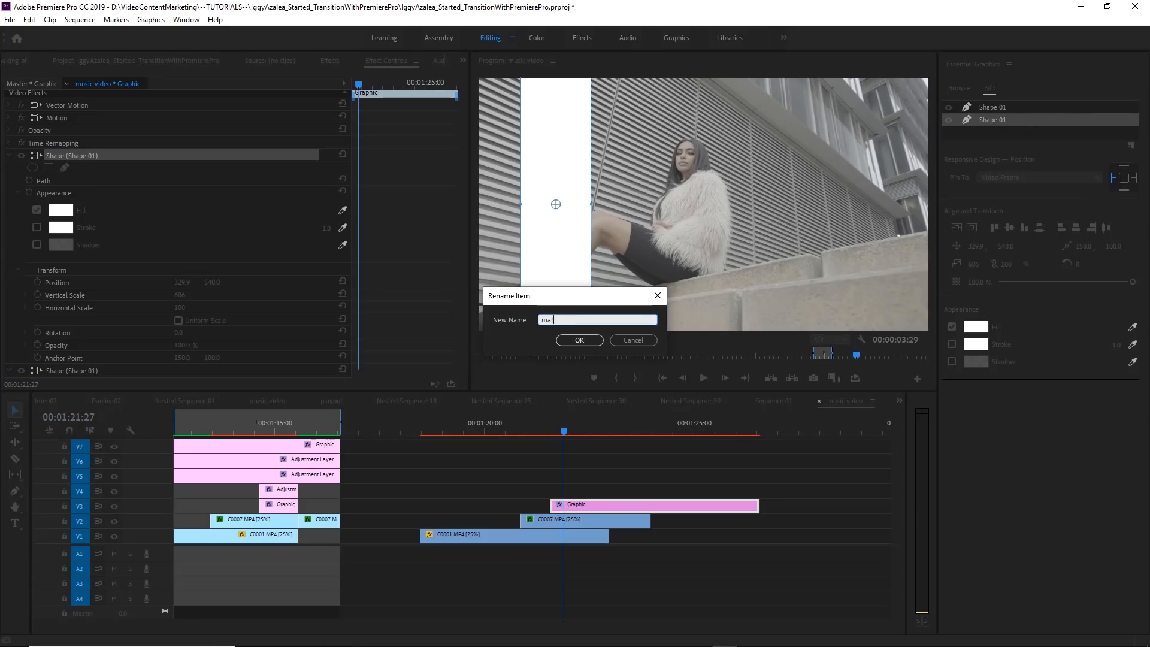
click(580, 340)
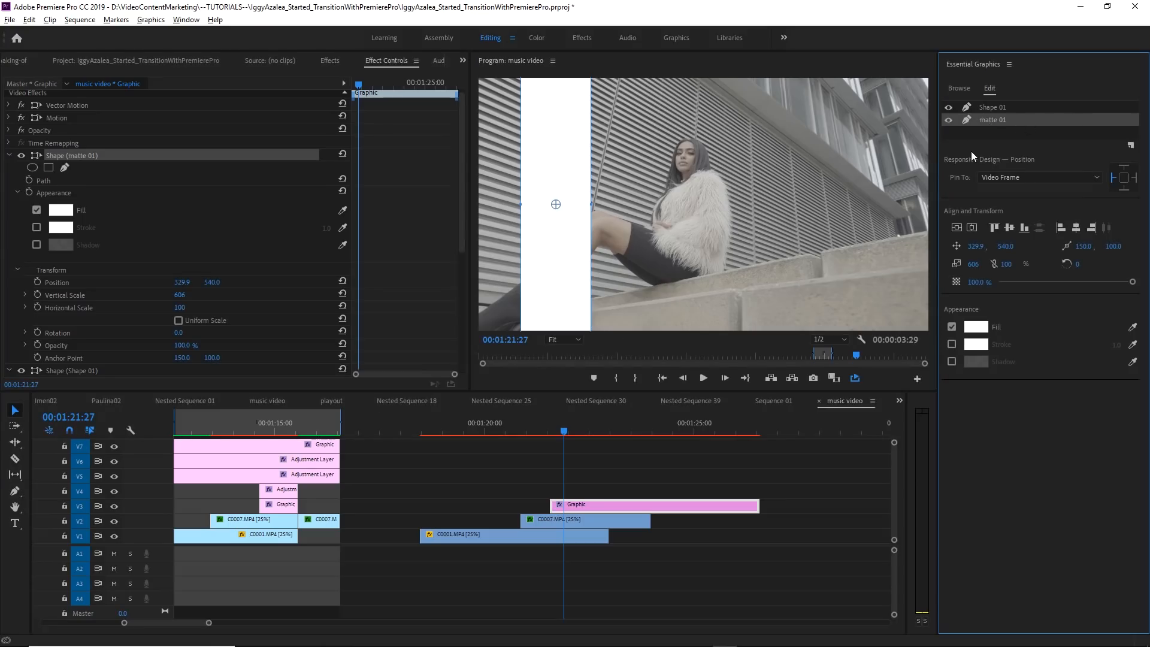
- Name the other bar layer matte 02, then narrow the copy and move it toward the right edge
right_click(991, 106)
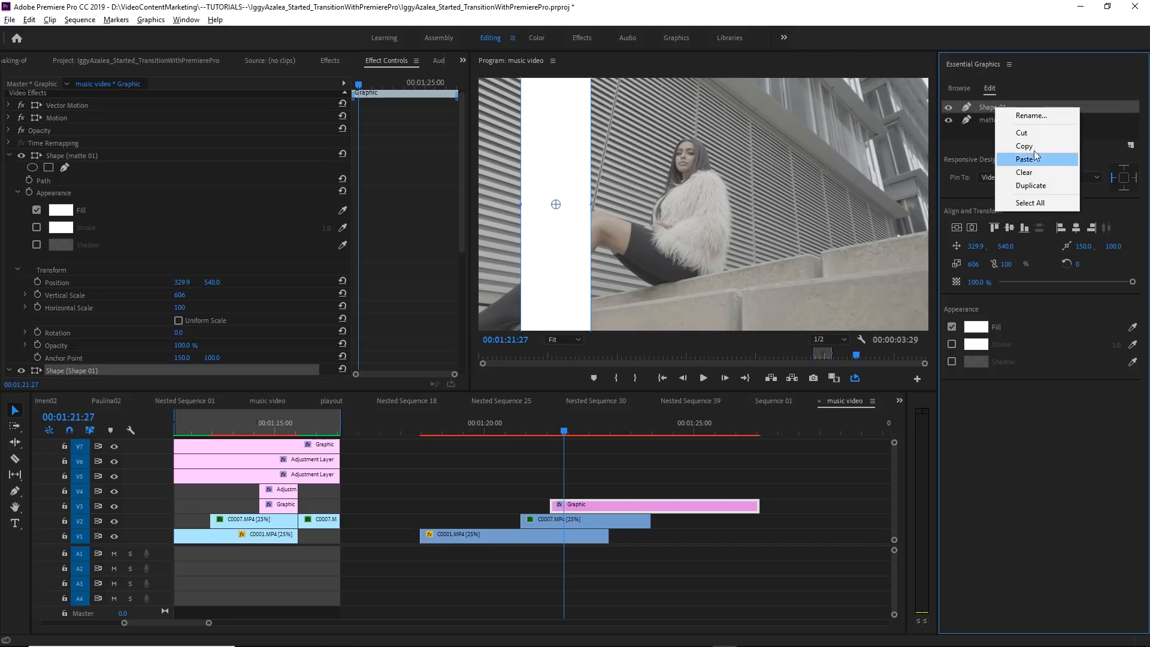
click(1030, 115)
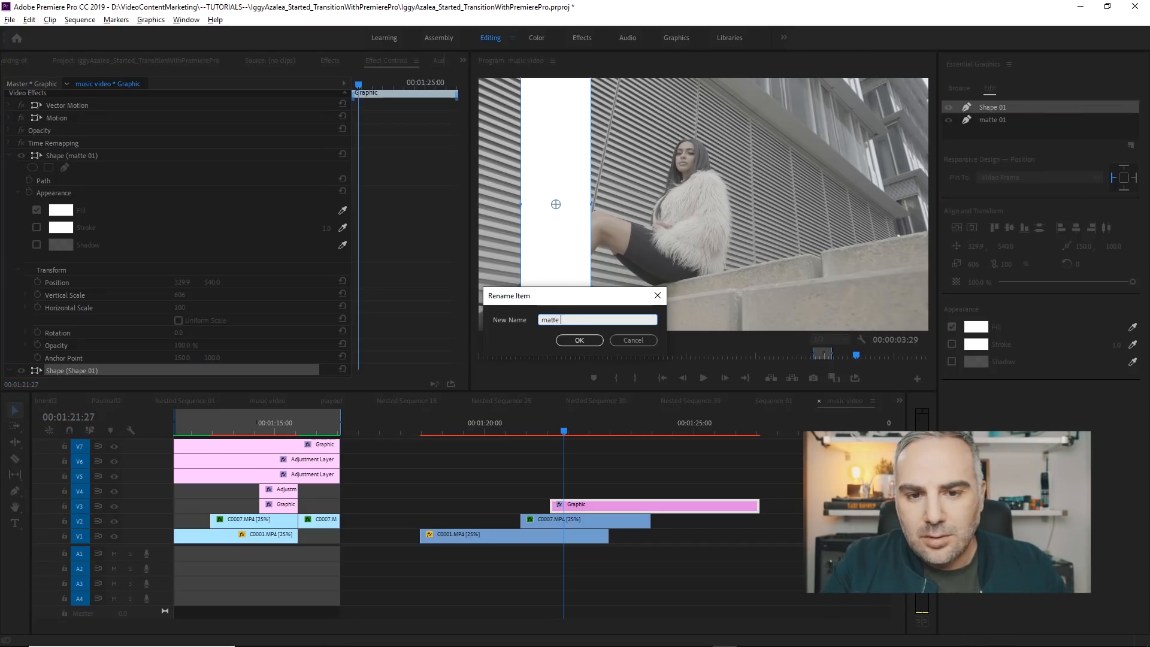
click(579, 340)
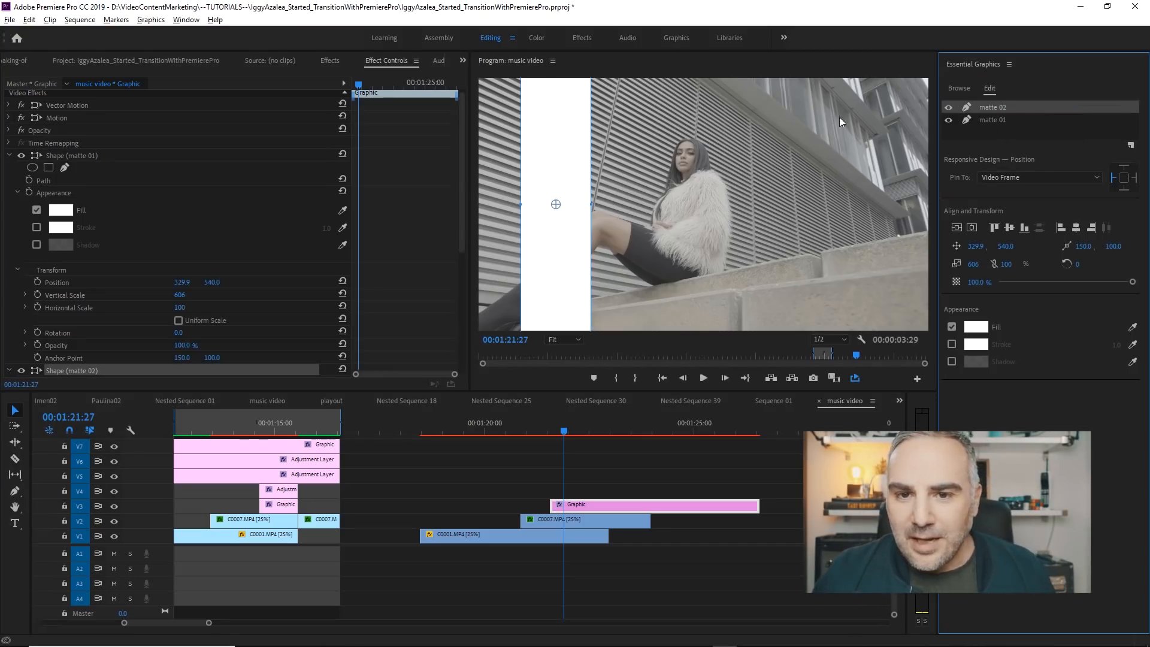
drag(555, 204, 590, 203)
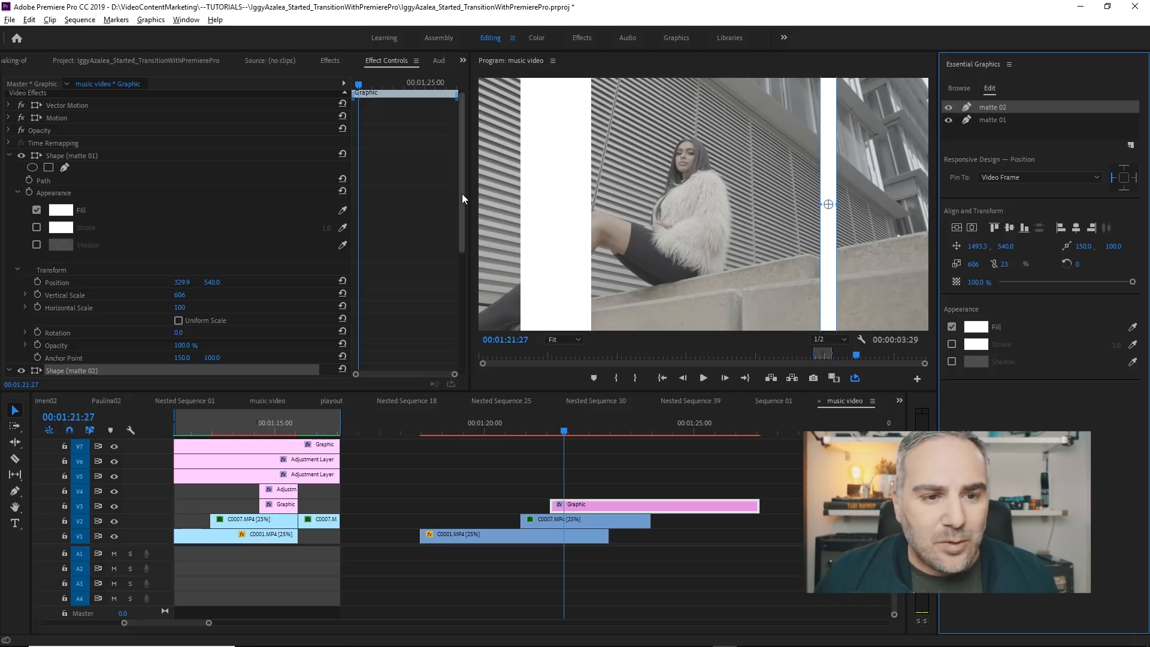
- Keyframe matte 02's Opacity and switch the keyframe to Hold interpolation
scroll(down, 3)
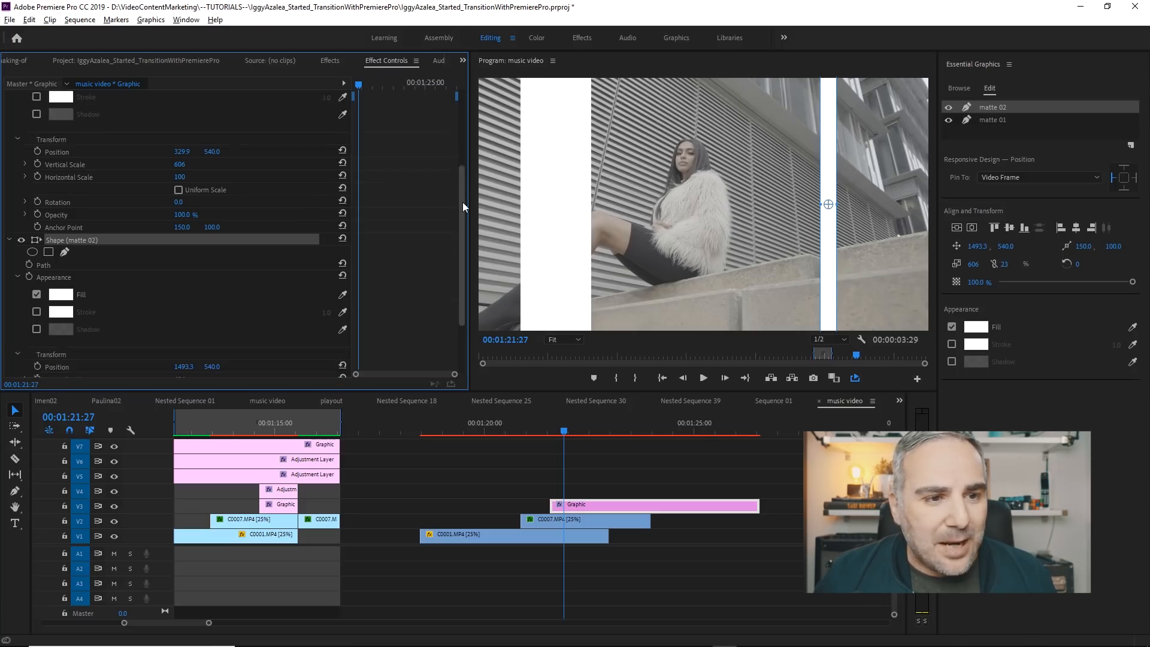
scroll(down, 3)
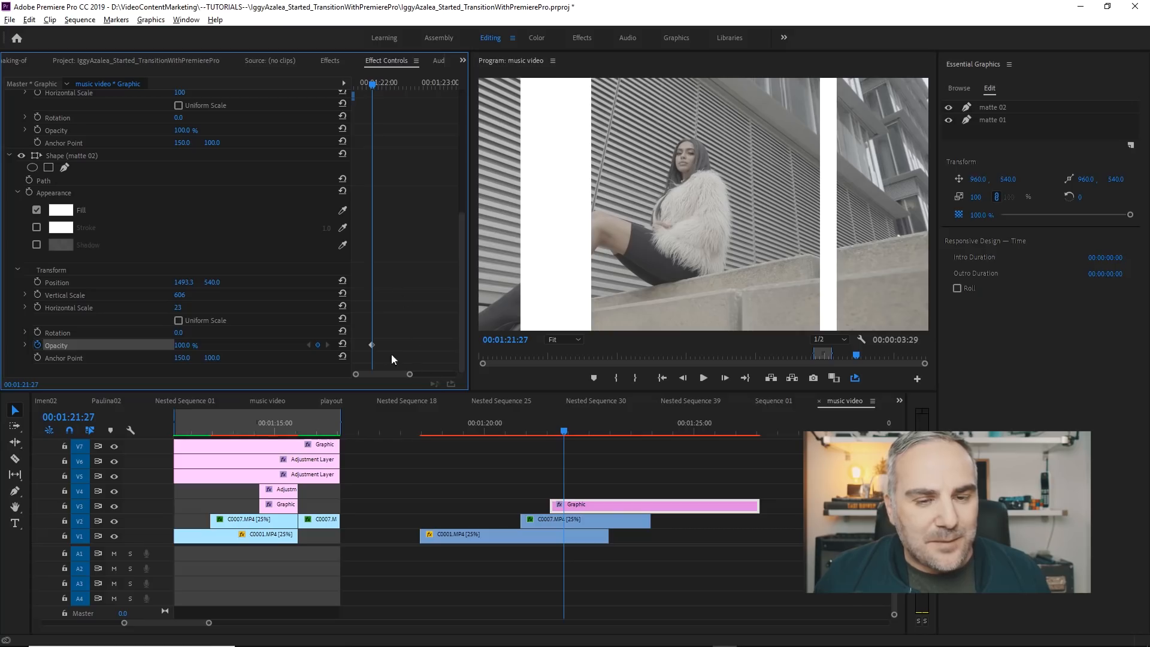
mouse_move(381, 342)
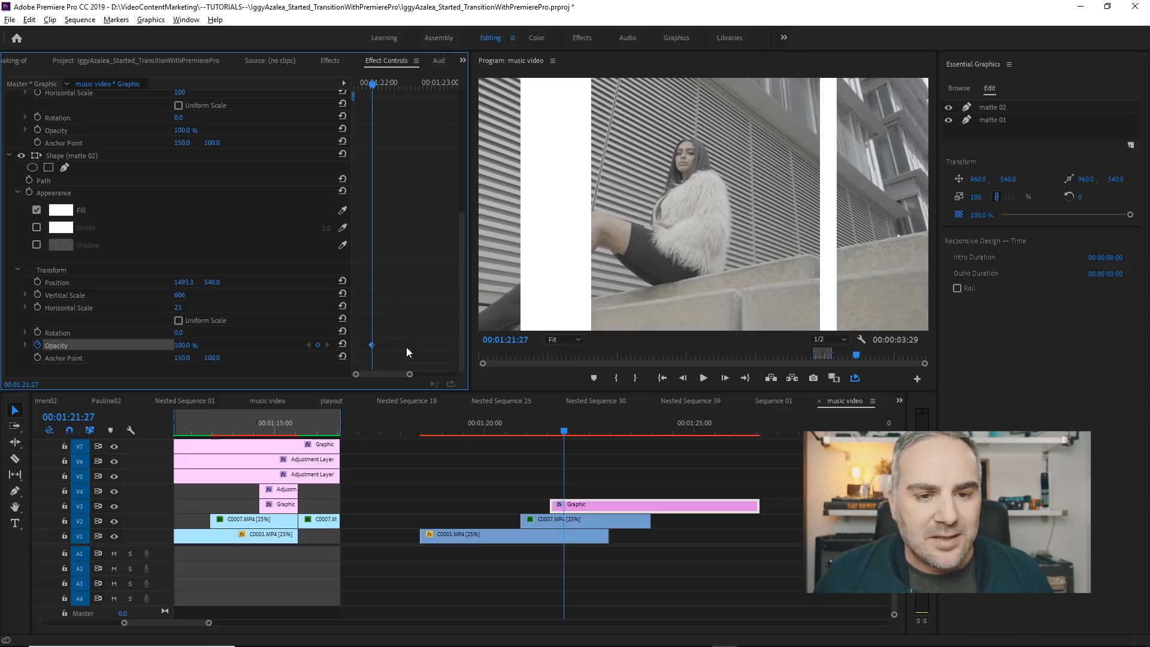
right_click(371, 345)
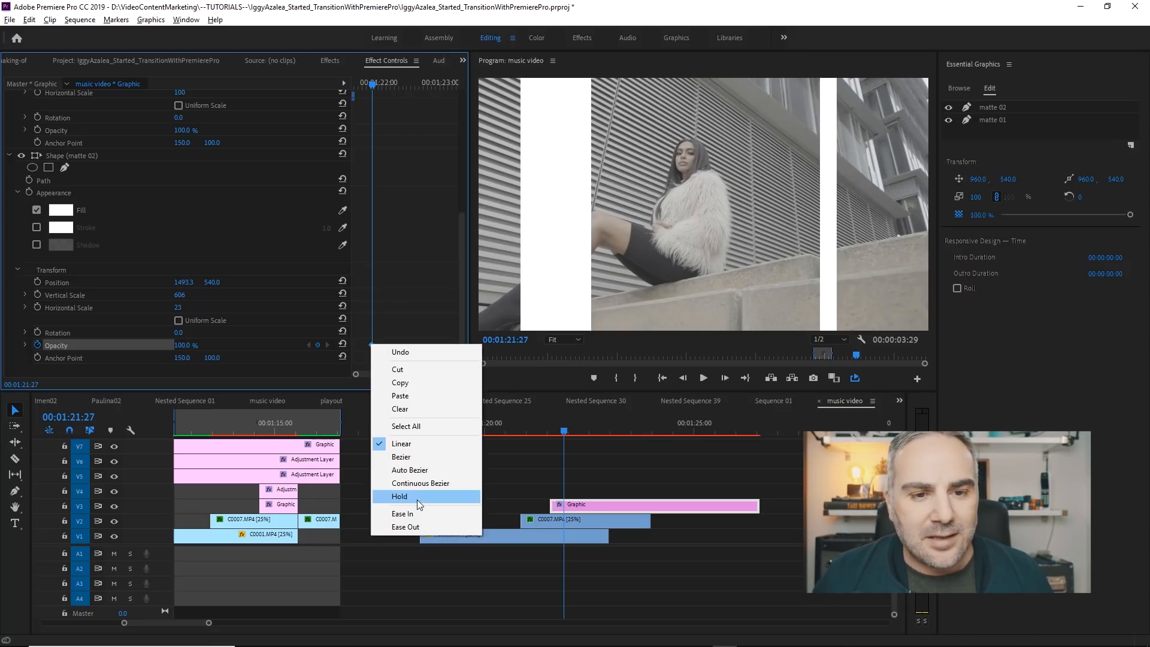
click(400, 496)
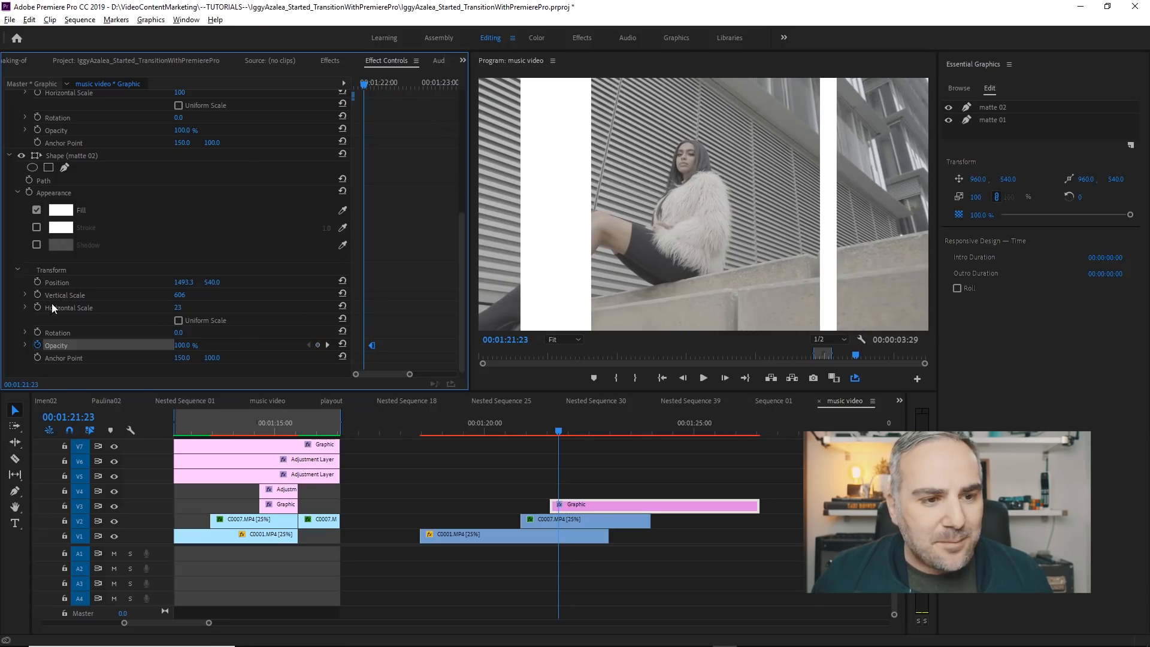
mouse_move(392, 368)
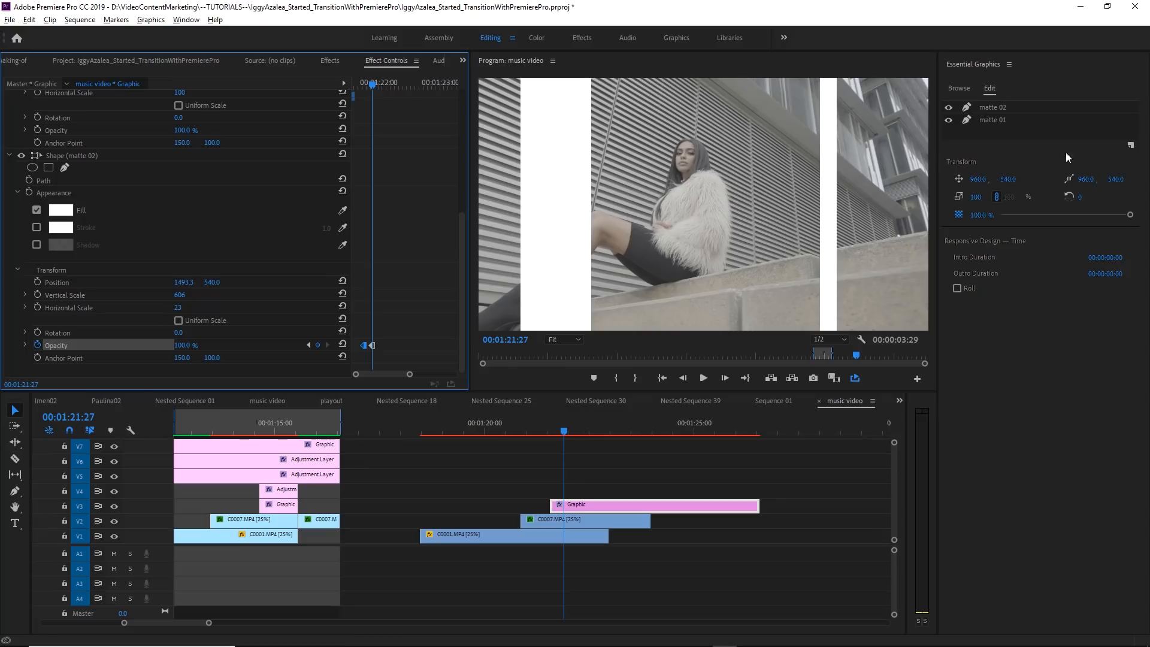
- Add a new rectangle layer Shape 02, centre it in the frame and fill it black
click(1131, 145)
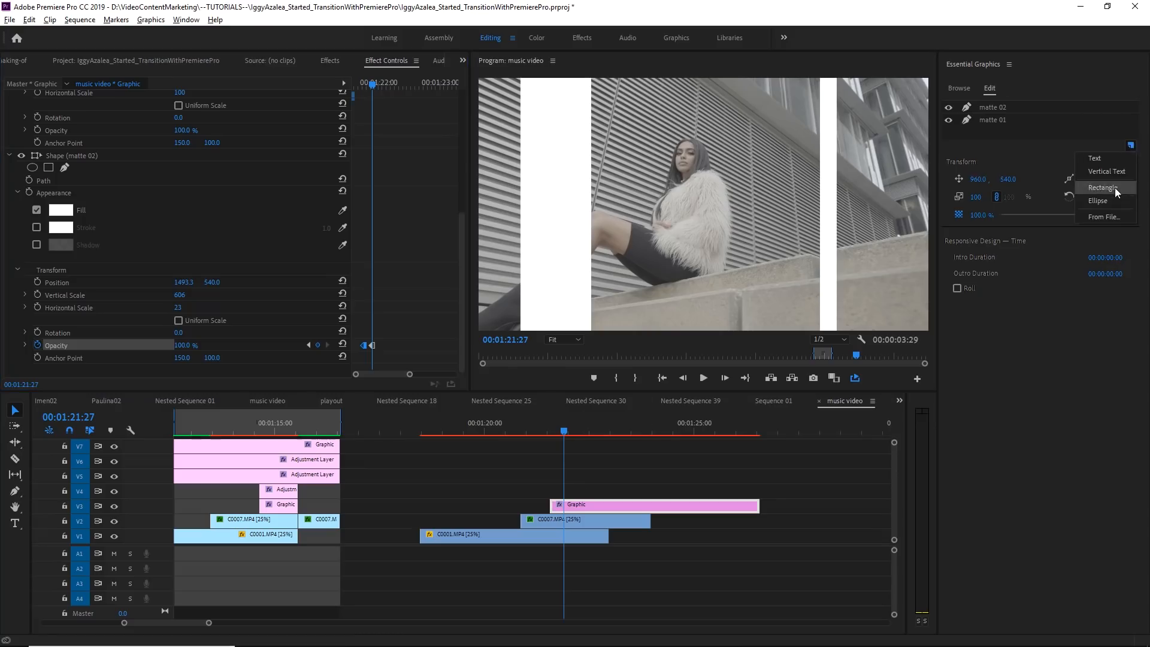
click(1100, 187)
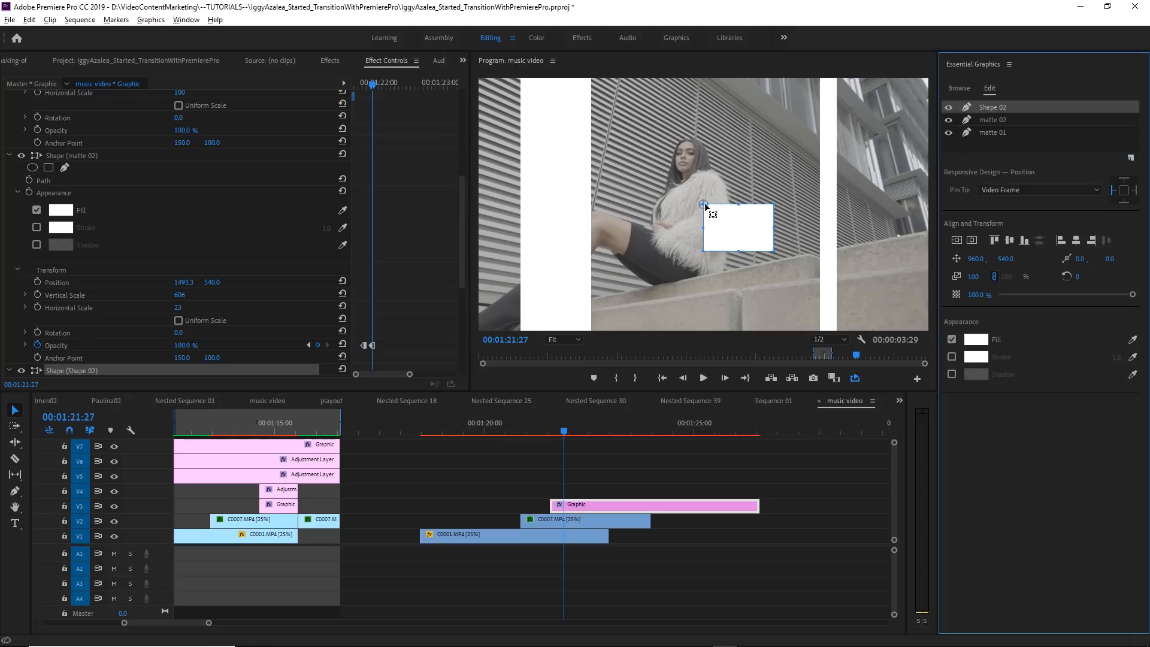
drag(706, 205, 733, 228)
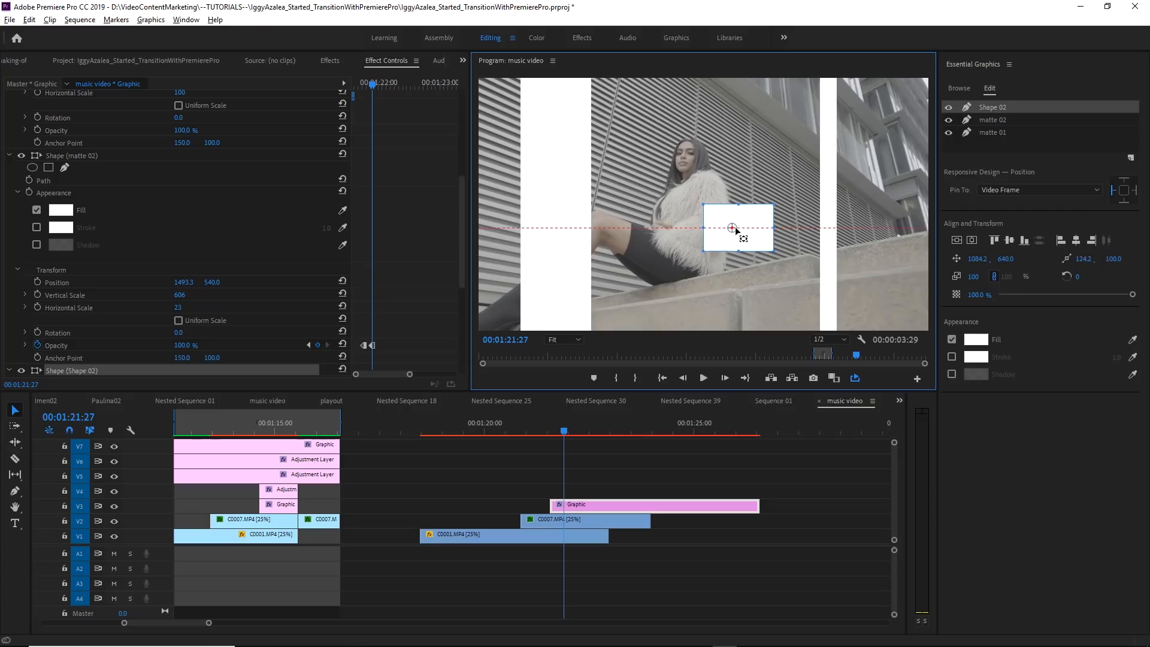
drag(730, 227, 739, 230)
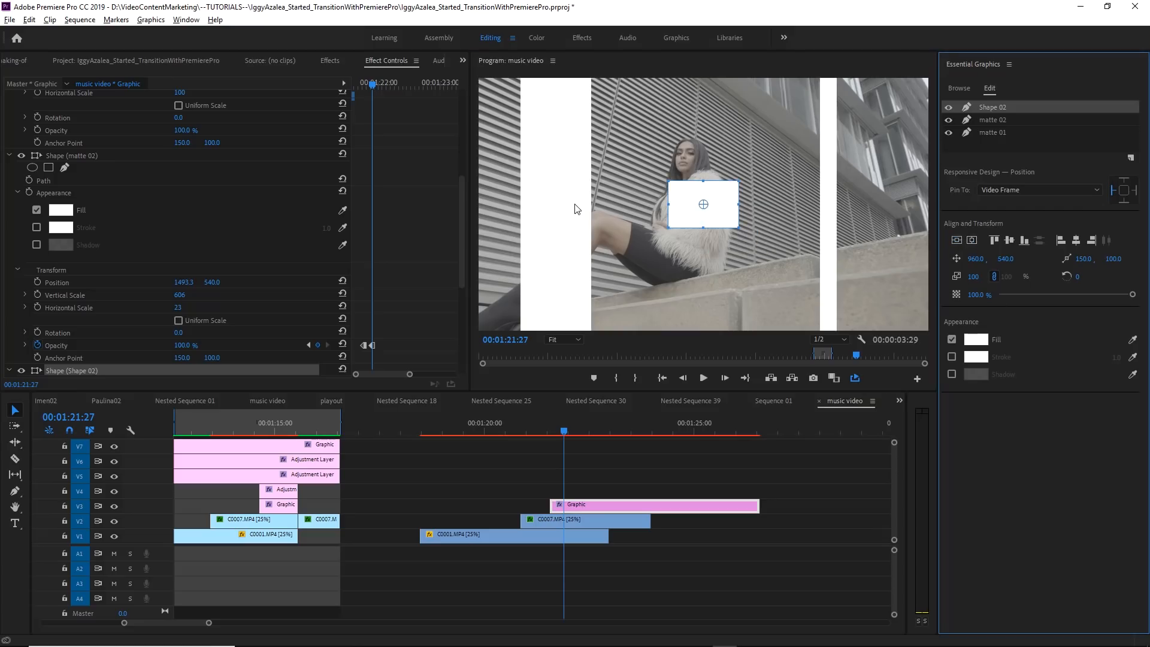
mouse_move(972, 239)
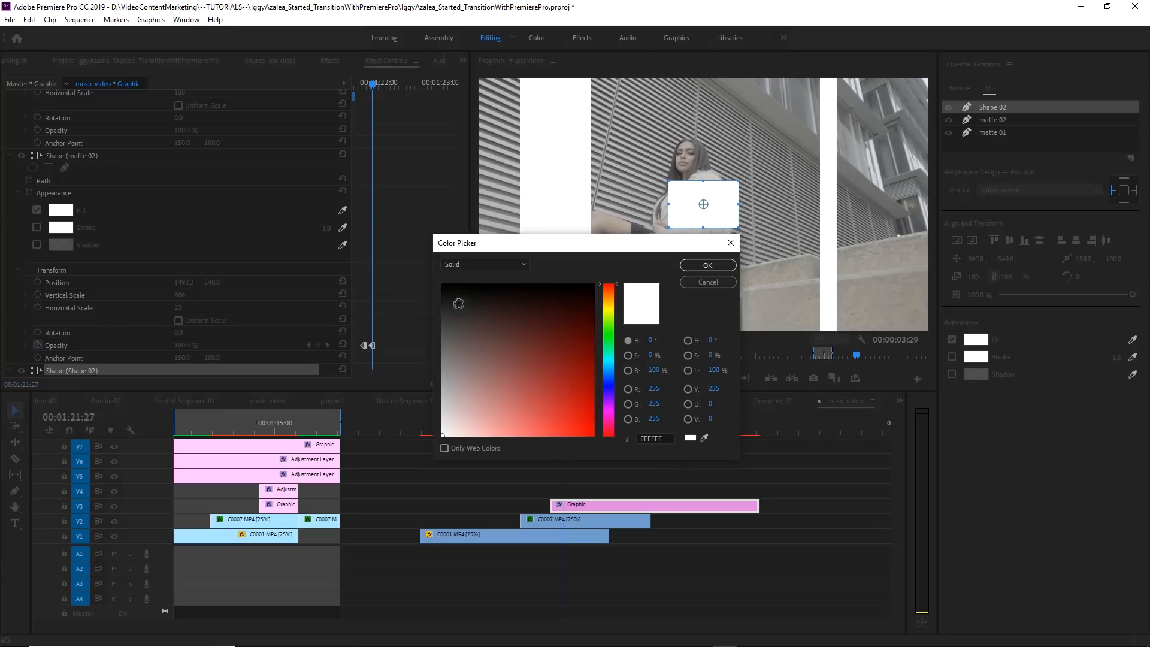
click(707, 264)
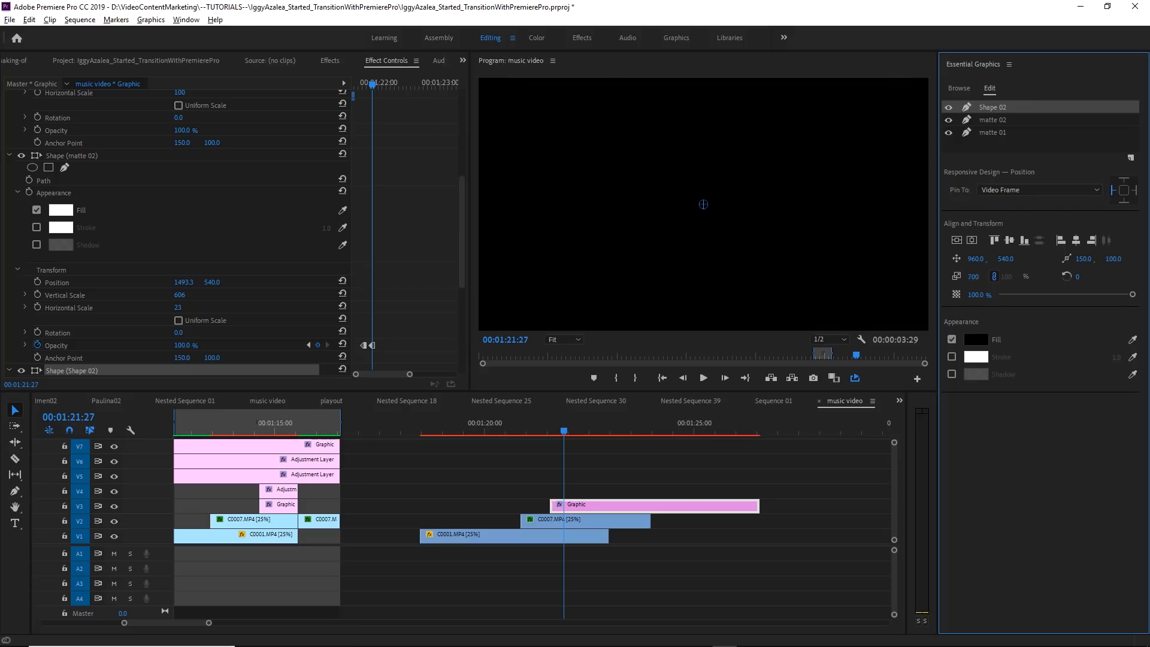
mouse_move(1028, 357)
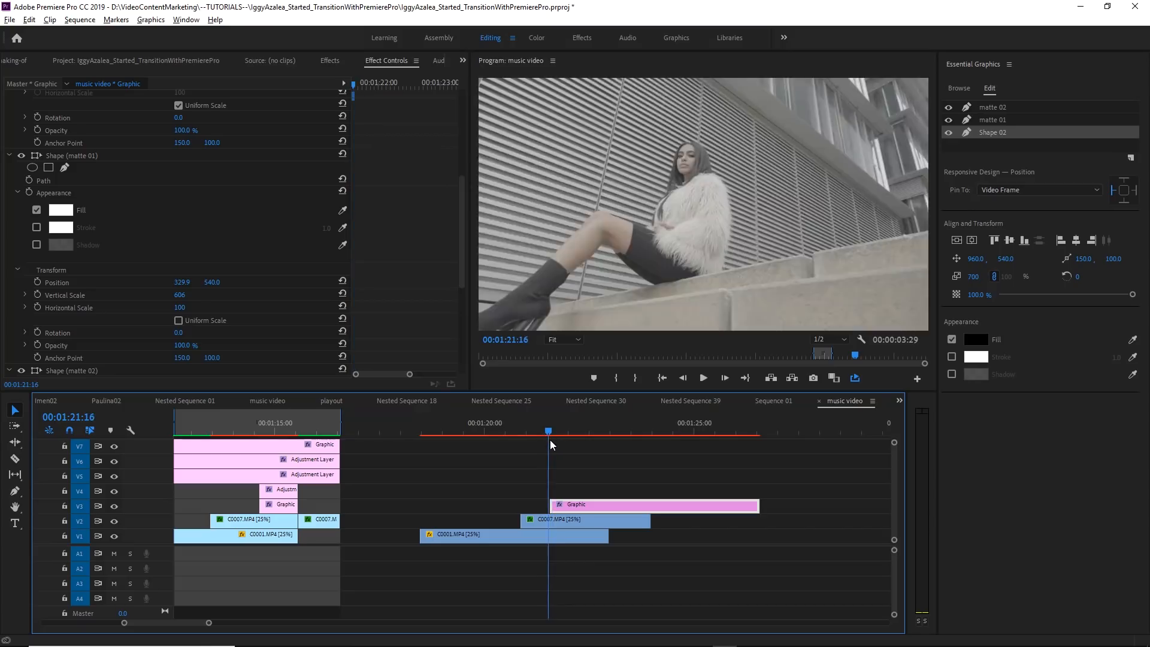
- Move the playhead to 01:22:02 where both white bars show over black
click(563, 434)
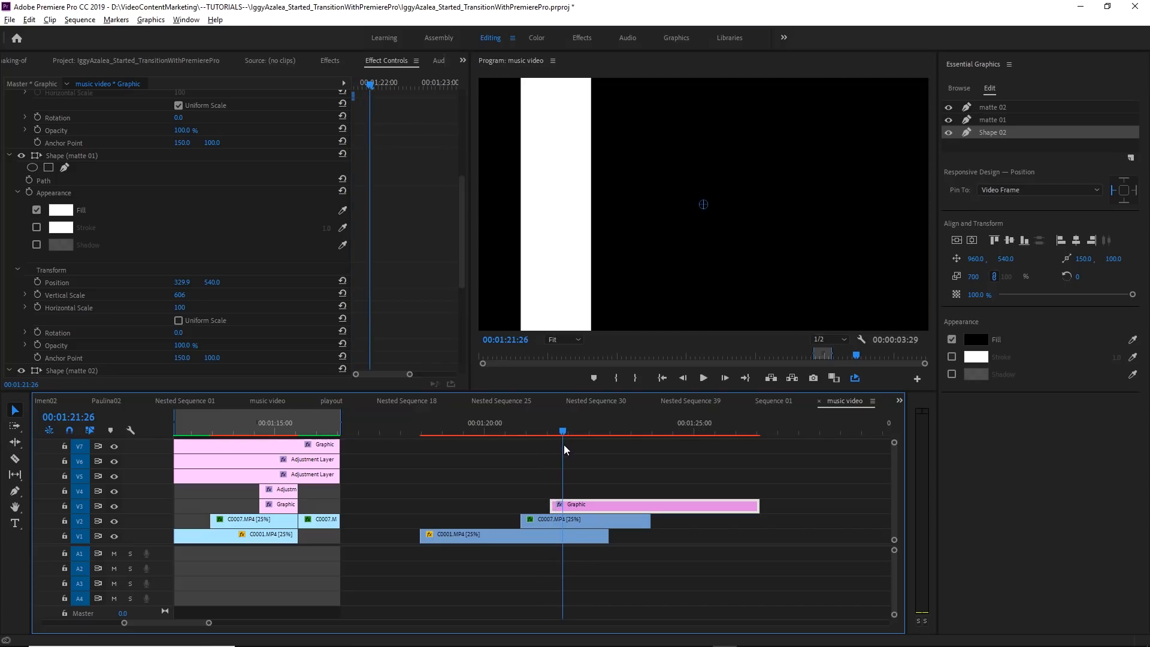
mouse_move(997, 108)
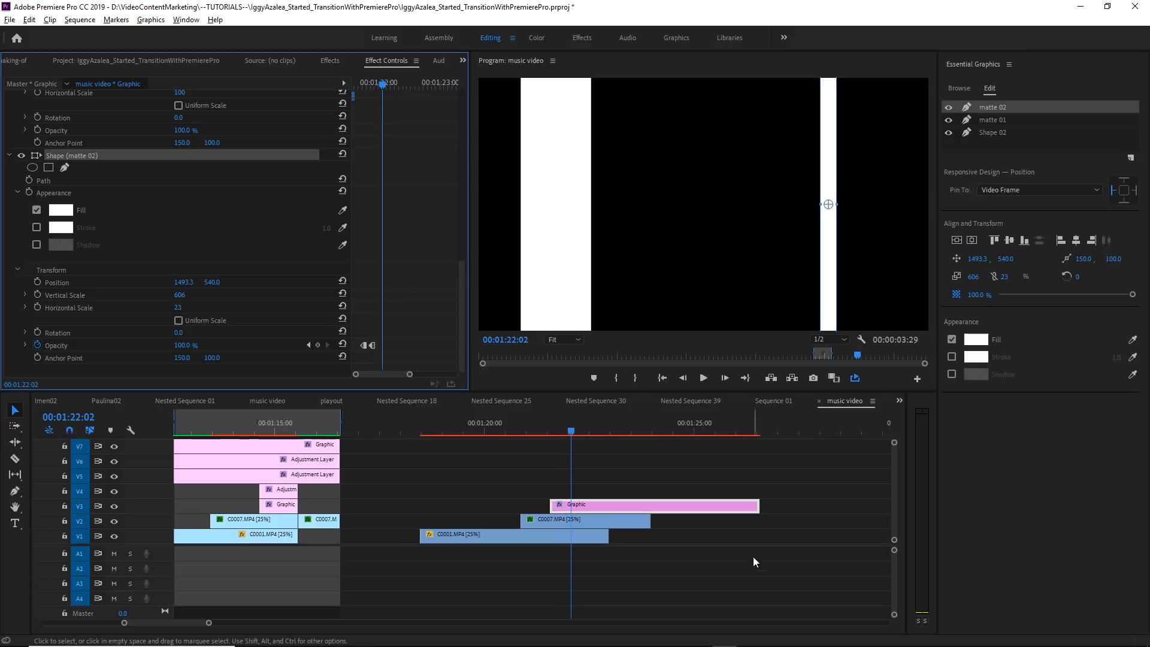
mouse_move(1000, 112)
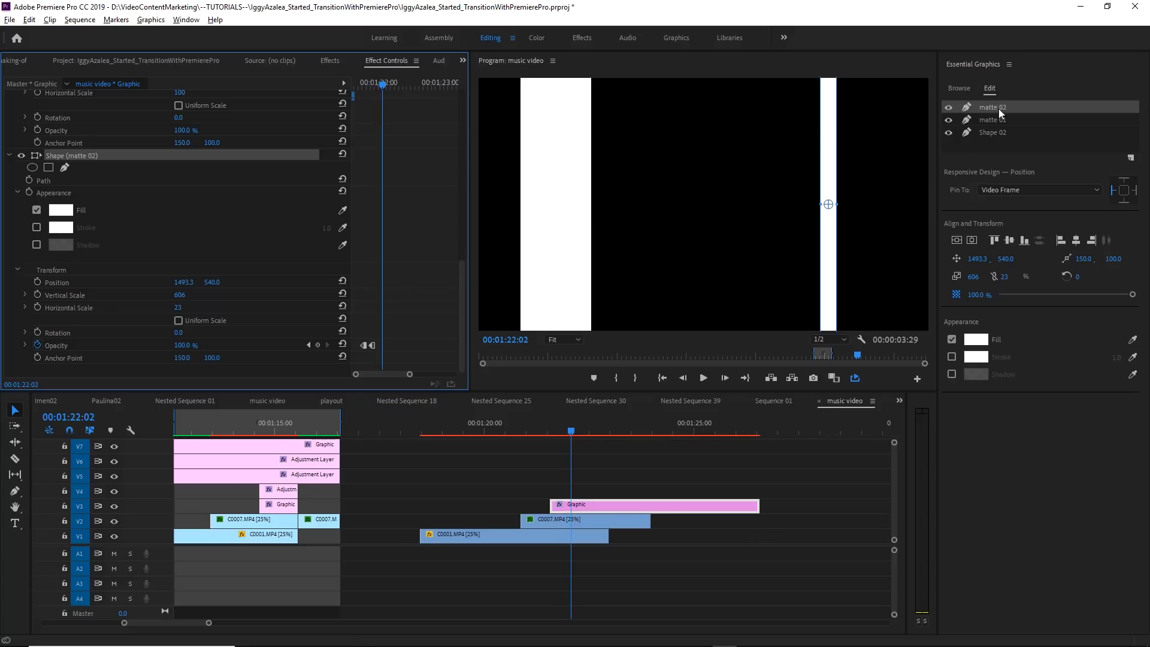
- Duplicate the matte 02 layer and rename the copy matte 03
right_click(993, 106)
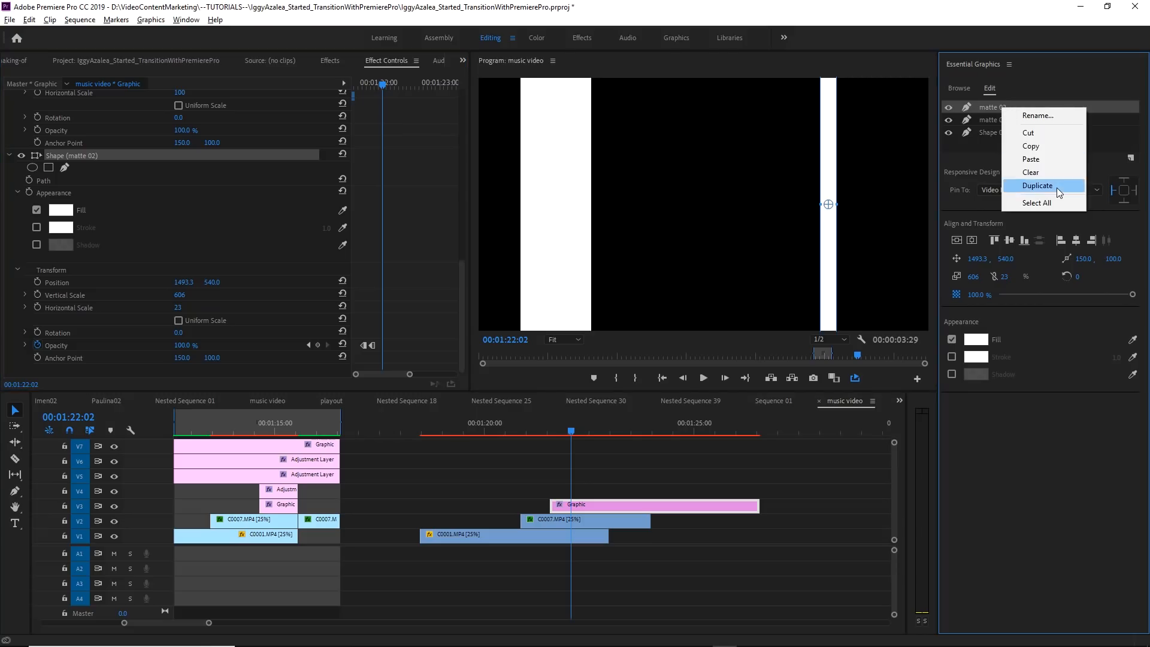
click(1038, 185)
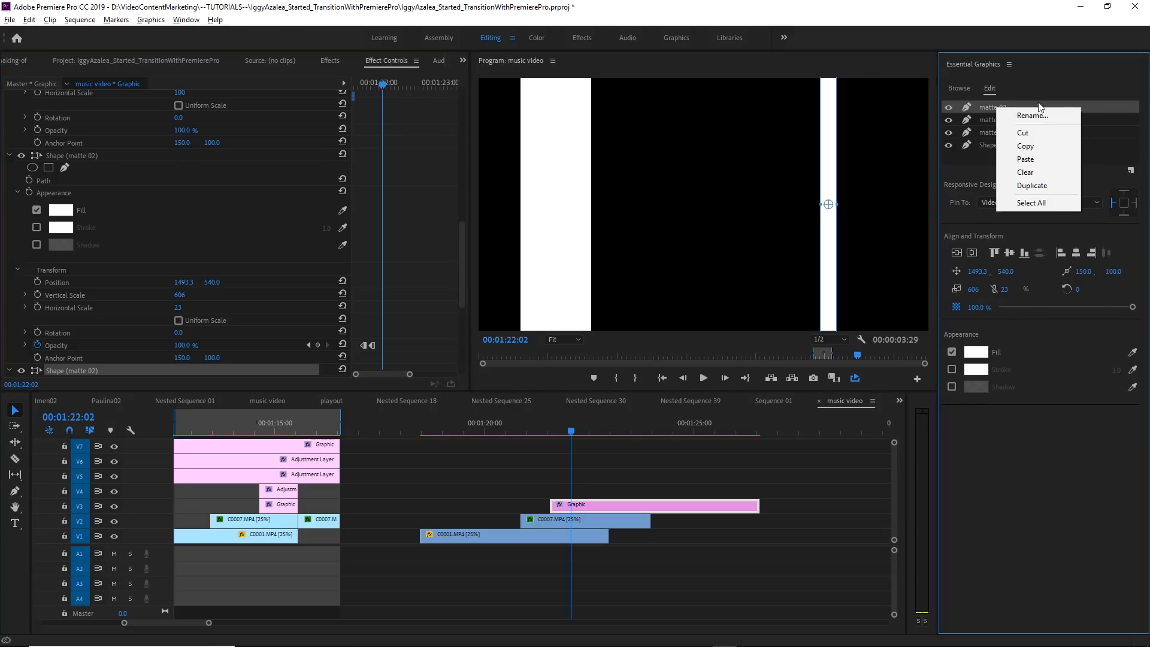
click(1032, 115)
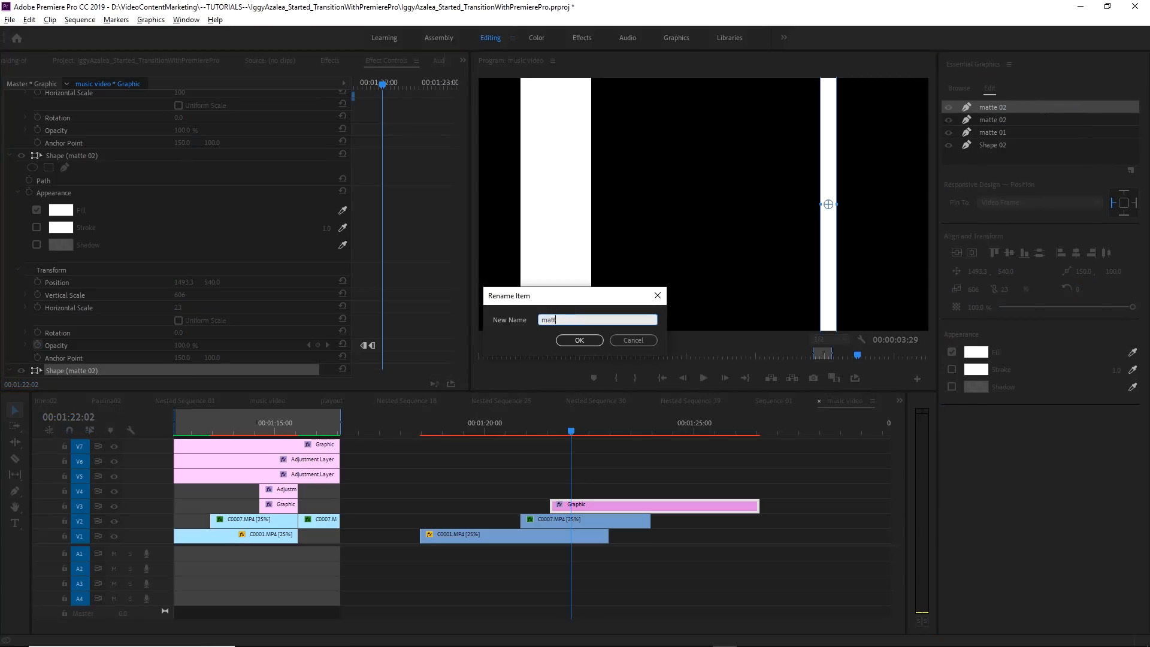
click(580, 341)
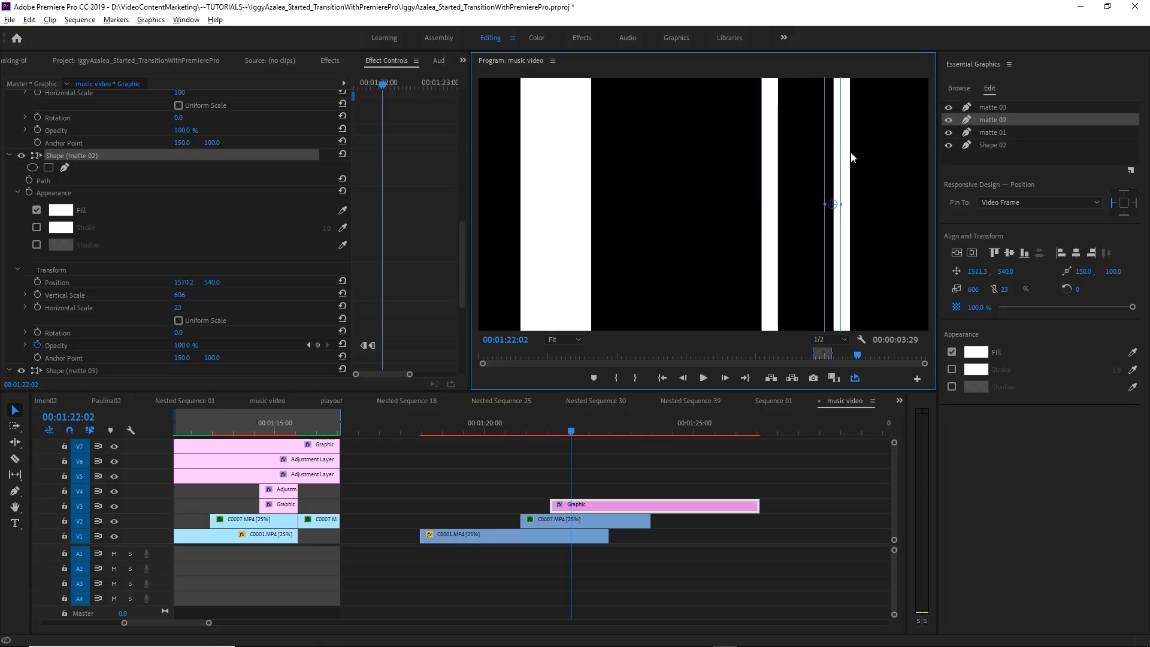
- Drag the matte 03 bar toward the frame centre and widen it to Horizontal Scale 153
drag(833, 203, 861, 204)
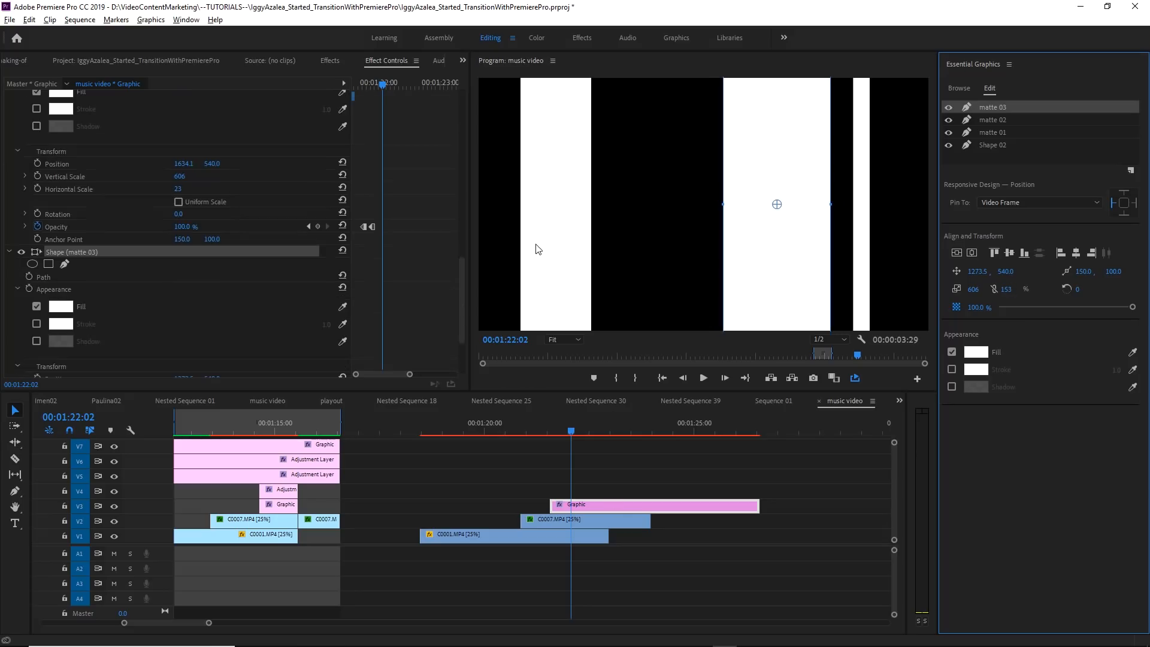
- Keyframe matte 03's Opacity from 0% to 100% with Hold interpolation and check it earlier in the clip
scroll(down, 3)
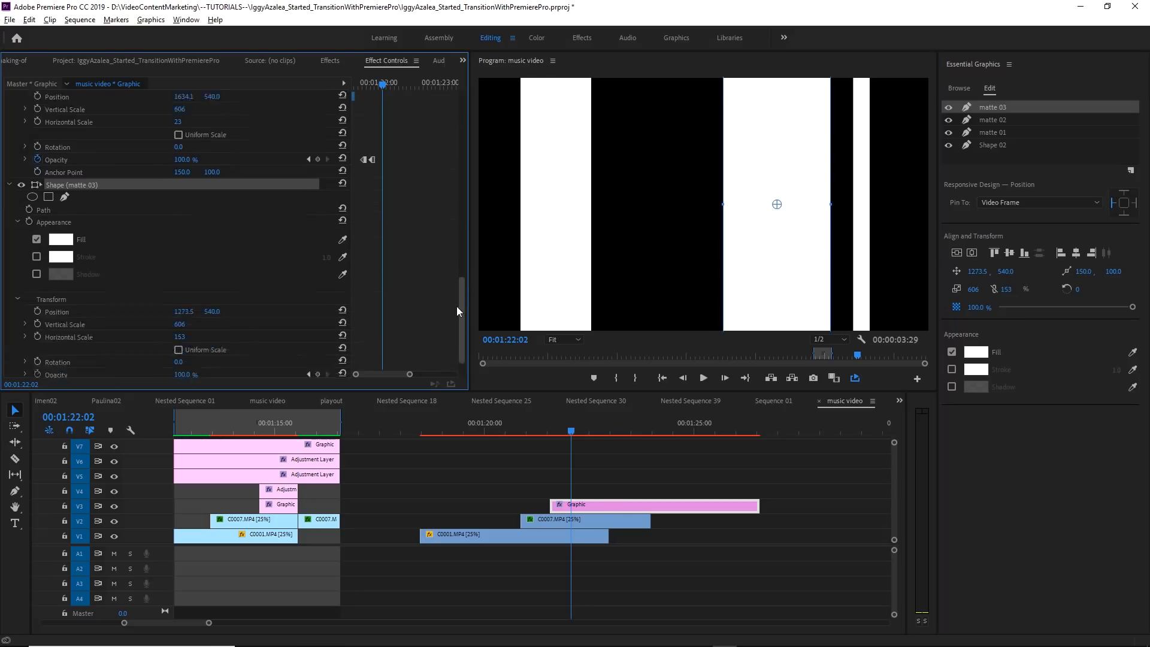
scroll(down, 3)
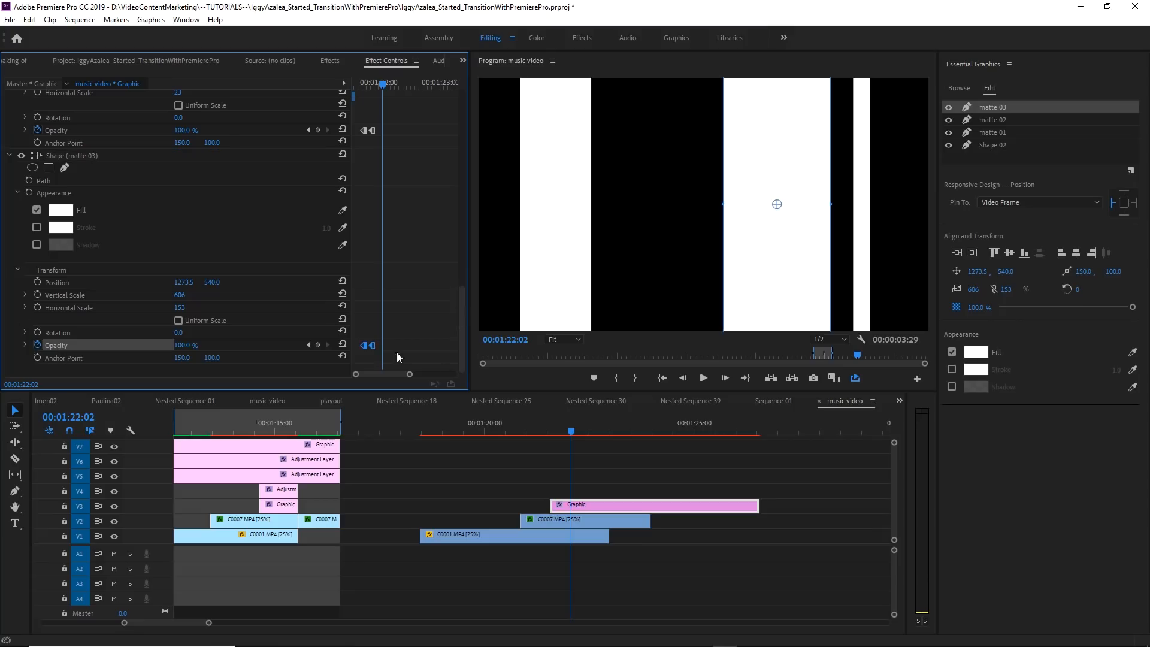
mouse_move(364, 340)
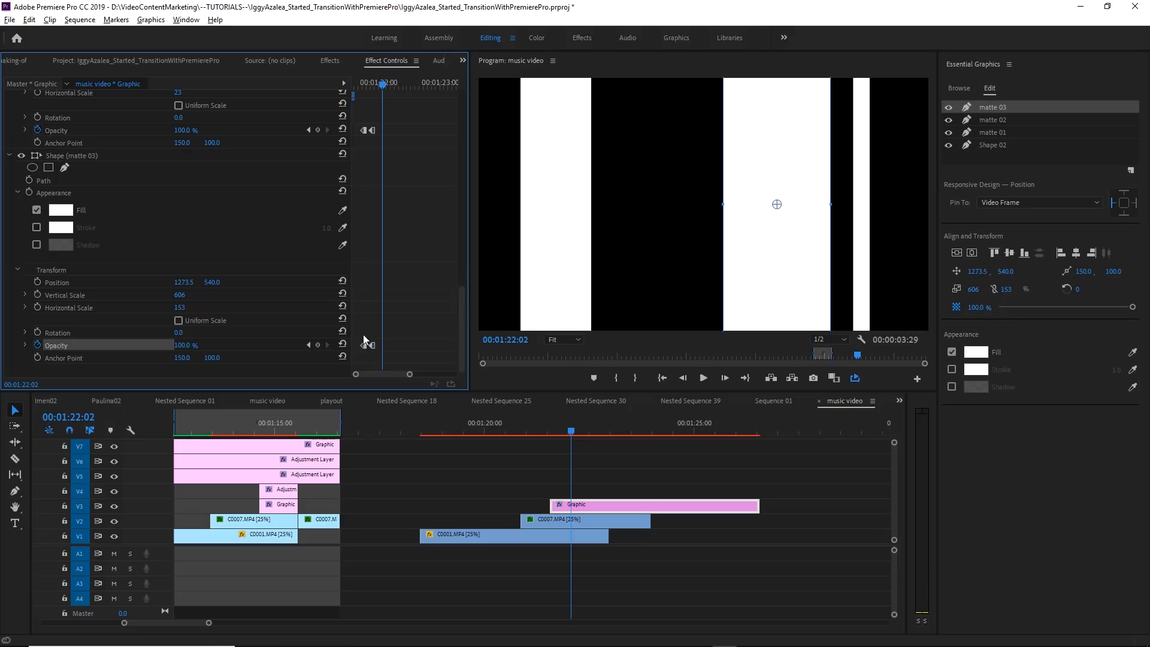
mouse_move(370, 357)
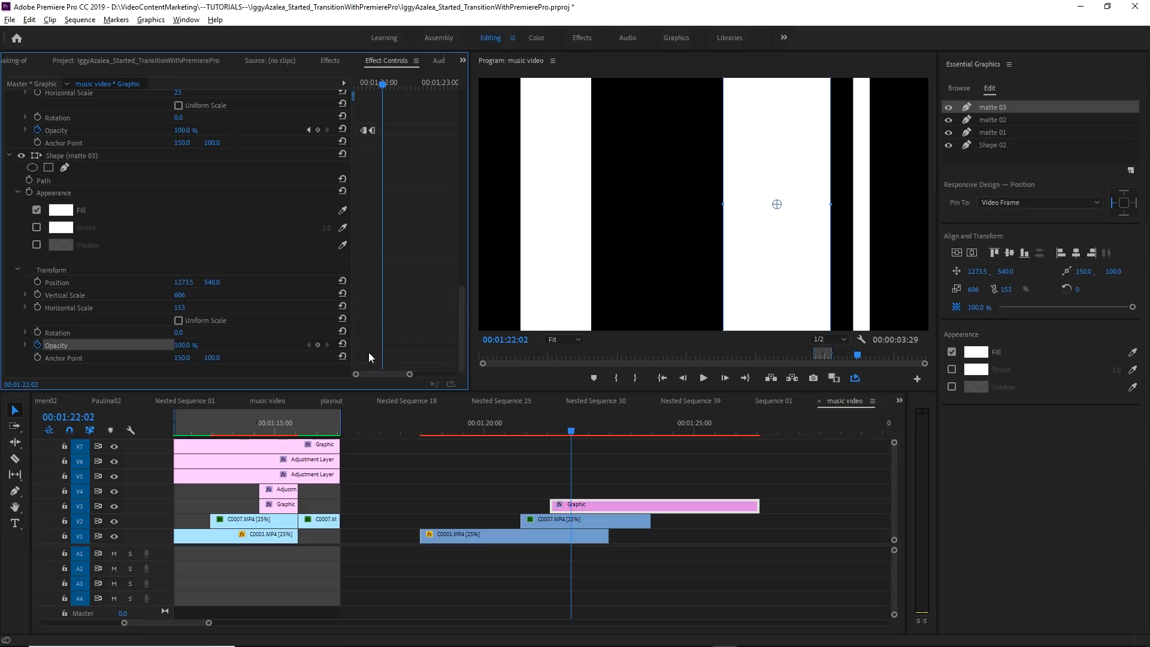
mouse_move(320, 360)
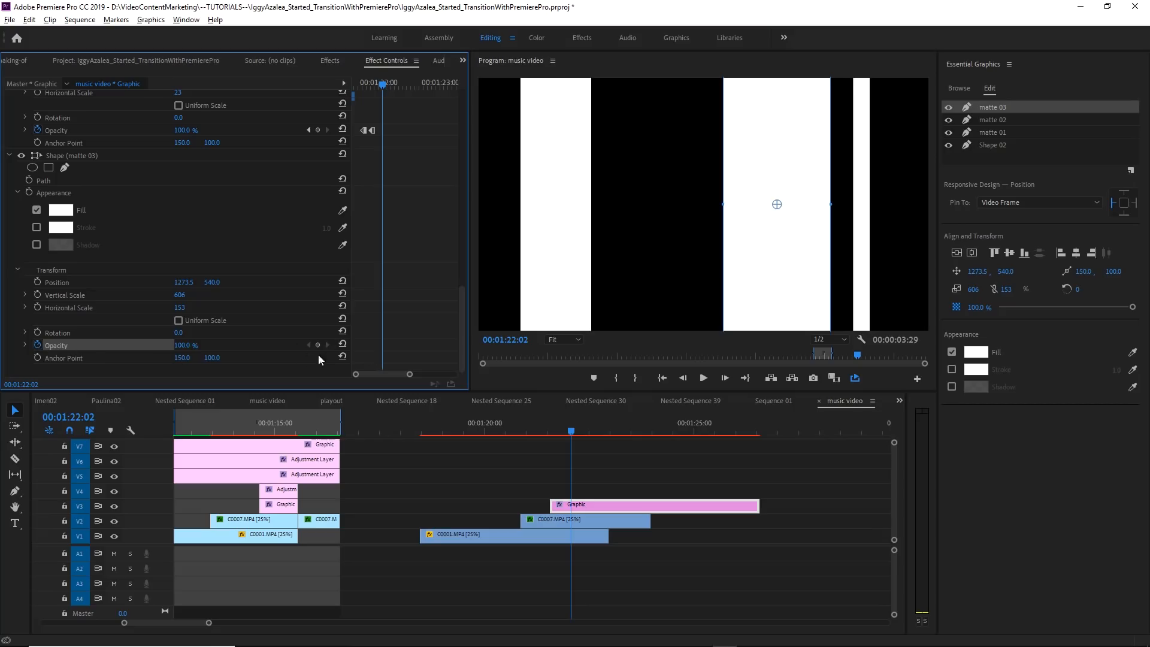
right_click(381, 346)
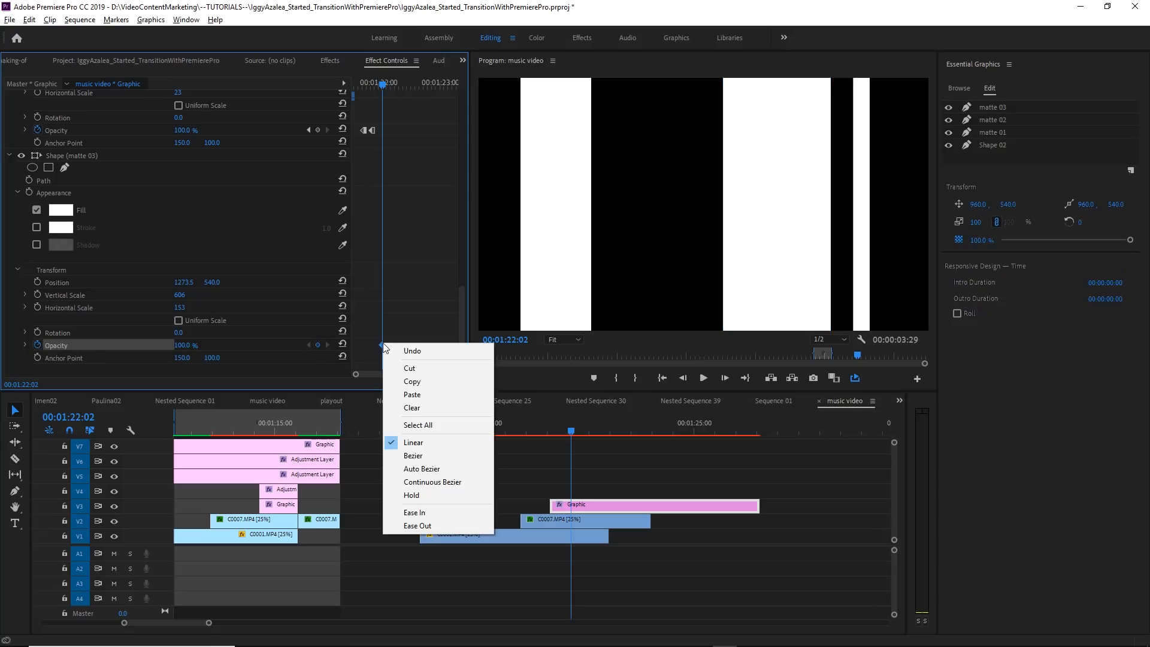
click(397, 355)
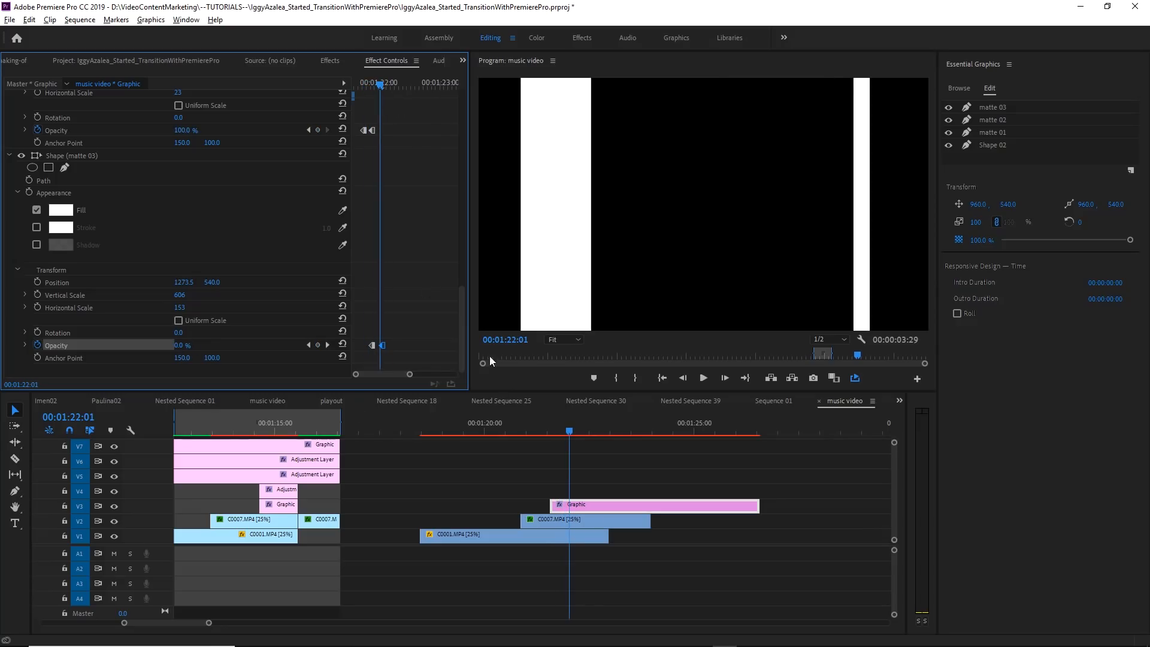
click(550, 431)
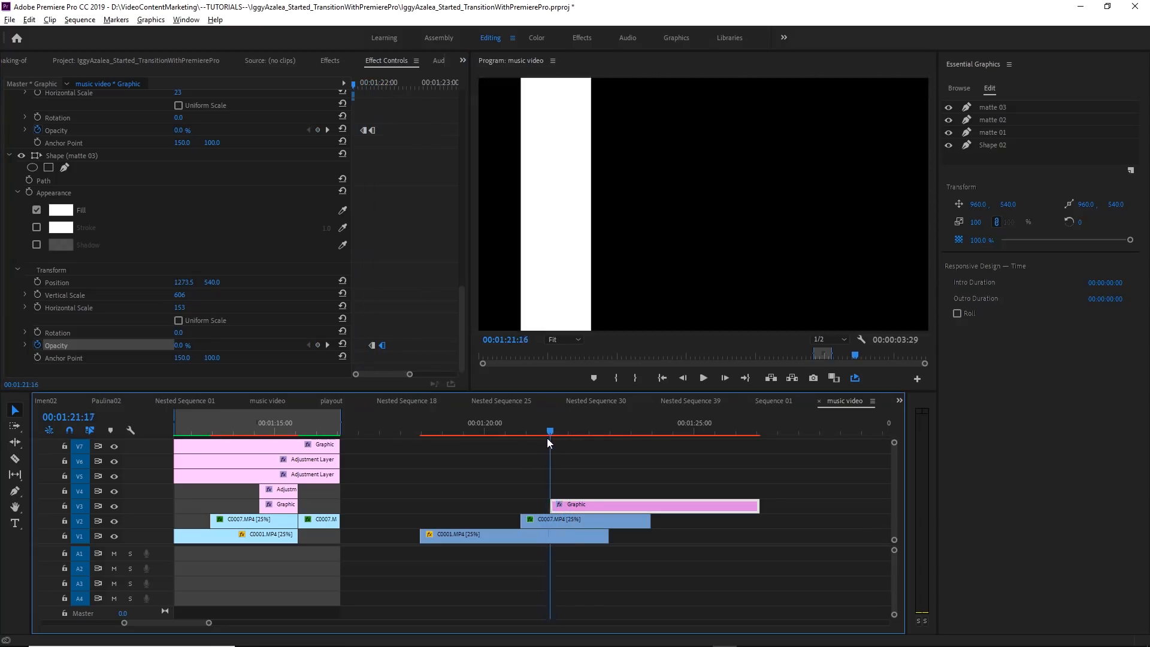
- Move the playhead forward to 01:22:07, just after the wide bar appears
click(579, 431)
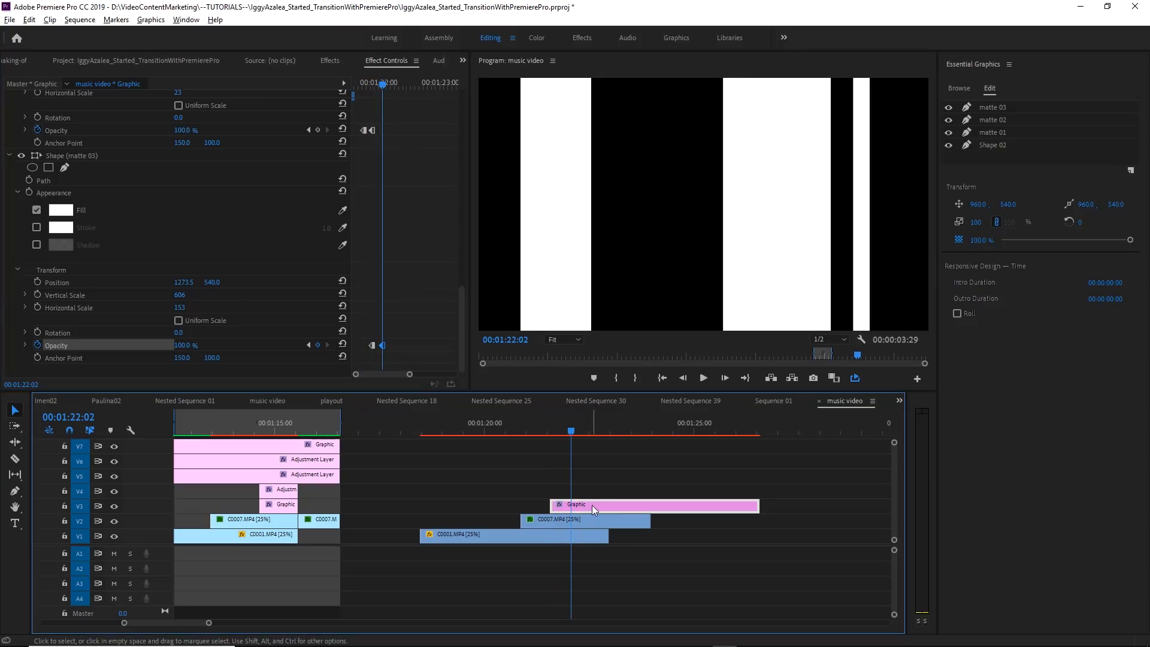
mouse_move(594, 510)
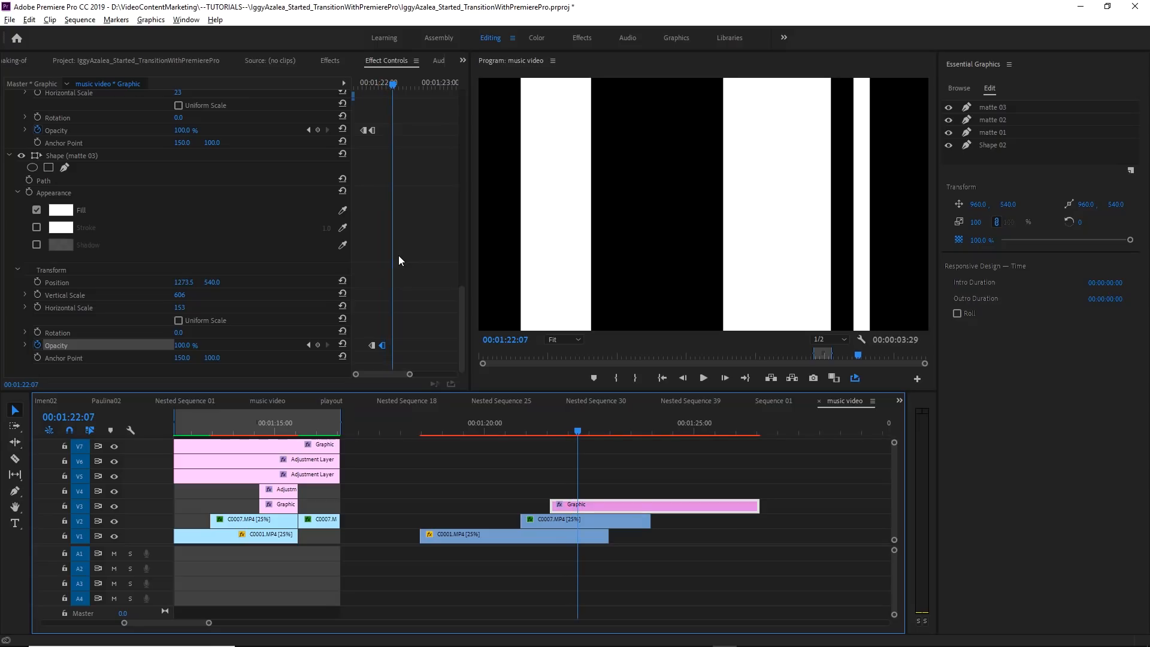
mouse_move(57, 295)
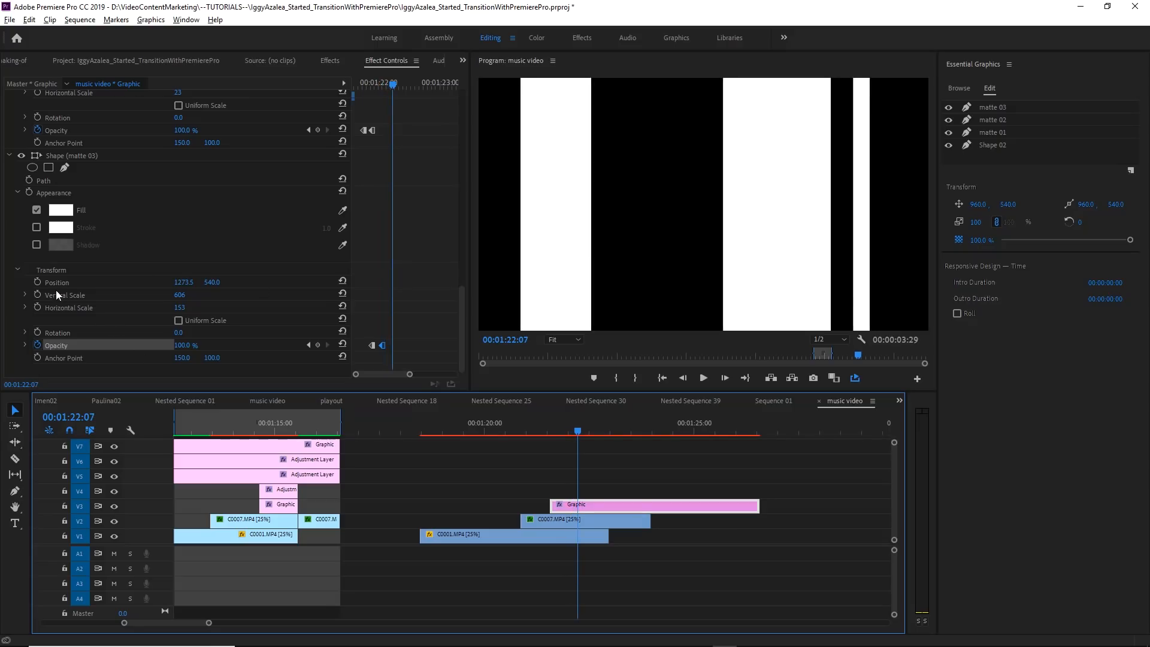
- Keyframe matte 03's Position and Horizontal Scale at 01:22:07 and set them to Hold
click(57, 281)
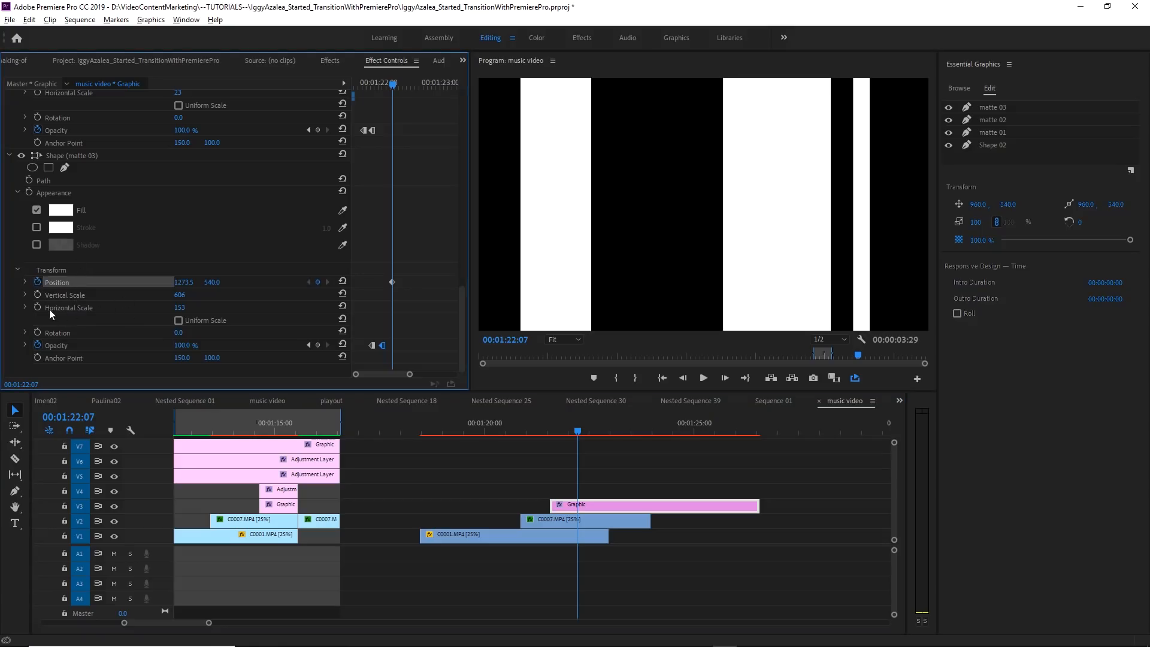
click(68, 307)
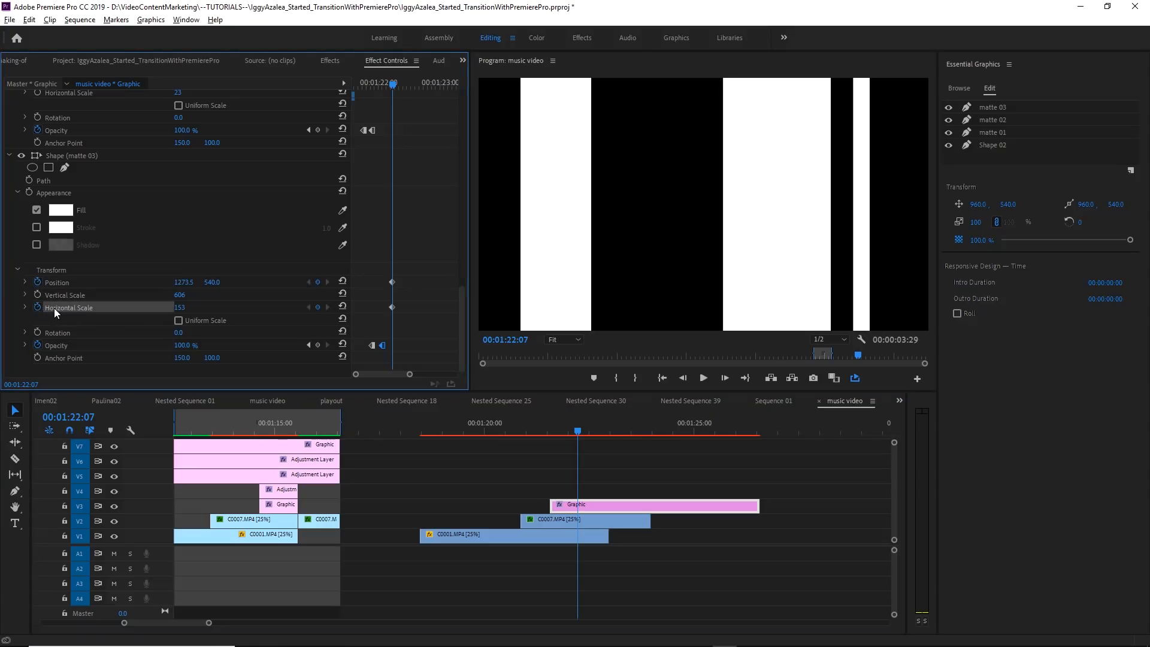
mouse_move(355, 321)
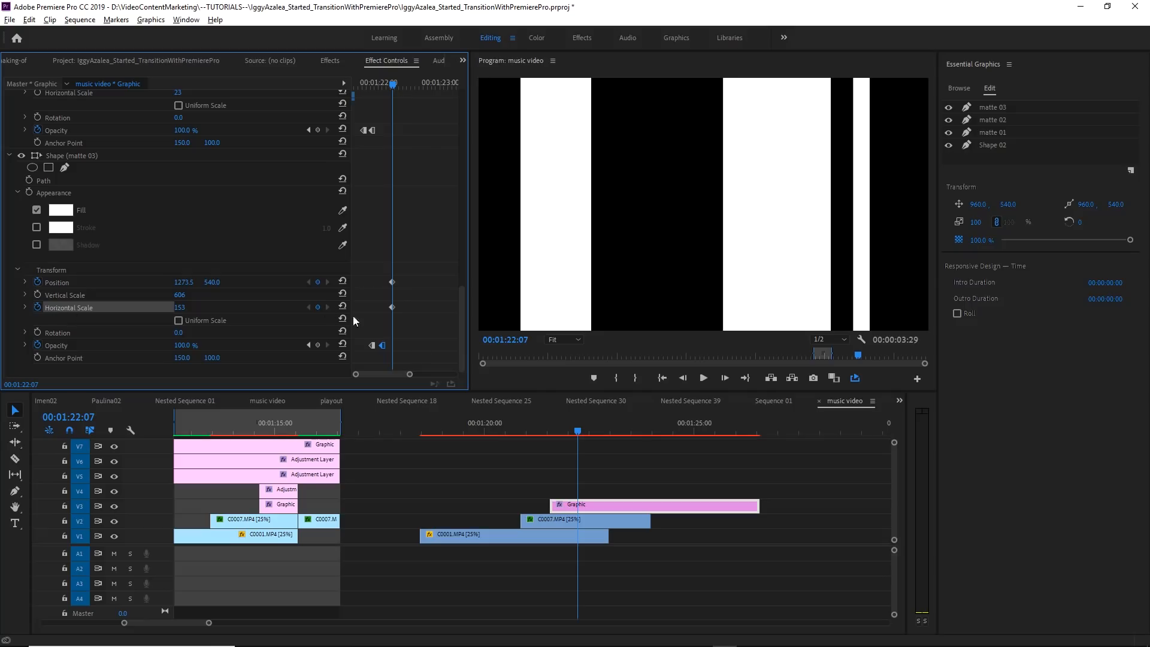
right_click(391, 281)
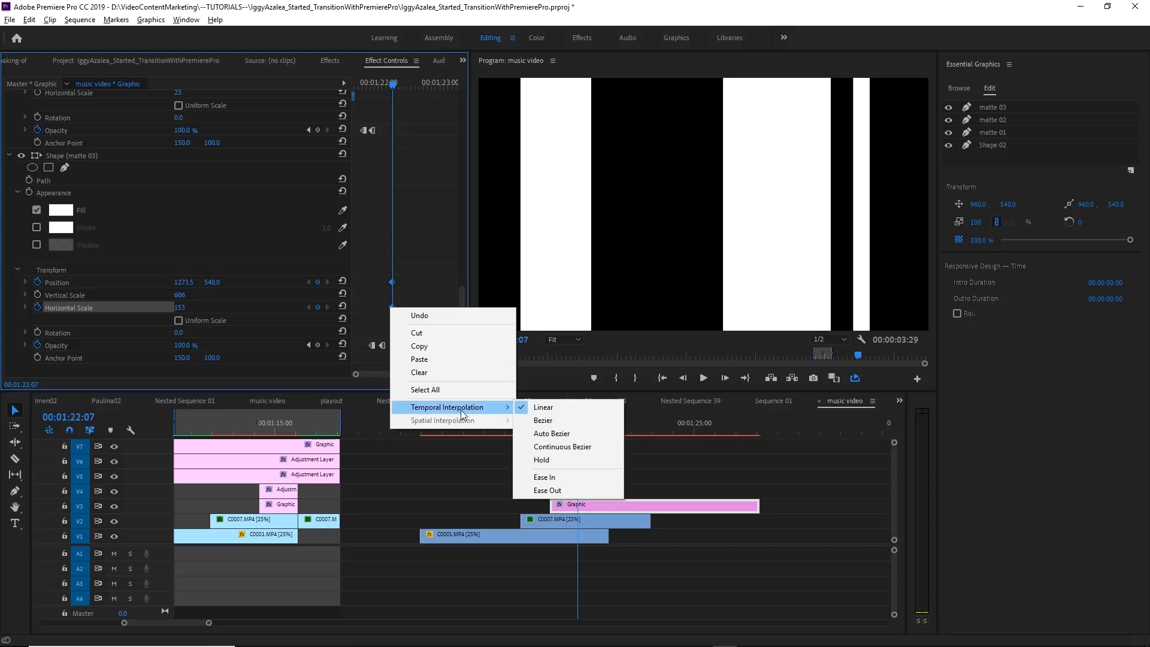
mouse_move(547, 464)
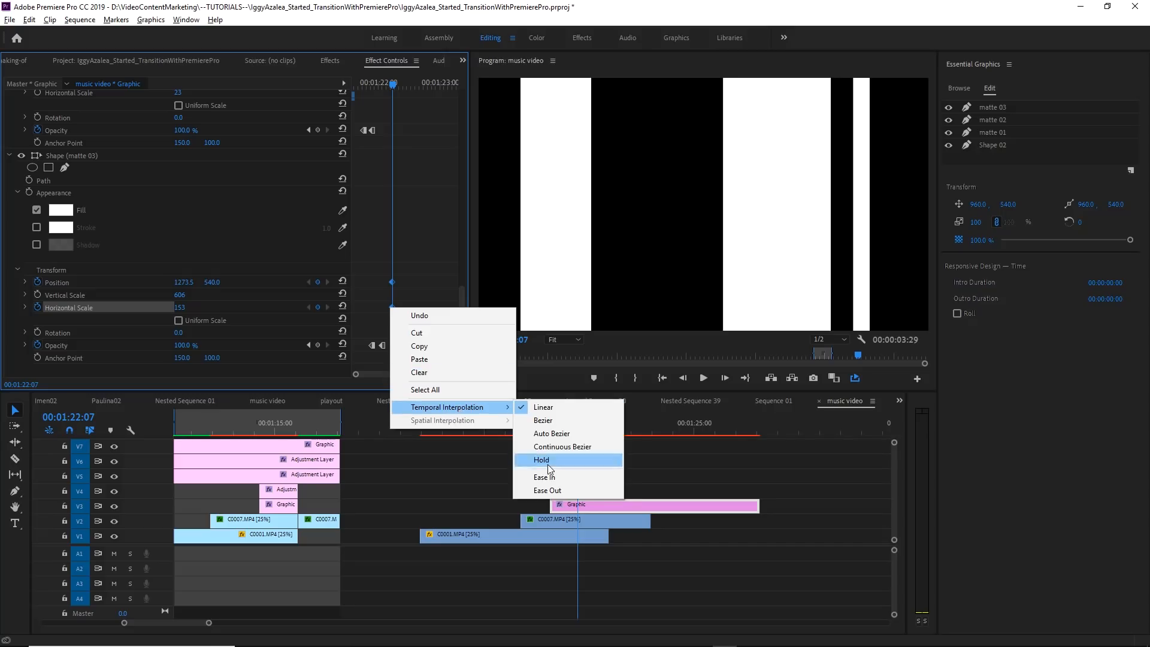
click(541, 460)
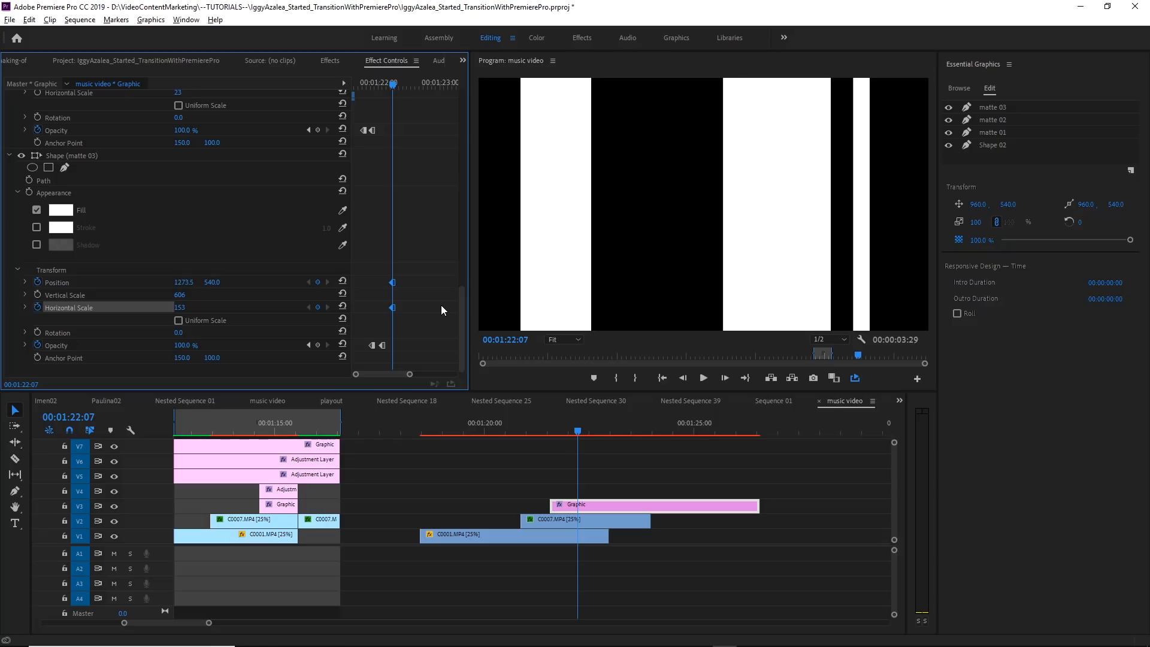
mouse_move(395, 88)
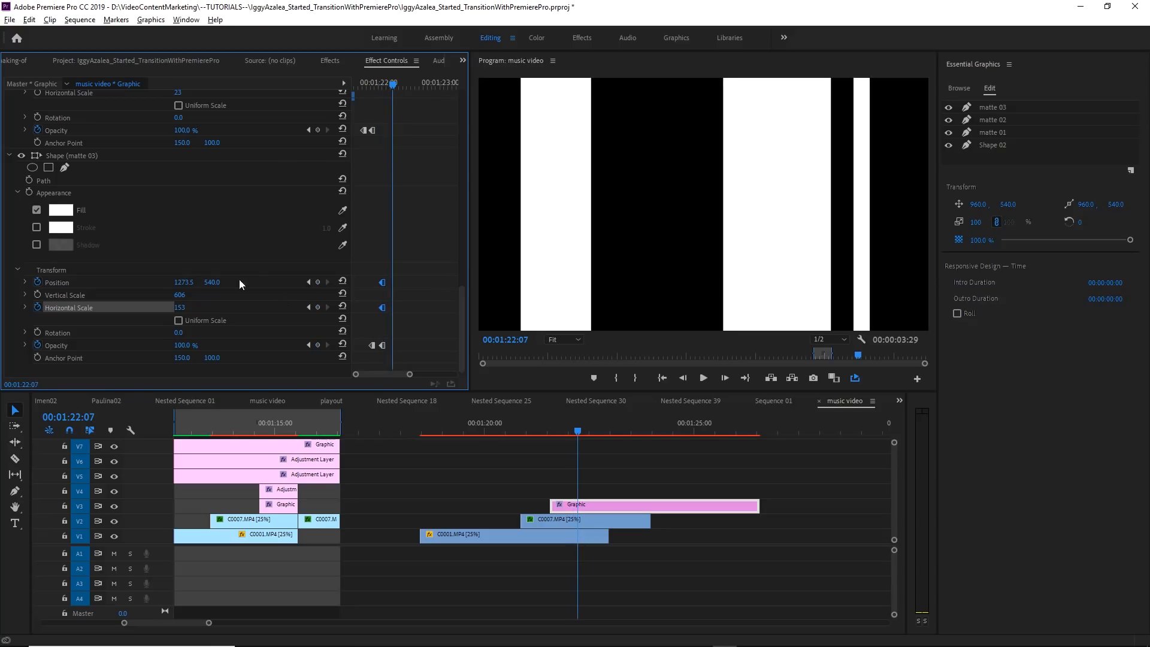
- Shift the matte 03 bar toward centre and narrow it: Position 950, Horizontal Scale 120
click(992, 107)
text(1194.5)
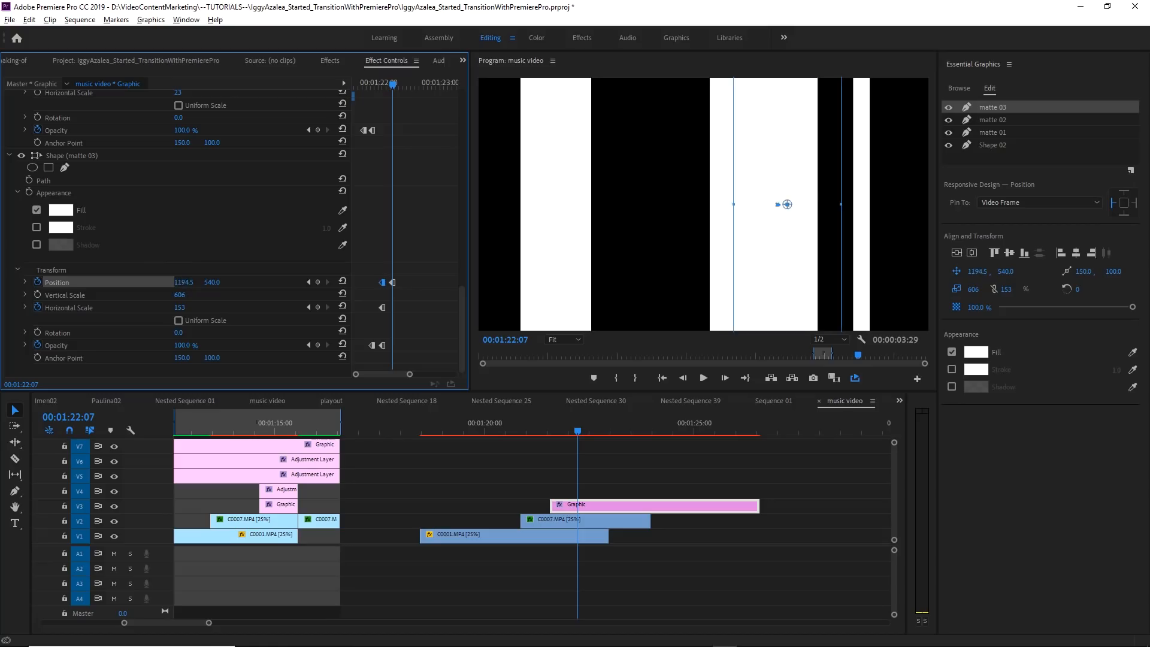
drag(786, 204, 718, 204)
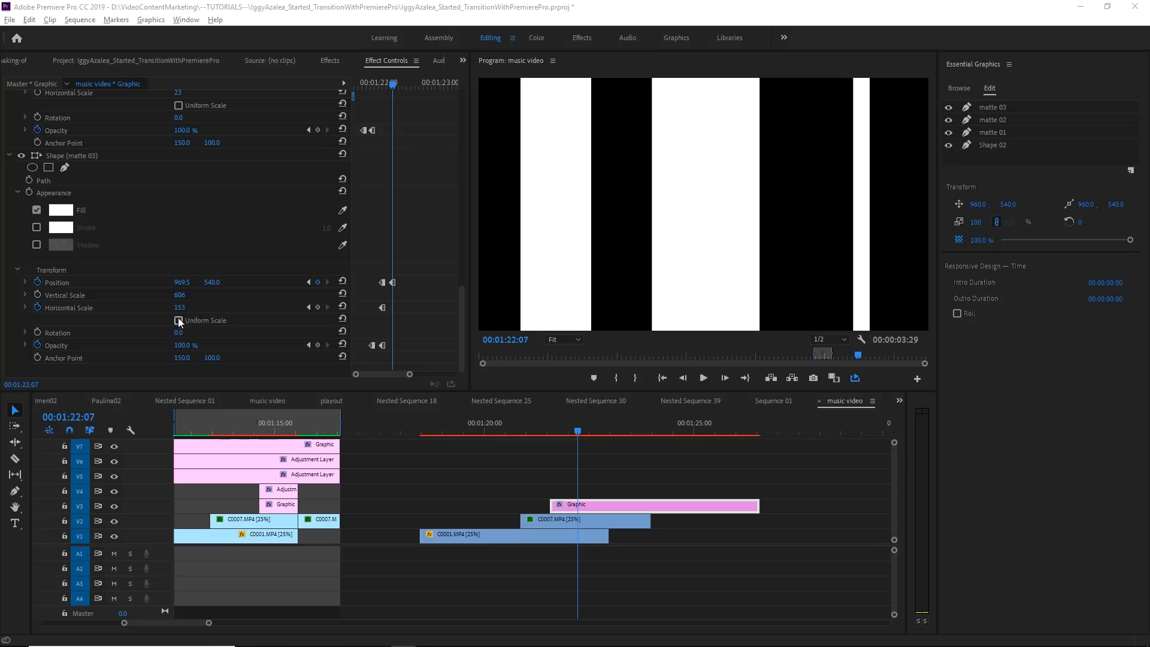
drag(180, 307, 190, 308)
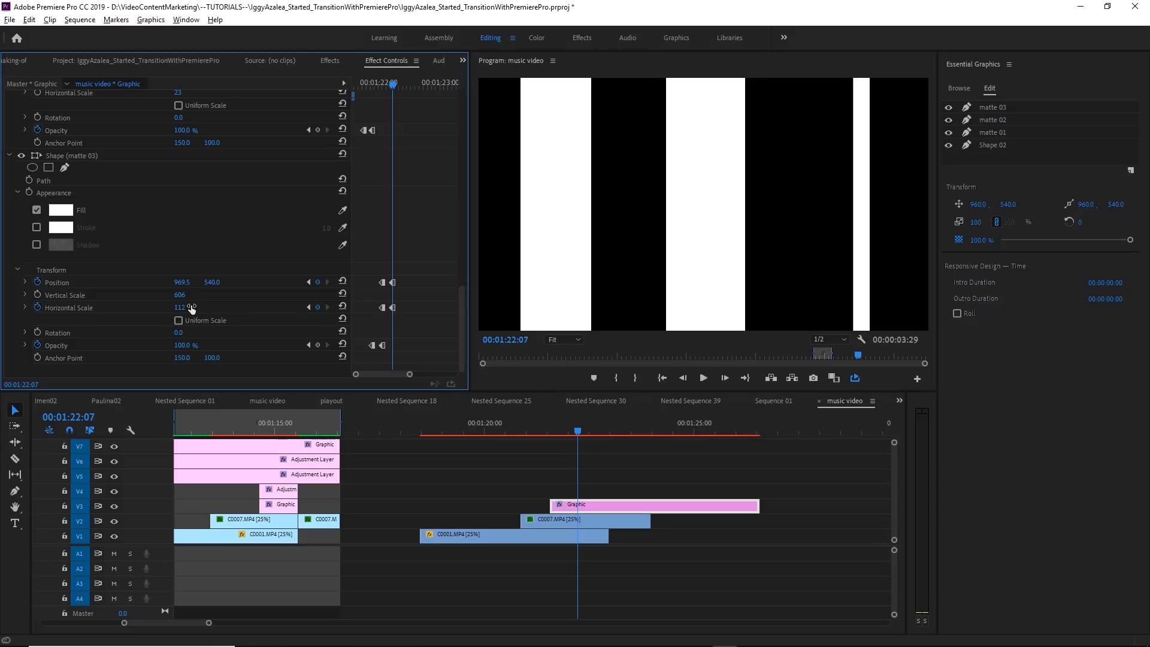
double_click(182, 306)
text(120)
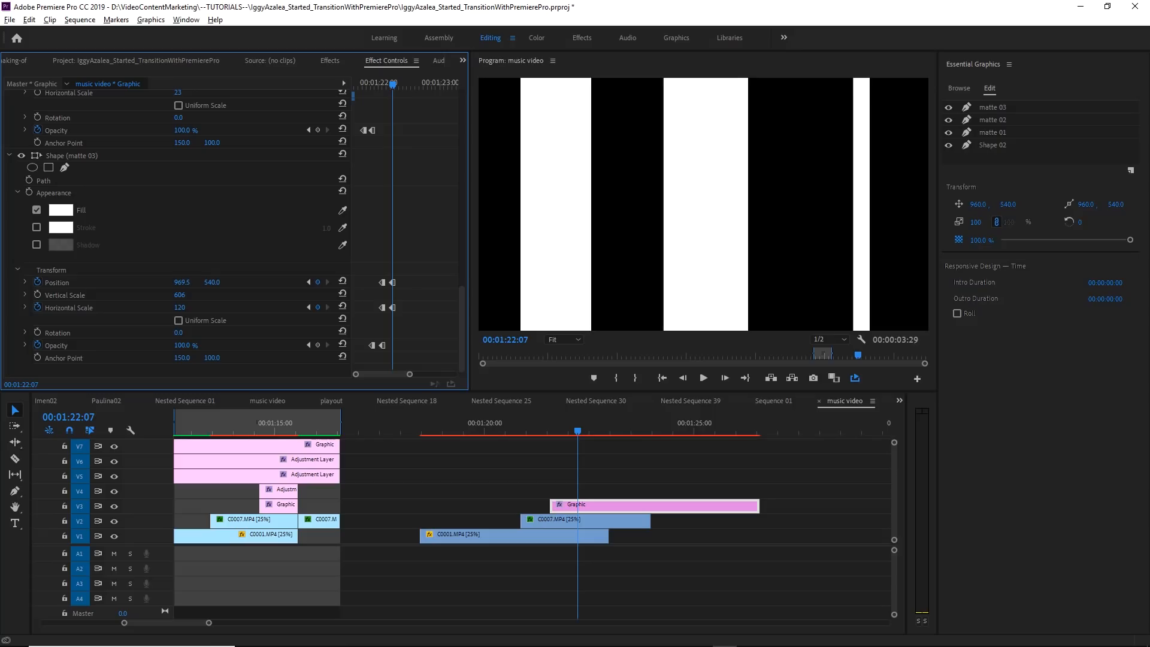
double_click(182, 281)
text(950)
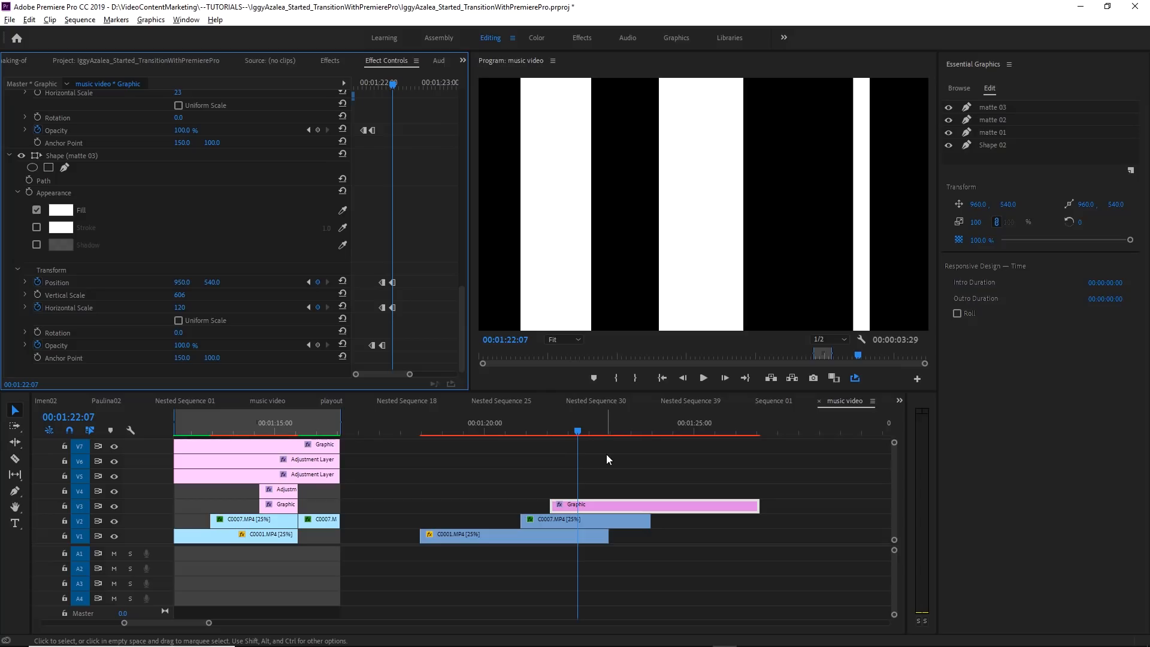
mouse_move(539, 453)
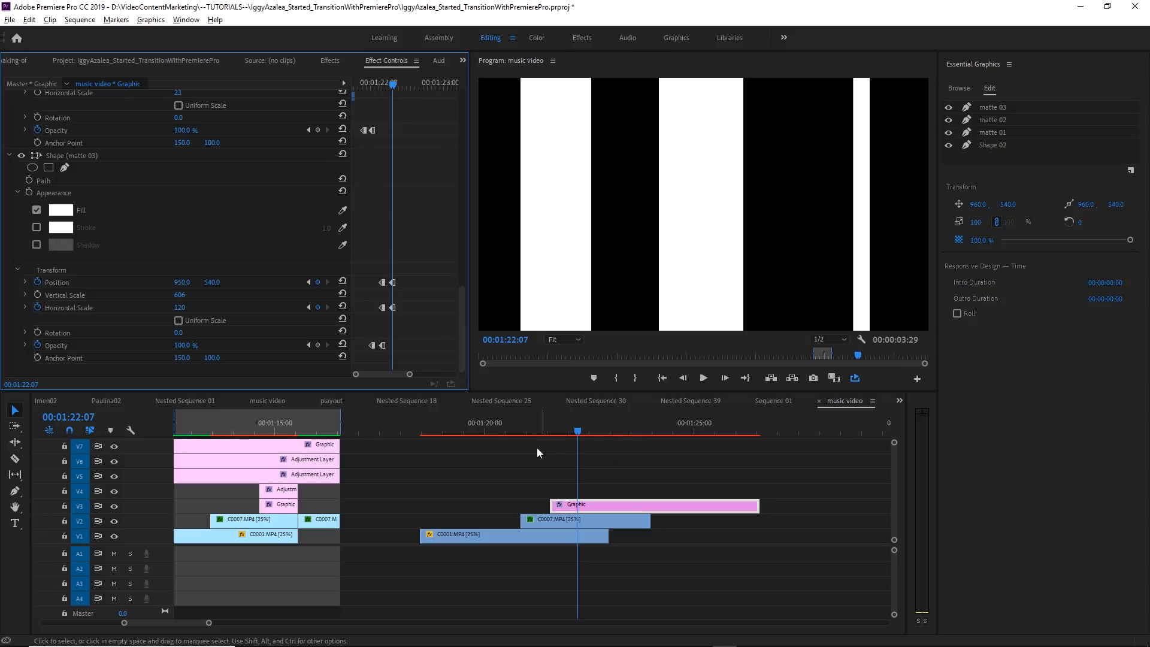
click(544, 431)
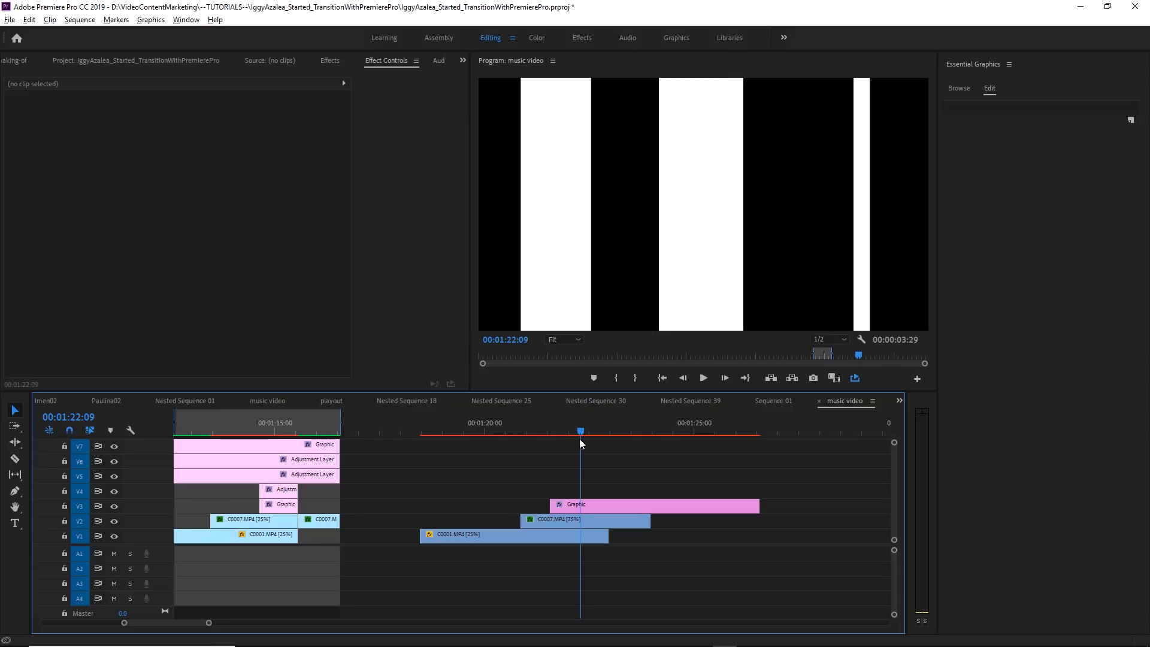
click(654, 504)
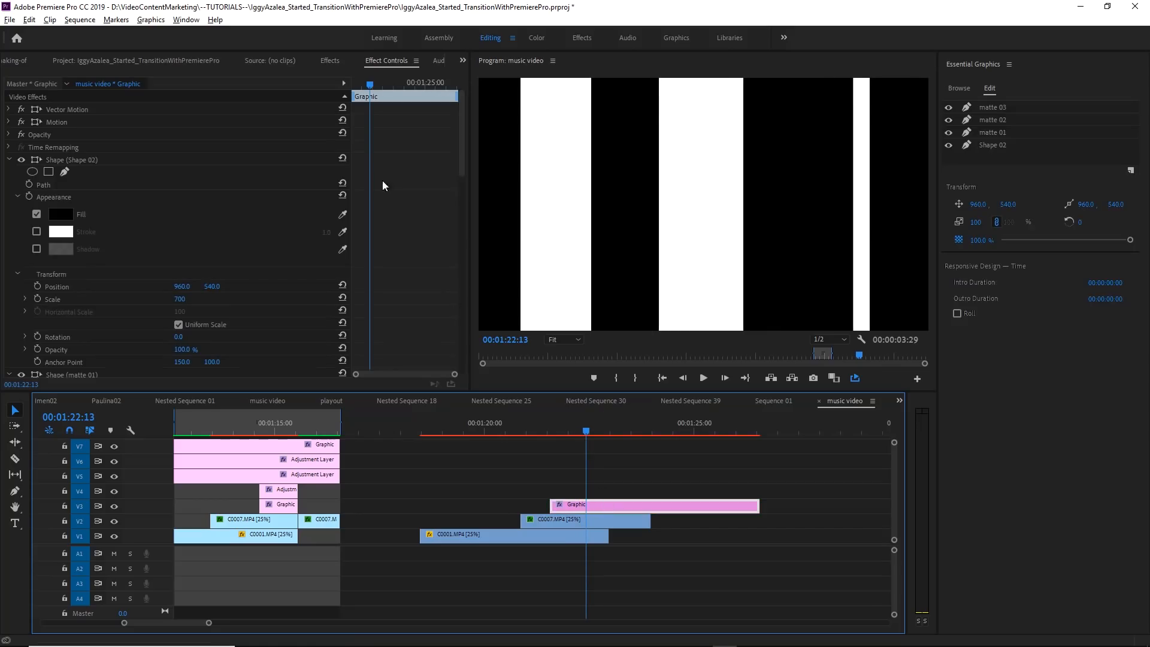
scroll(down, 3)
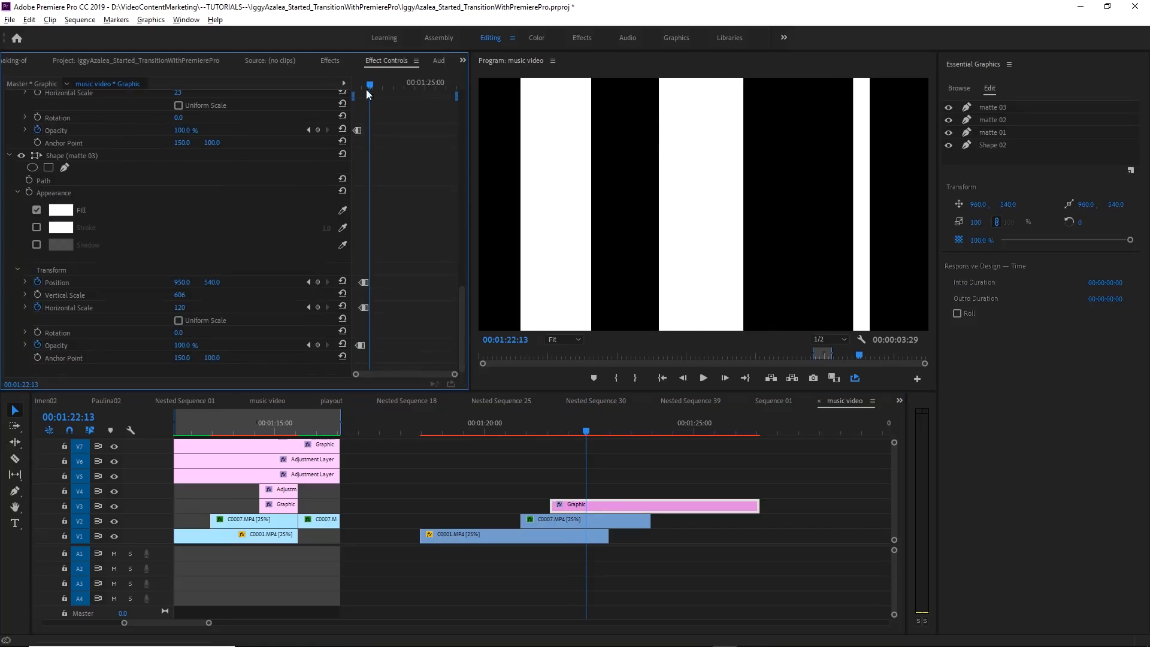
click(630, 480)
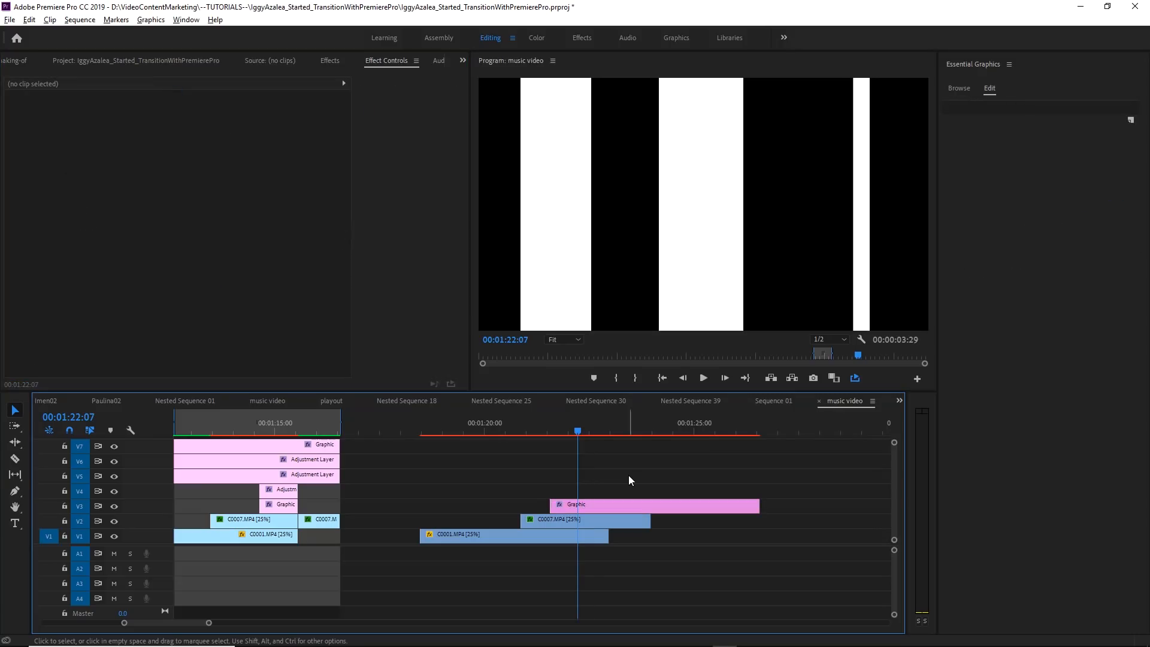
mouse_move(594, 525)
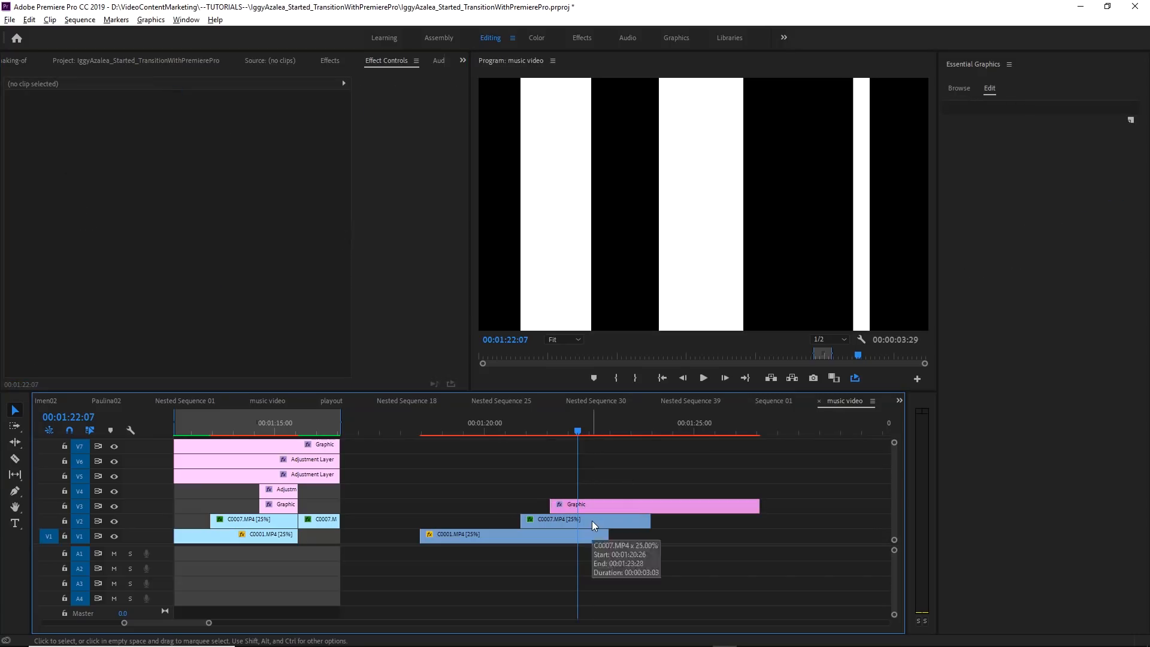
- Give the second C0007 clip a Track Matte Key using Video 3 as a Matte Luma source
click(584, 519)
text(t)
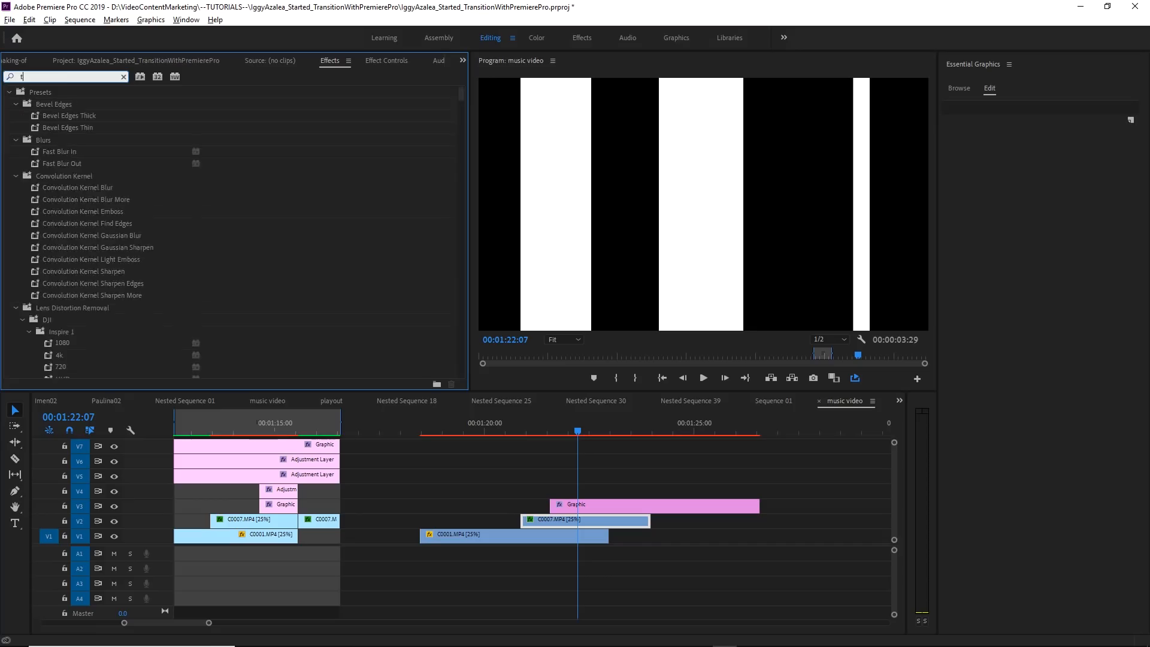
text(rack ma)
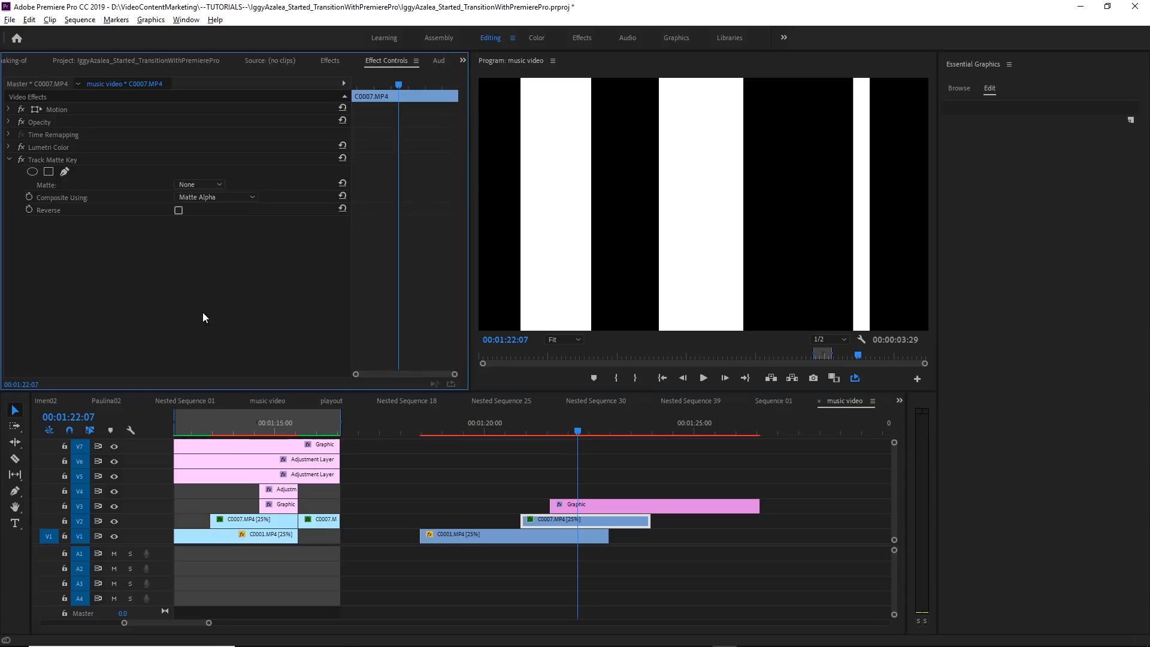
click(199, 185)
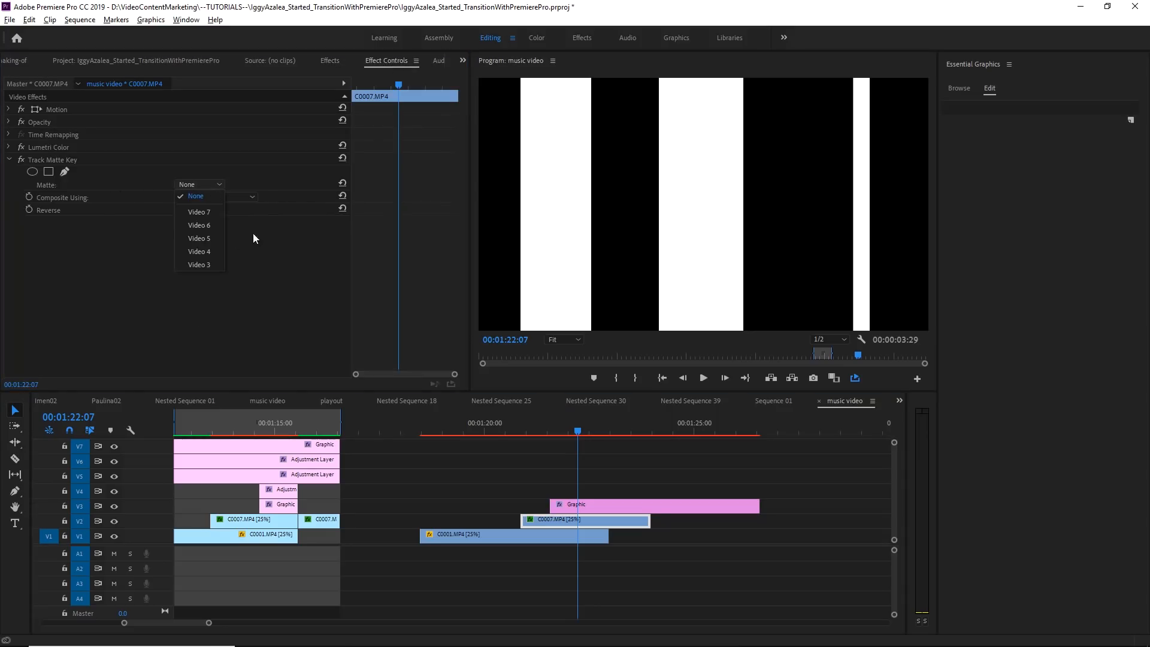
mouse_move(198, 264)
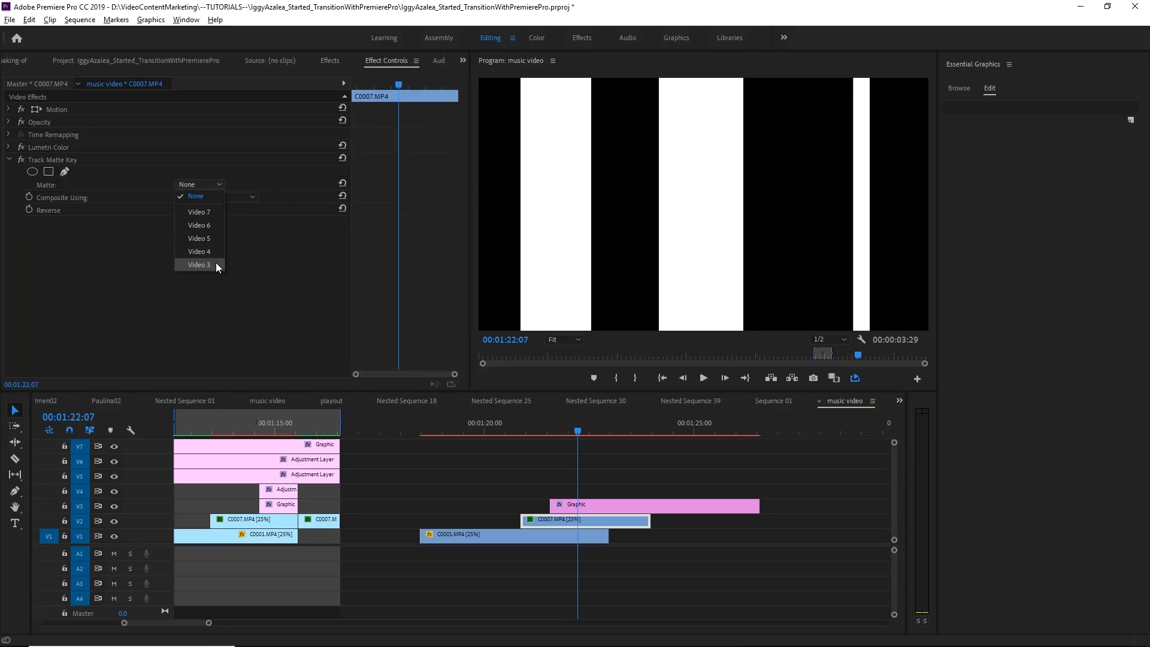
click(199, 265)
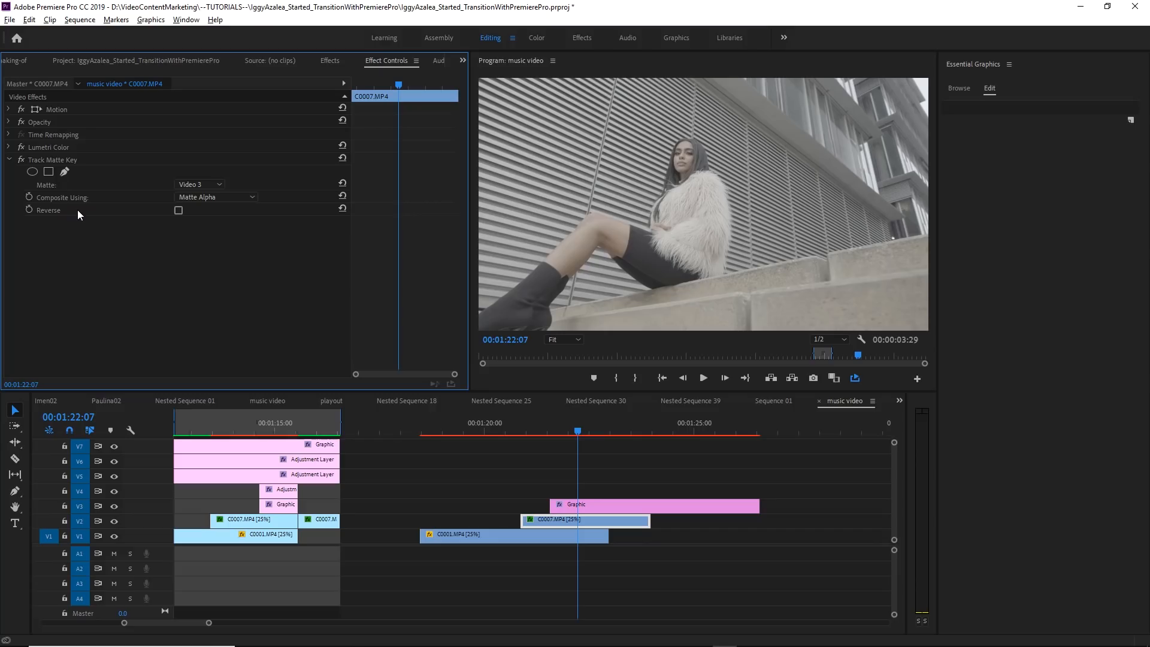
click(215, 197)
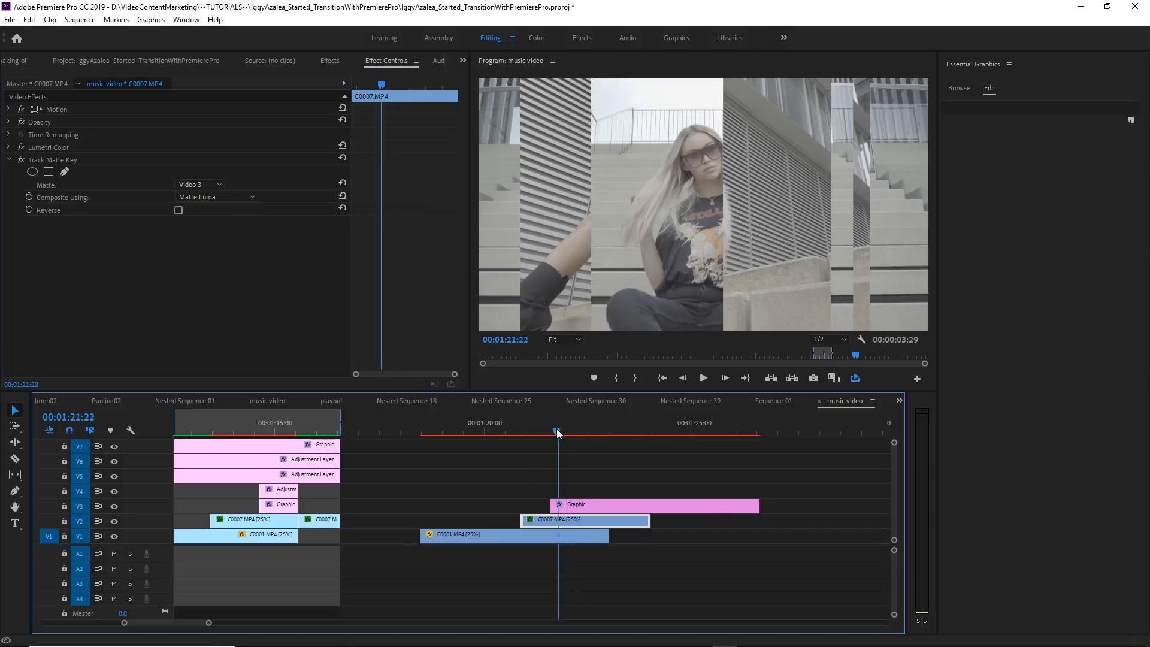
- Preview the striped wipe at a couple of earlier frames
click(569, 432)
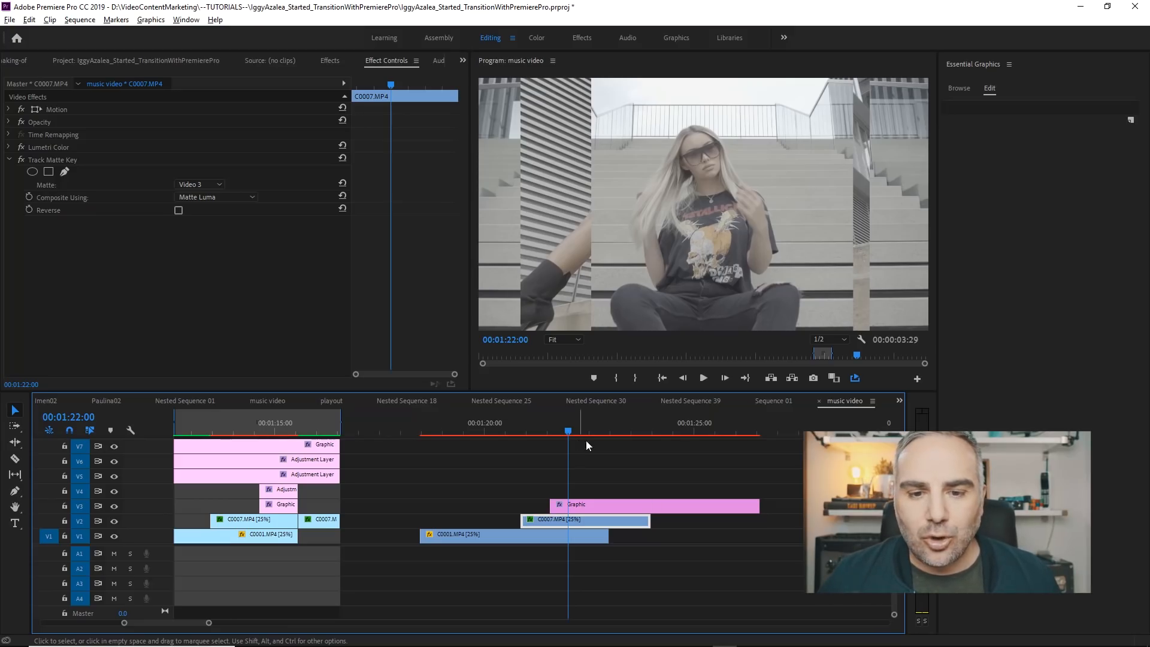
click(583, 432)
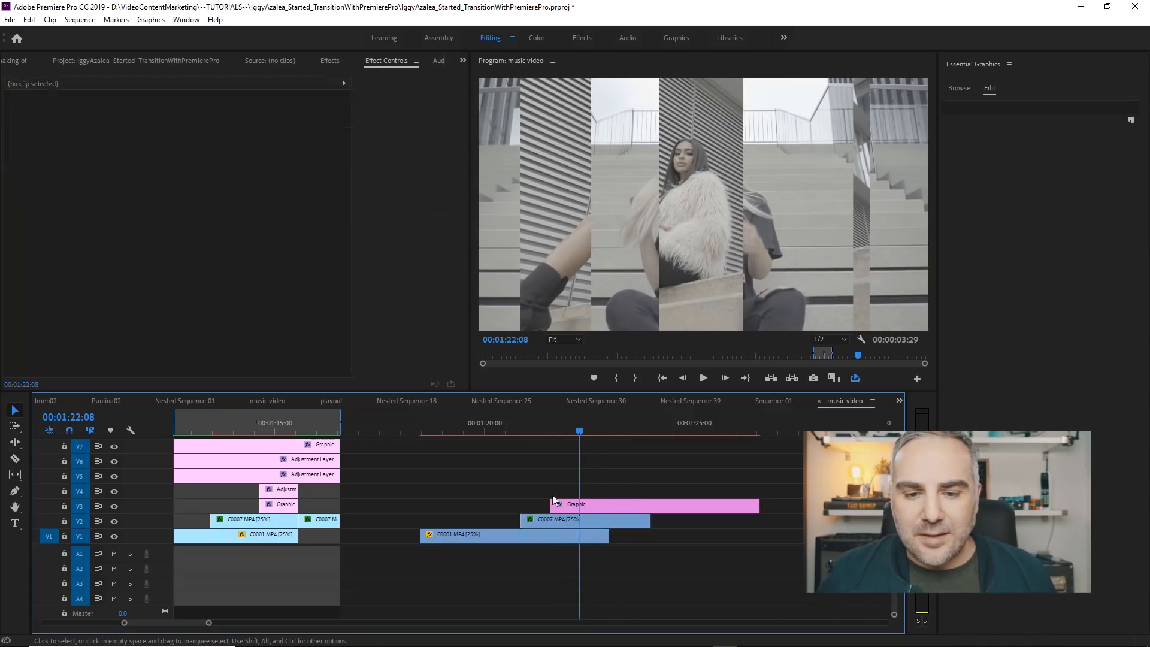
- Add an Adjustment Layer on V4 above the Graphic and apply a Transform effect enlarging the picture
click(653, 504)
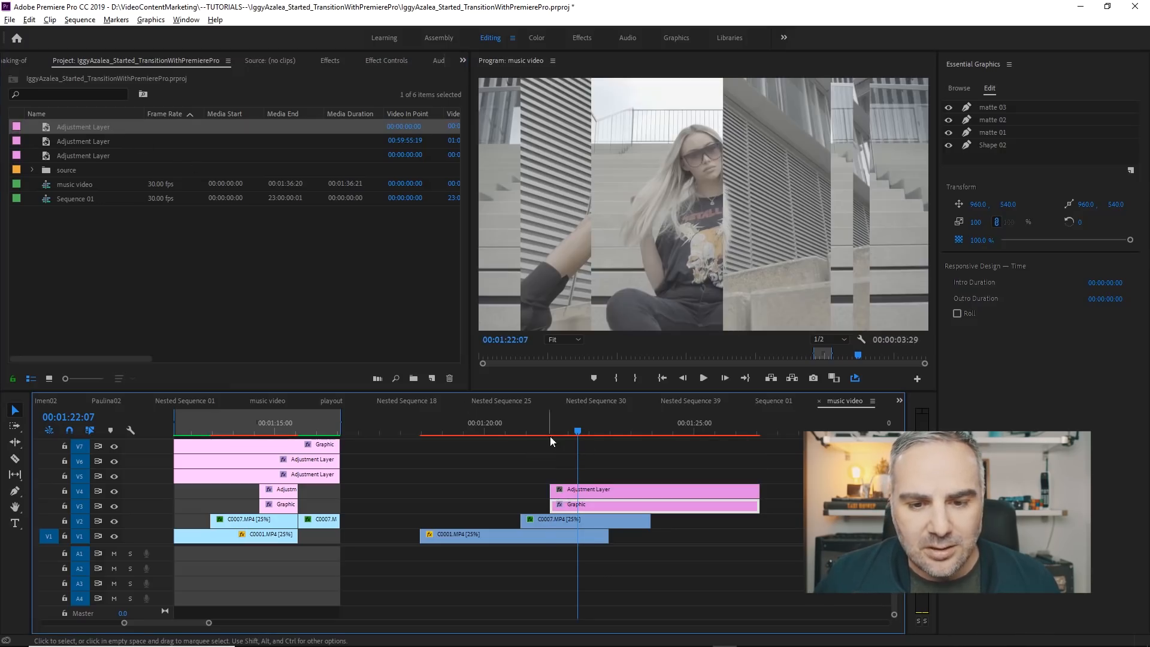
click(329, 60)
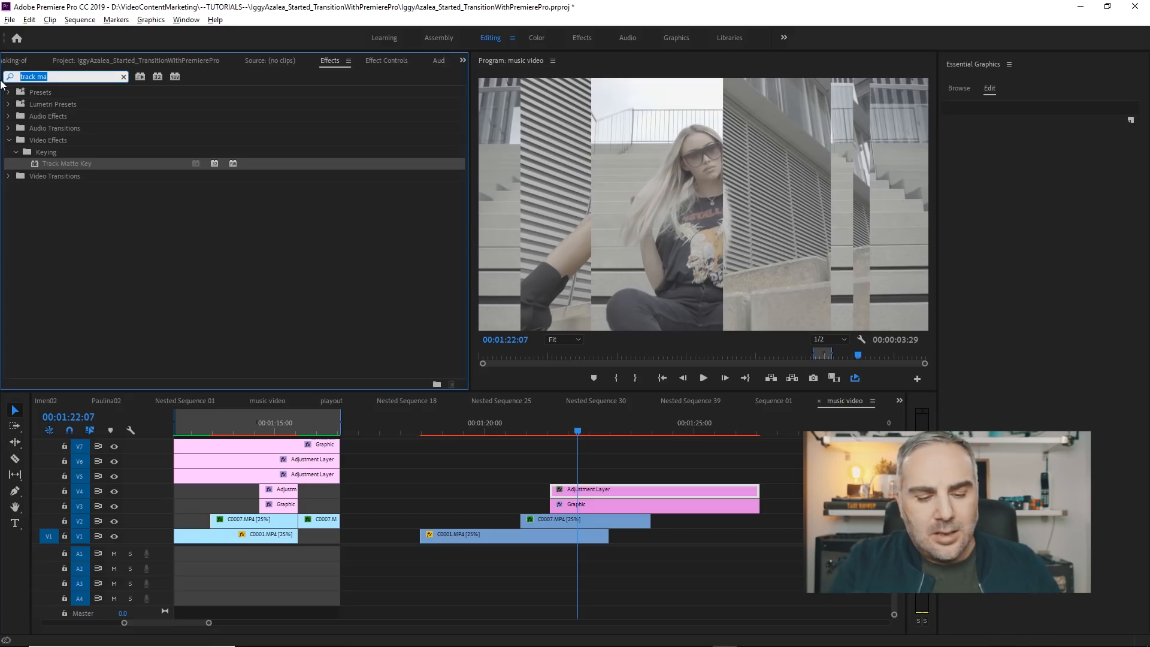
text(transfo)
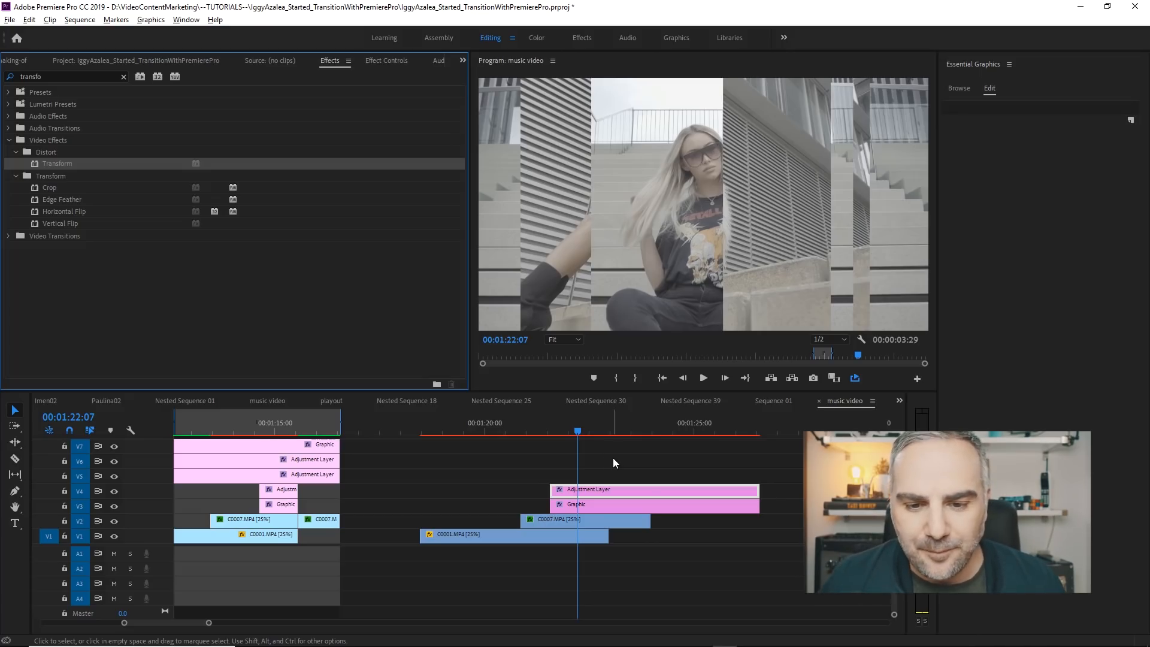
click(386, 60)
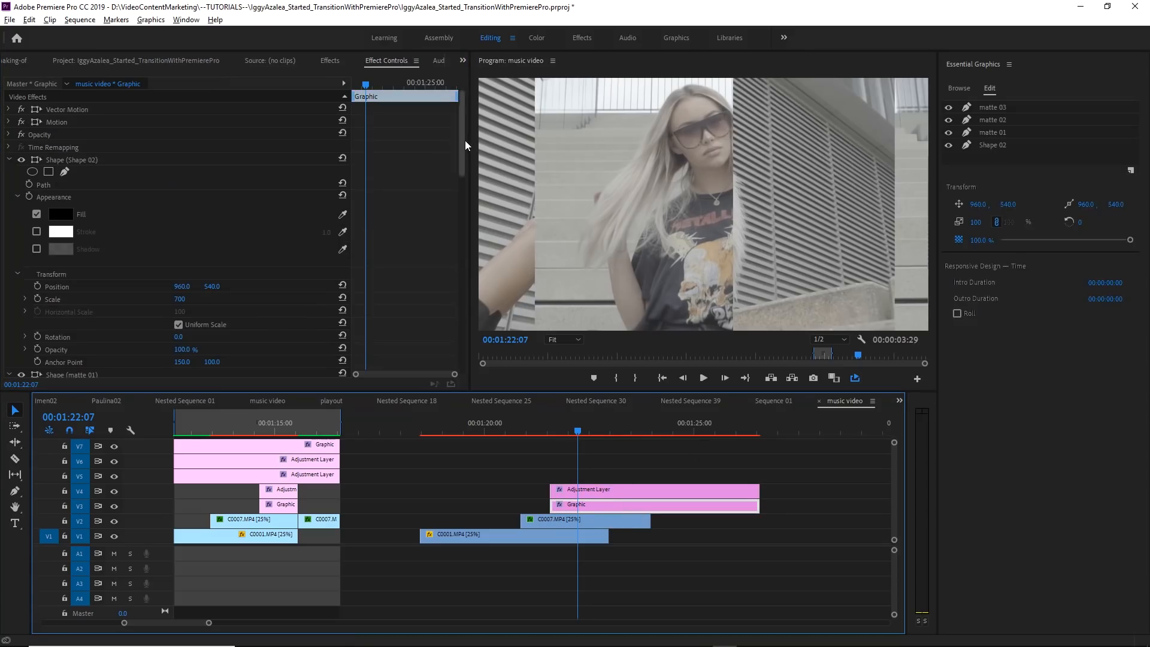
- Keyframe the adjustment layer's Transform scale from 150 down to 100 and preview the zoom
scroll(down, 3)
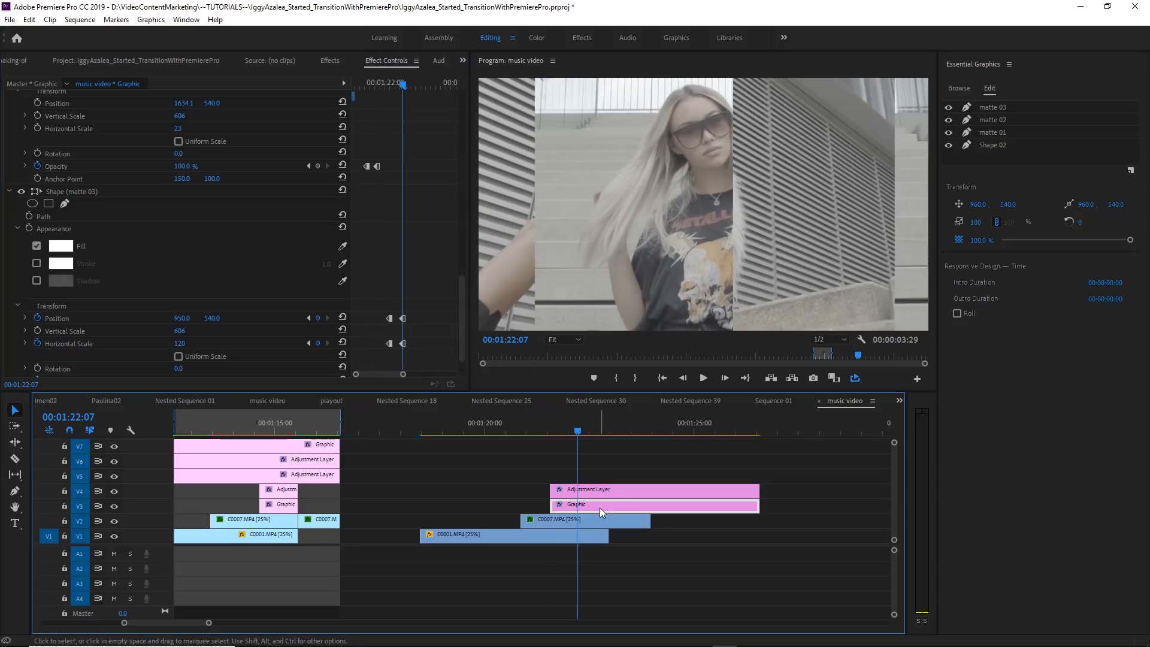
click(640, 488)
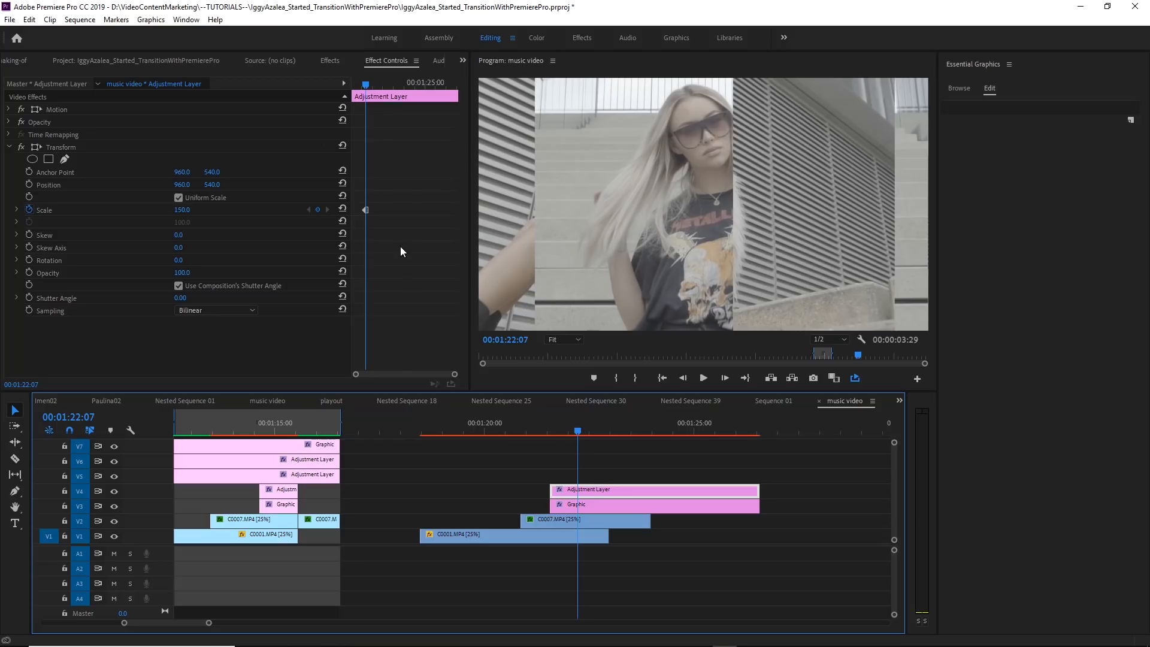
mouse_move(411, 146)
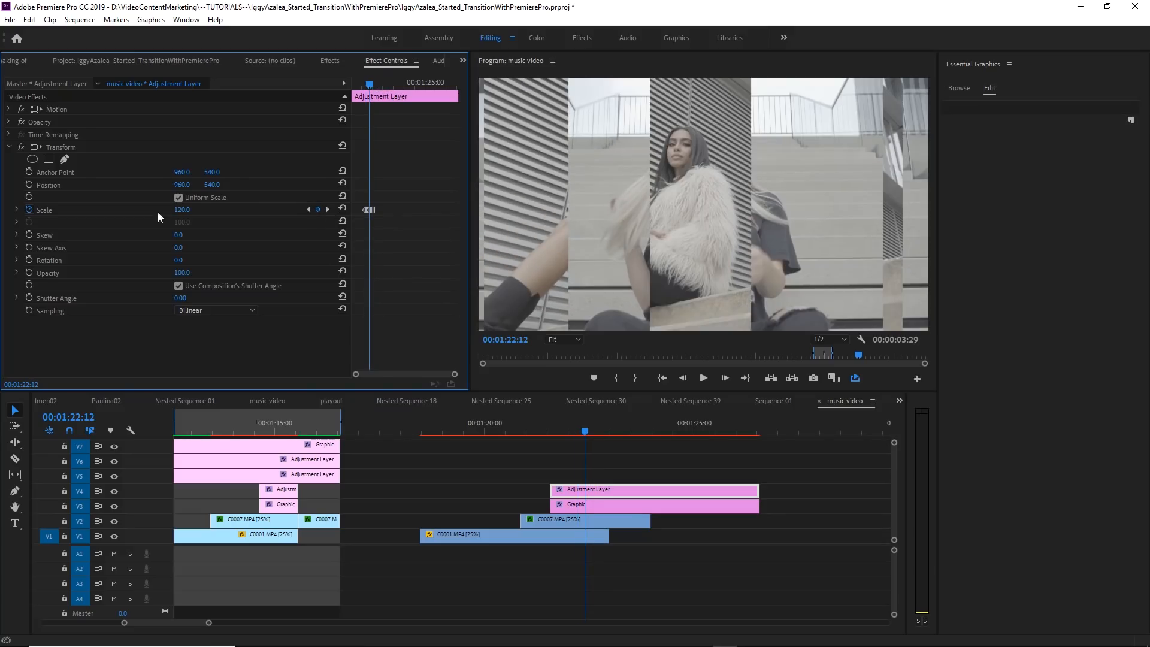
drag(181, 210, 191, 209)
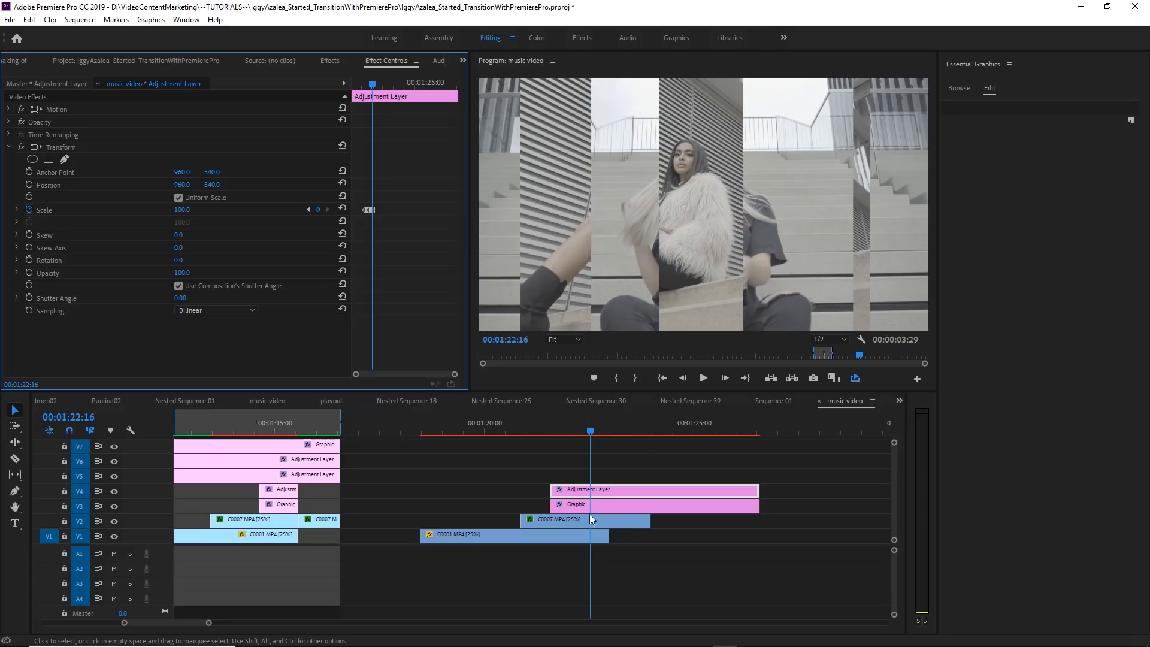
mouse_move(558, 573)
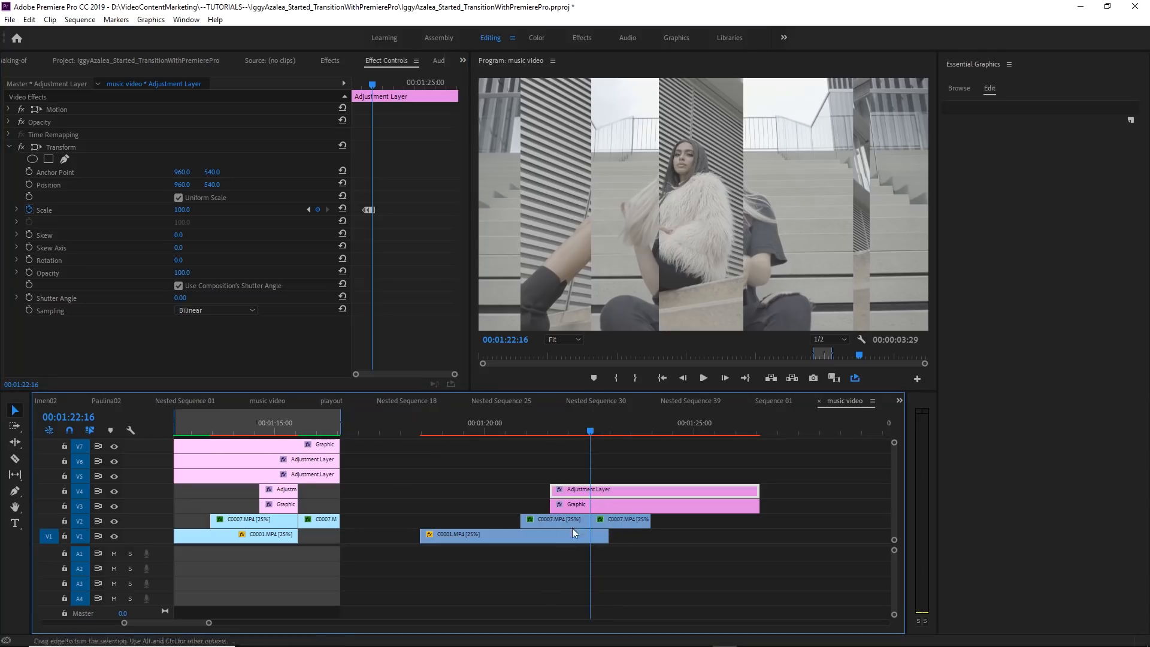
- Trim the matte Graphic on V3 to end at the split point, preview the wipe, reselect the adjustment layer
click(623, 520)
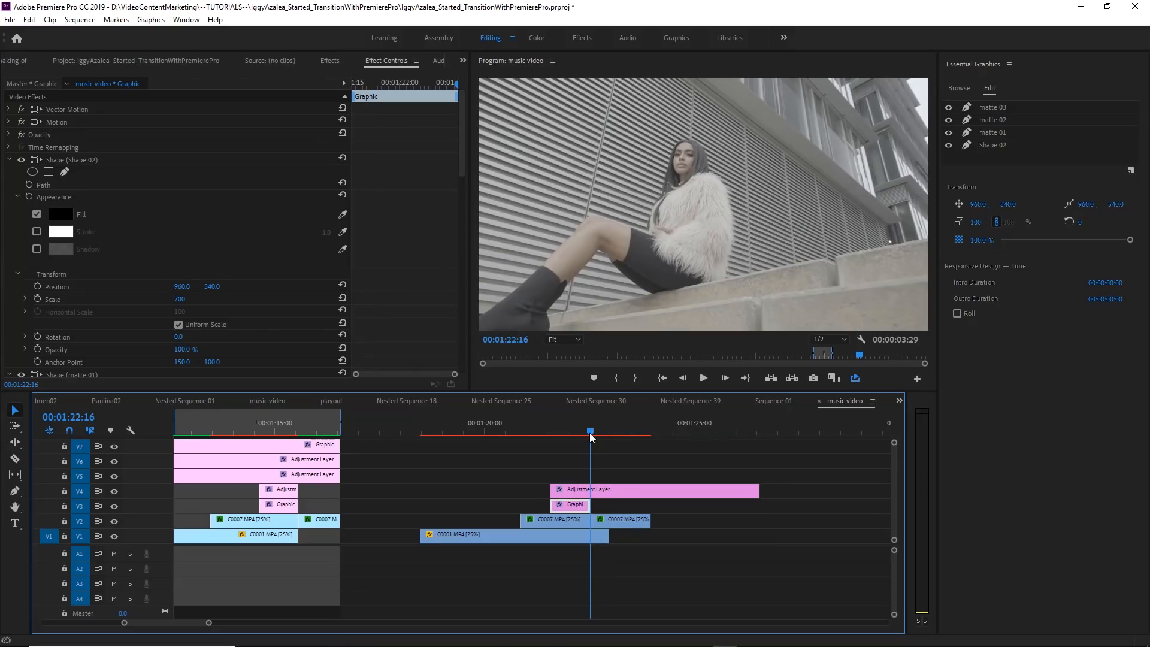
click(546, 432)
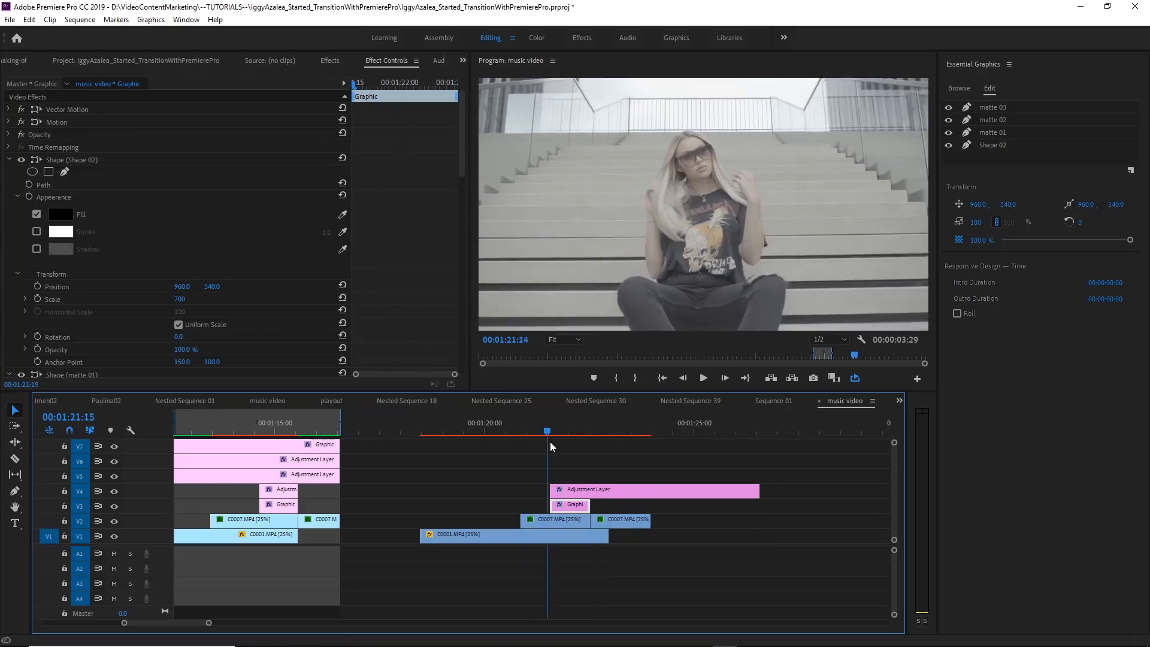
click(563, 431)
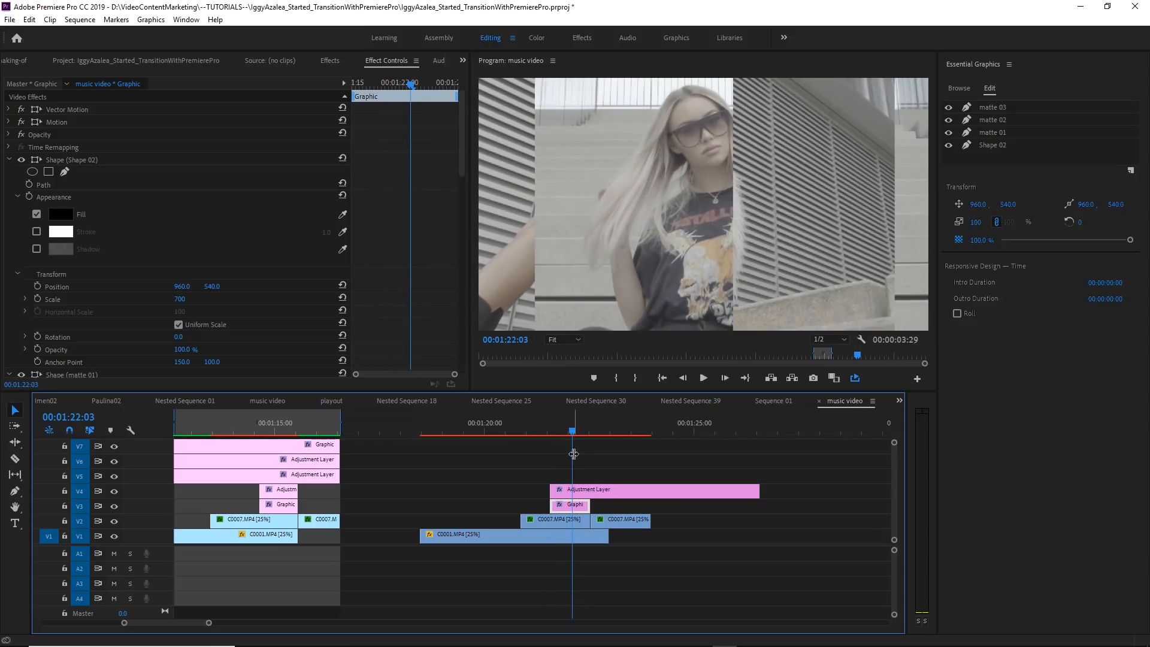
click(653, 488)
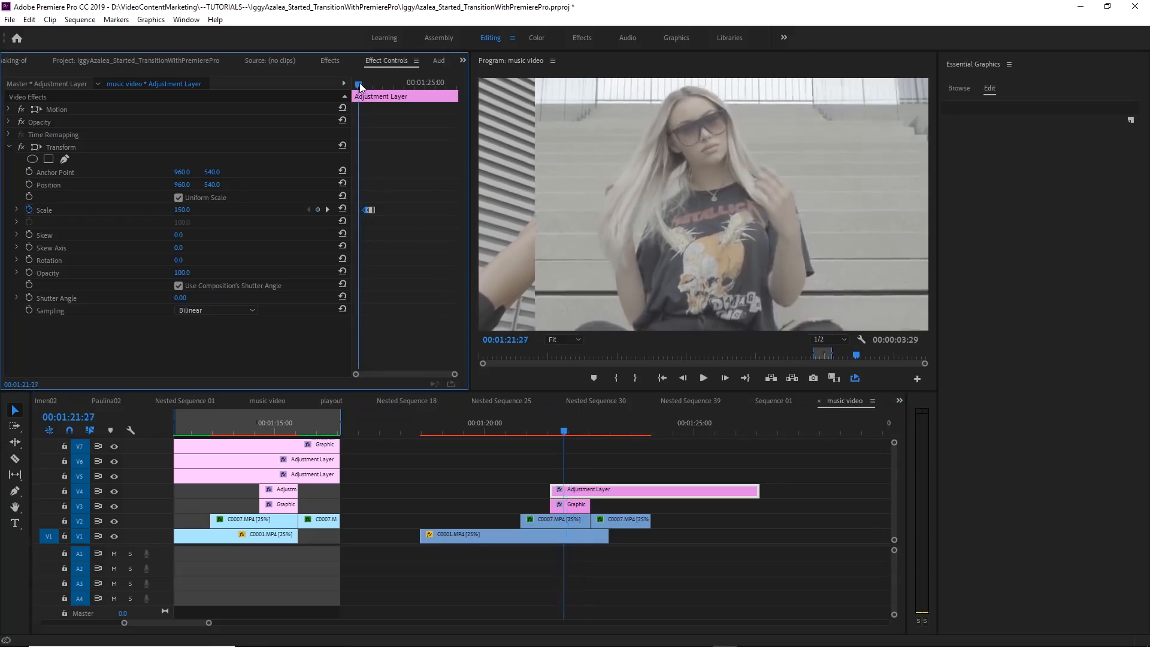
- Add a Scale keyframe at 100 before the 150 peak and step forward in the timeline
click(182, 209)
text(100)
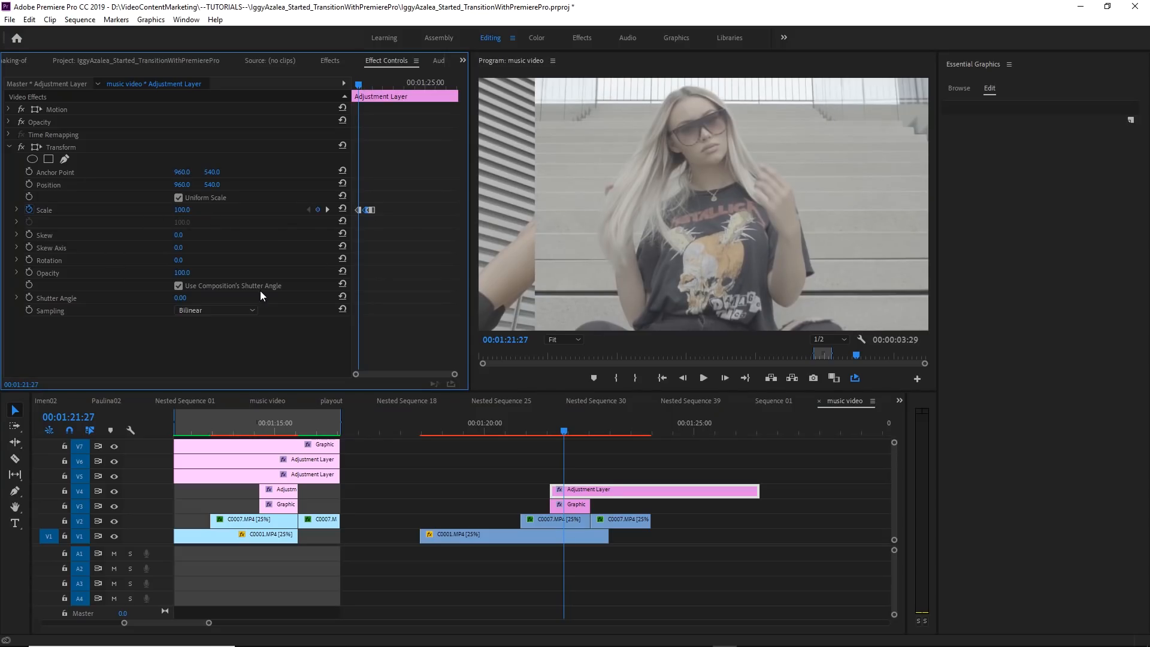
click(563, 431)
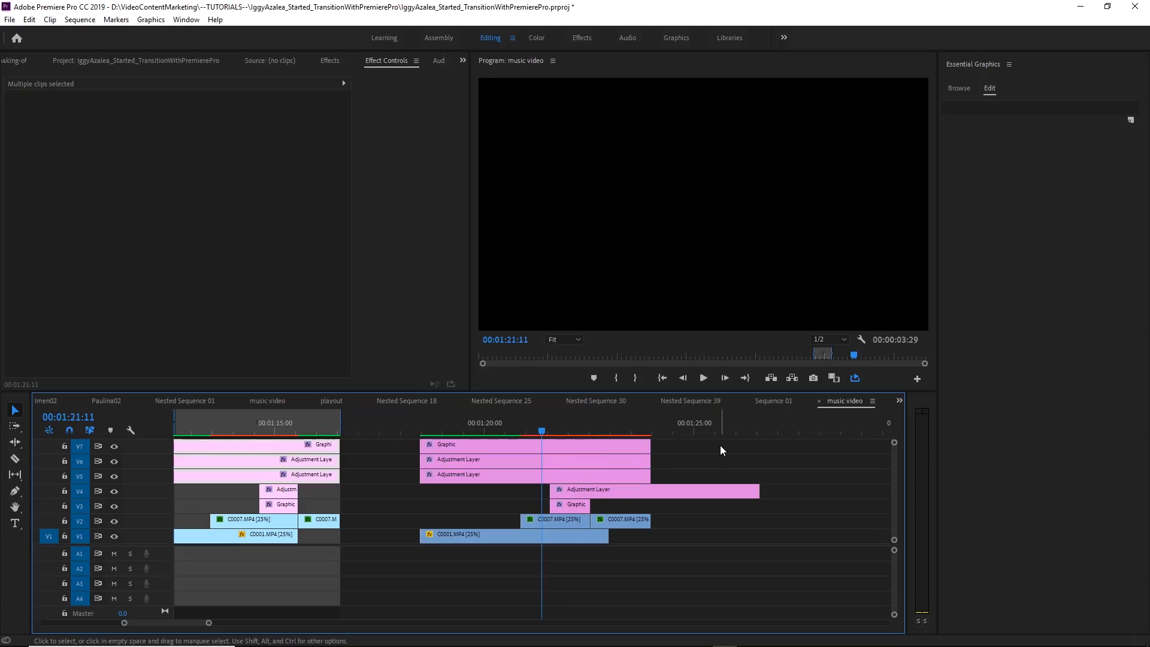
- Play back the finished transition from just before its start
click(487, 430)
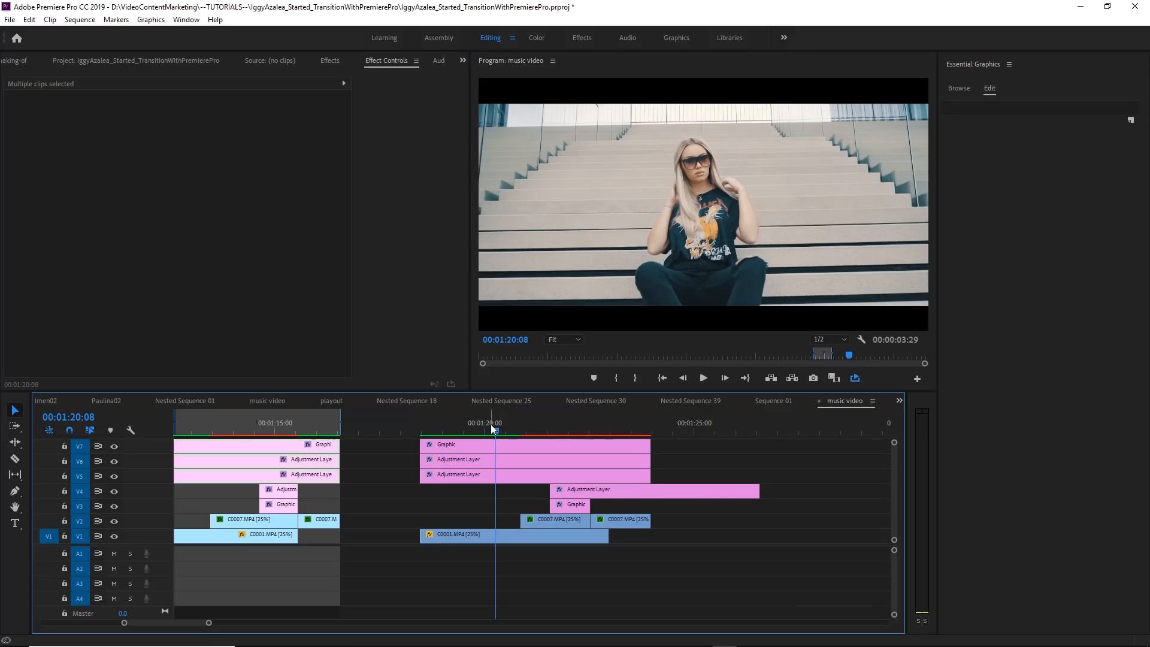
click(600, 429)
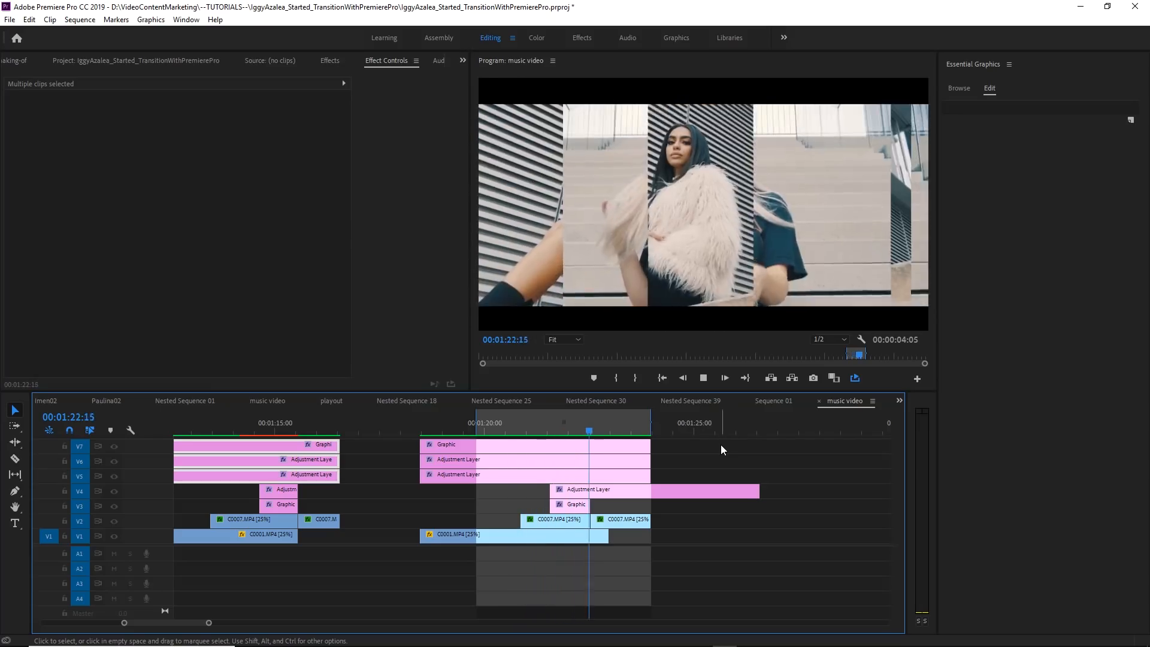
click(493, 431)
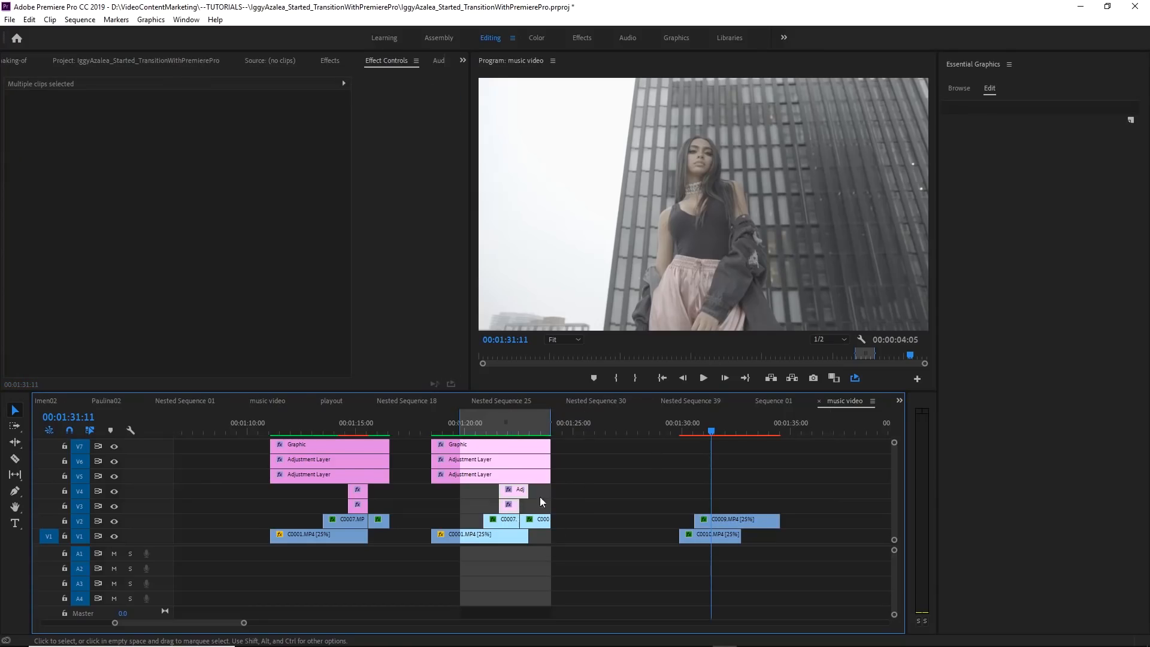
- Alt-drag copies of the matte Graphic and adjustment layer onto V3/V4 above C0009 and C0010
drag(506, 502, 660, 502)
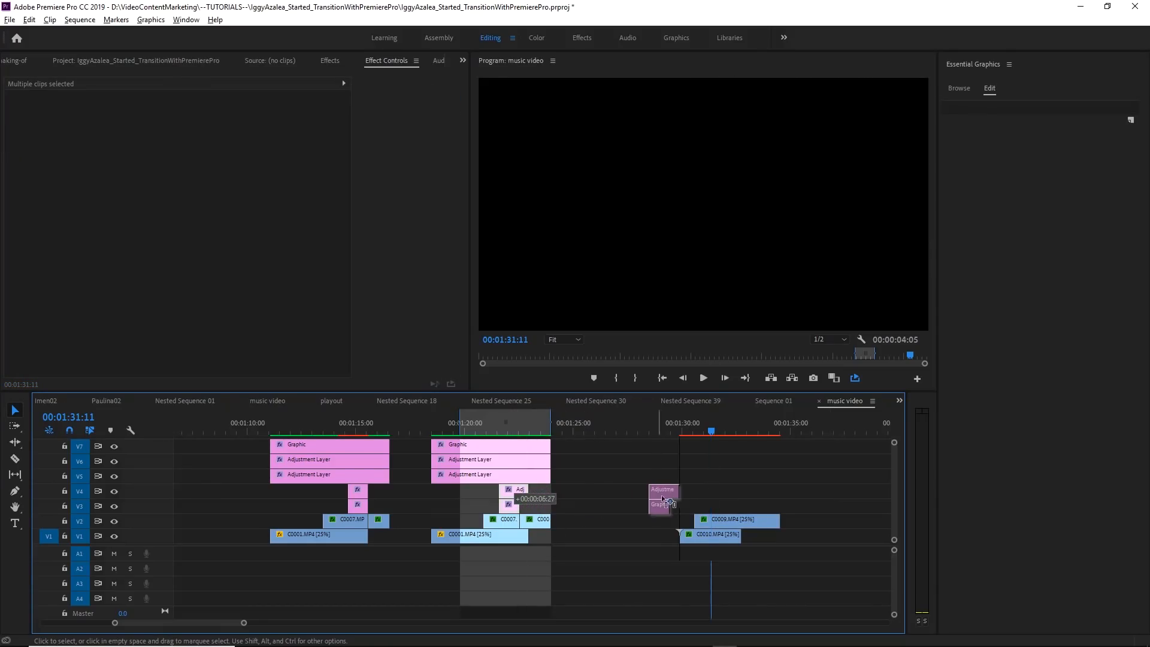
drag(662, 498, 716, 499)
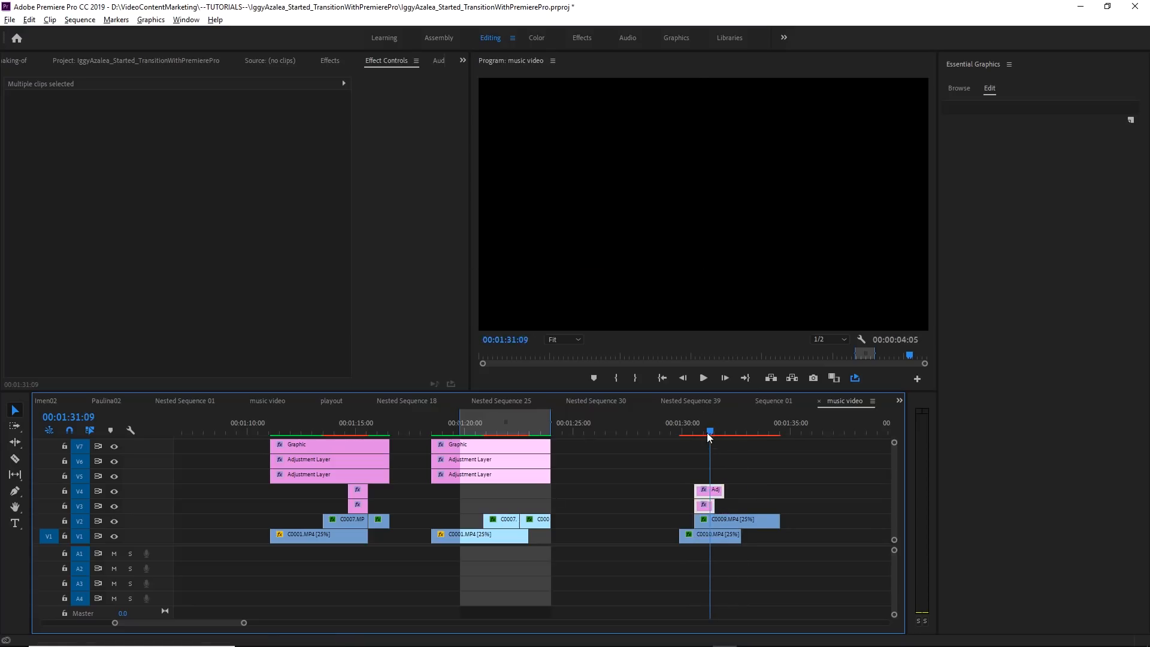
click(609, 478)
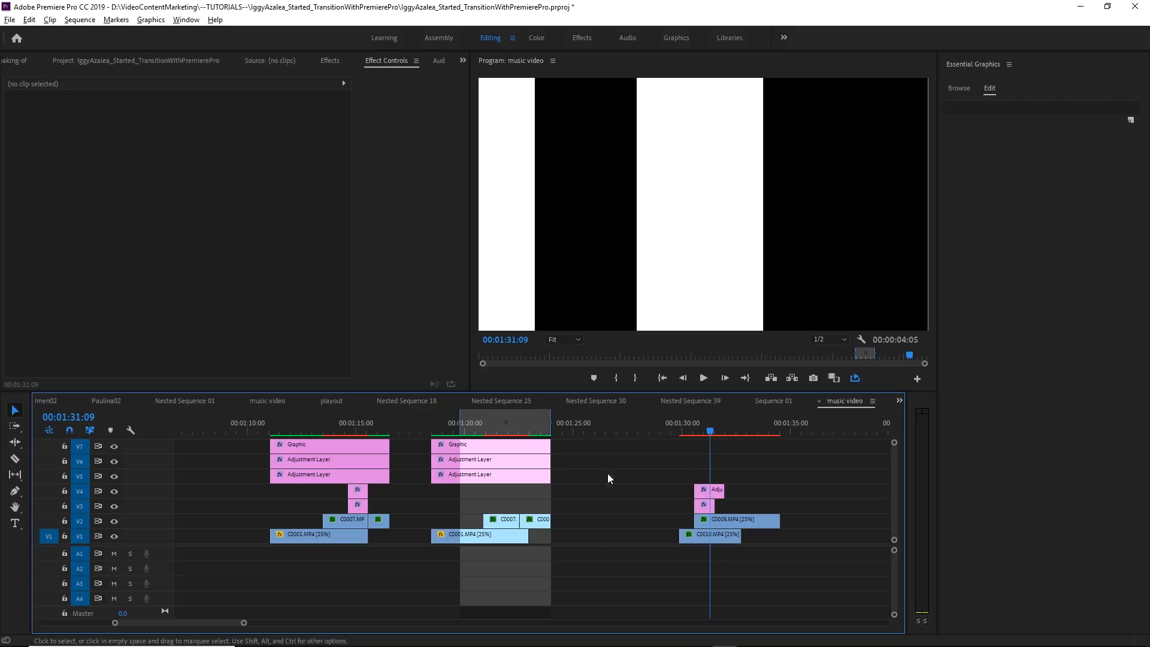
- Give C0009 a Track Matte Key with Video 3 as matte, composited using Matte Luma
click(736, 520)
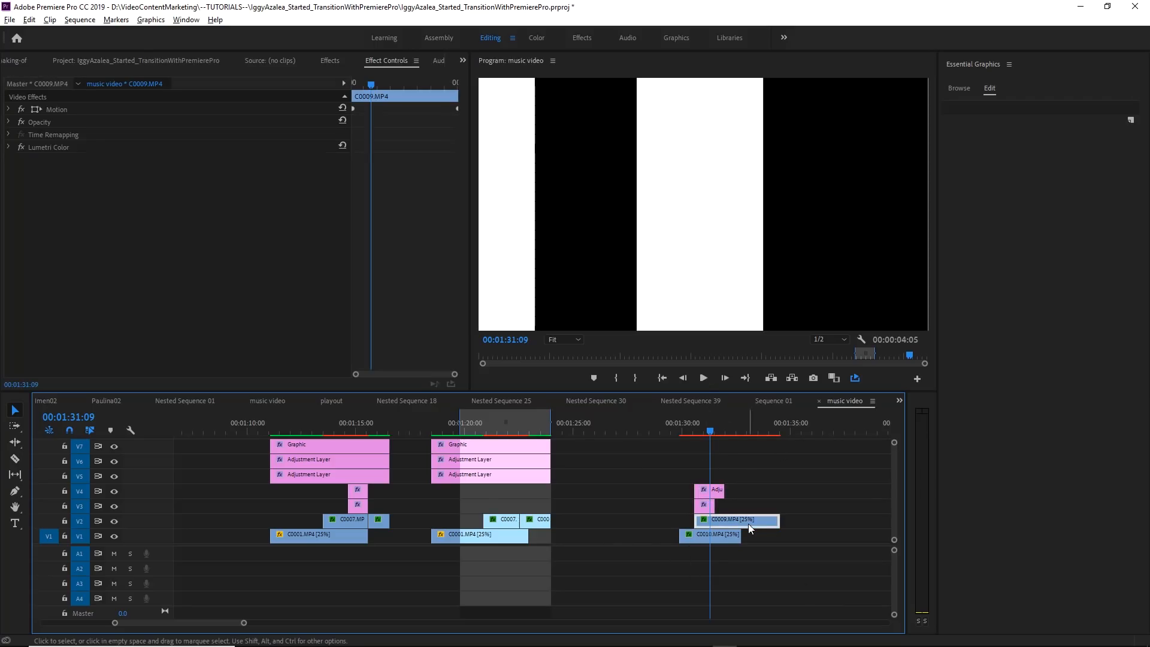
text(transfo)
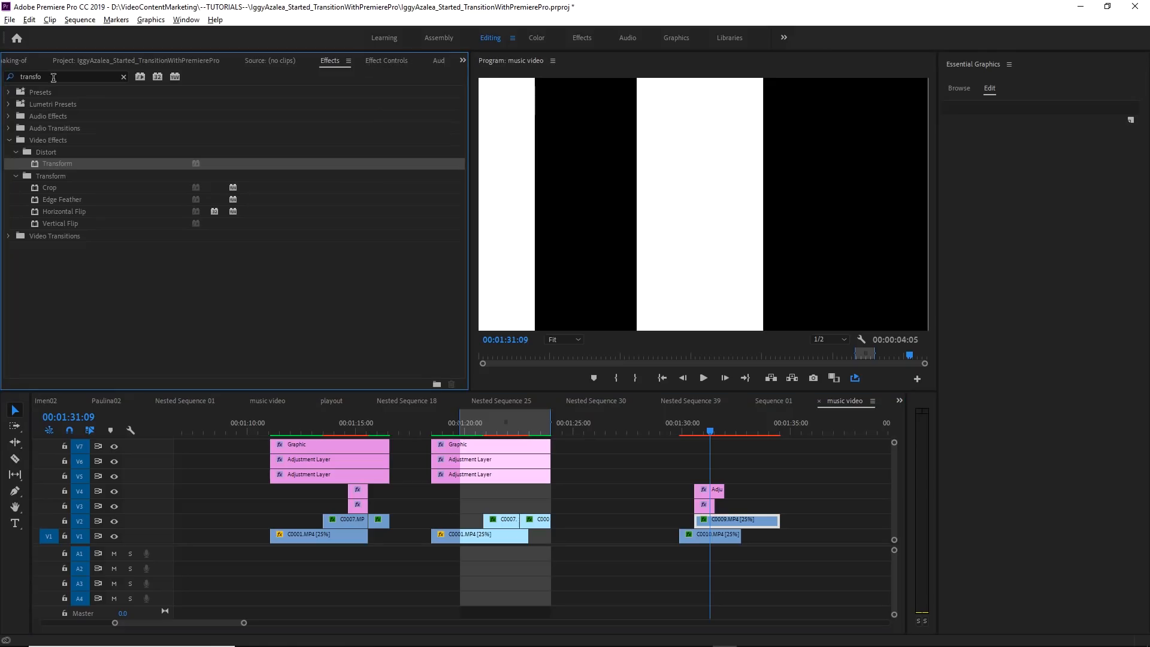
text(track)
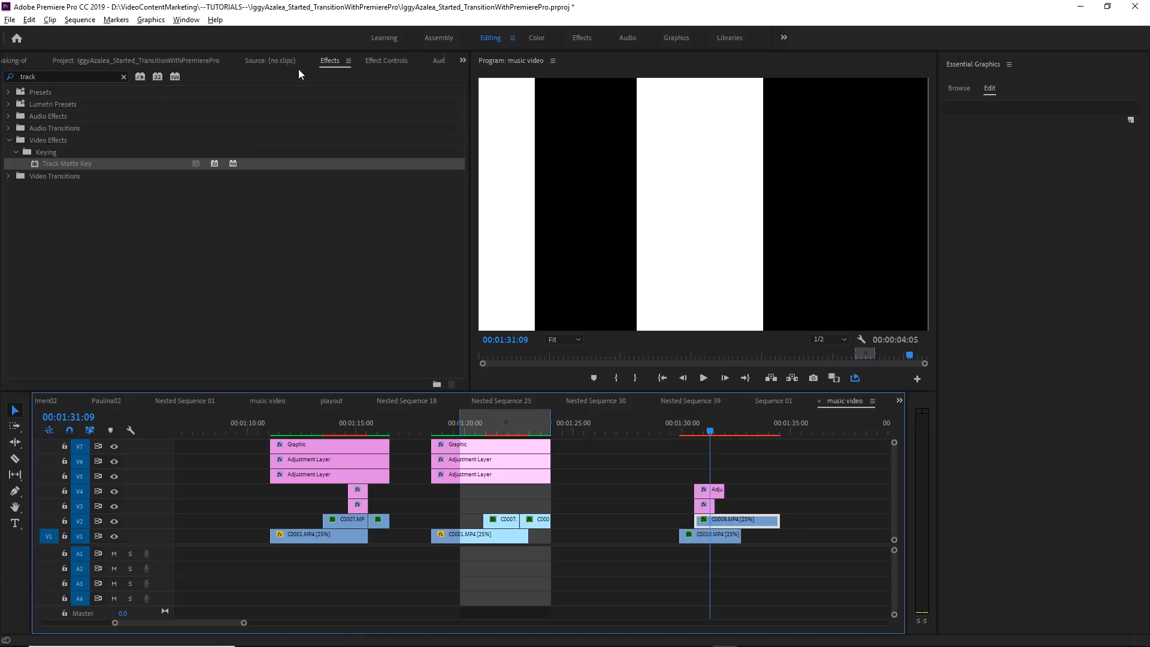
click(385, 60)
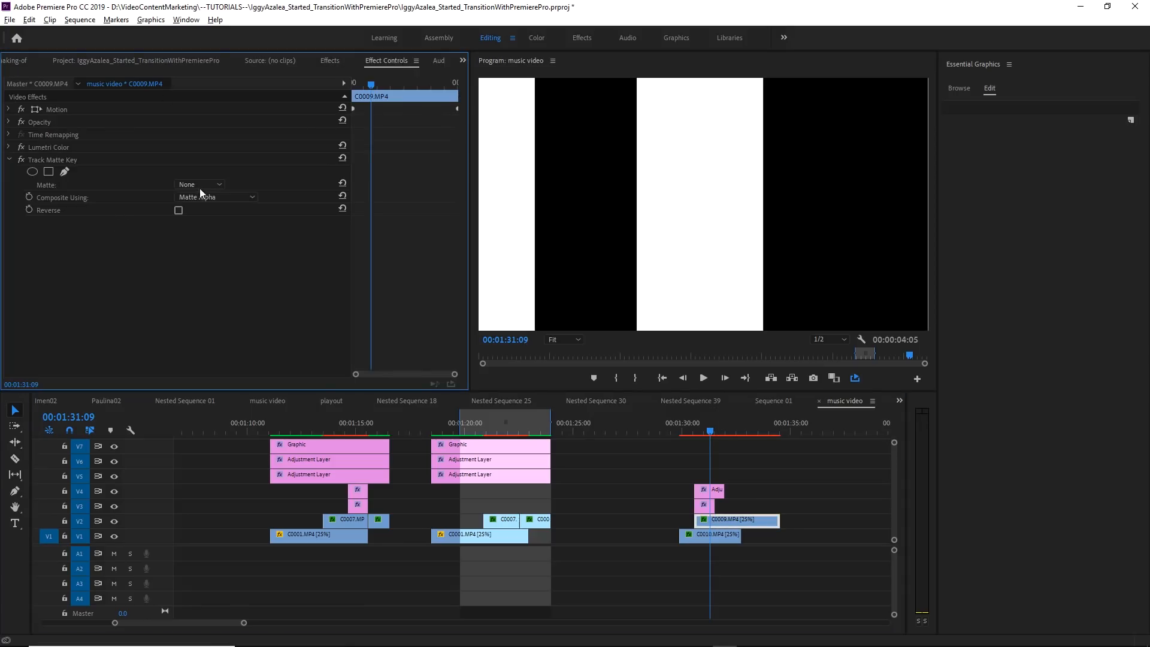
click(199, 185)
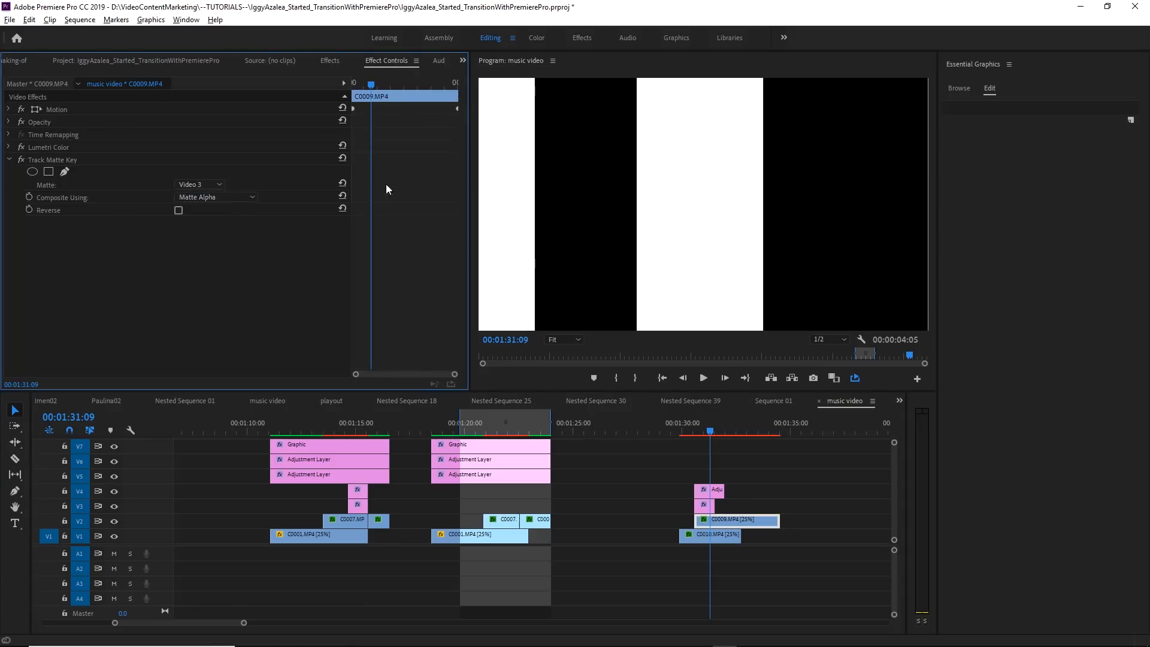
click(214, 196)
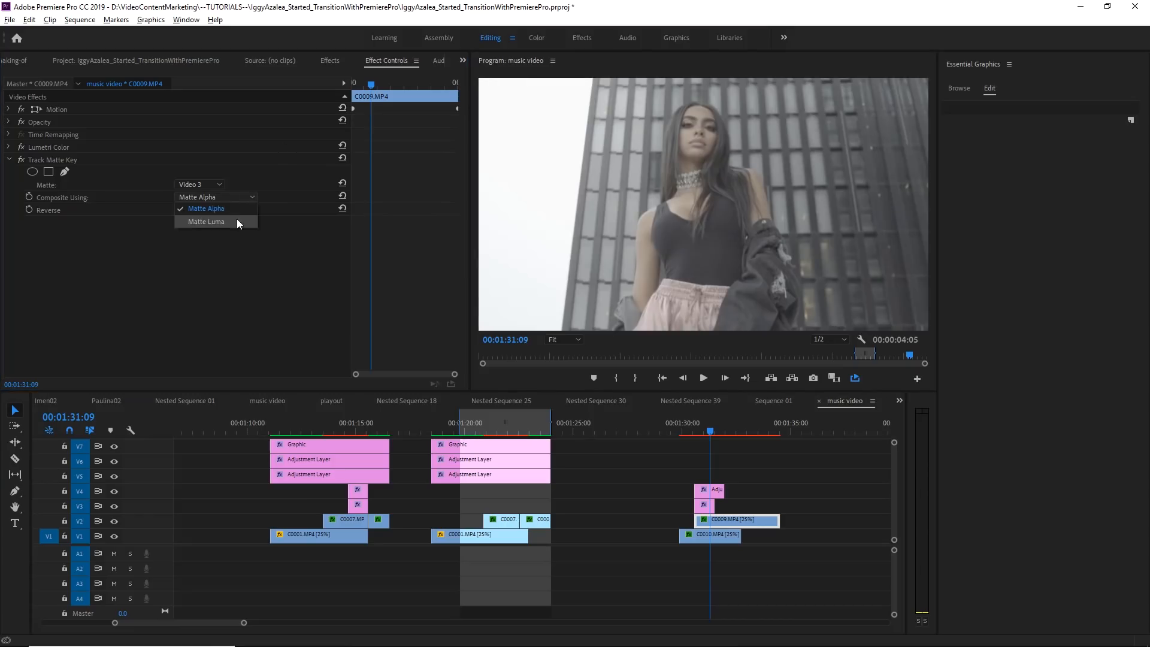
click(206, 221)
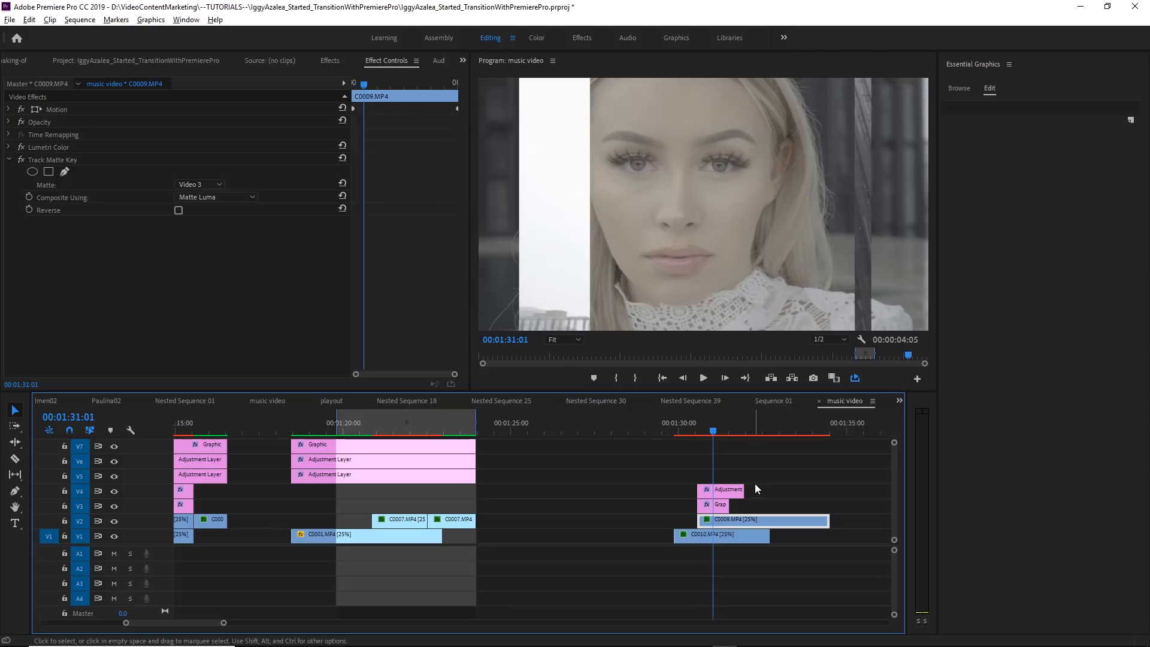
- Play back the new bar-wipe transition on the C0009 pair
click(504, 452)
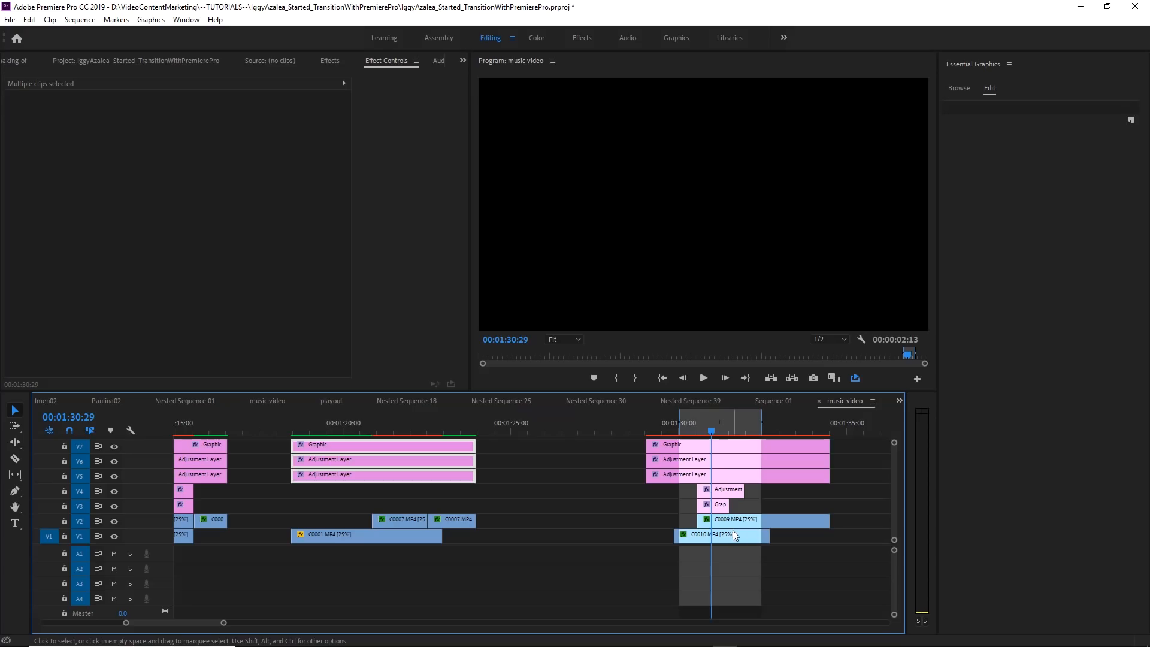
click(763, 519)
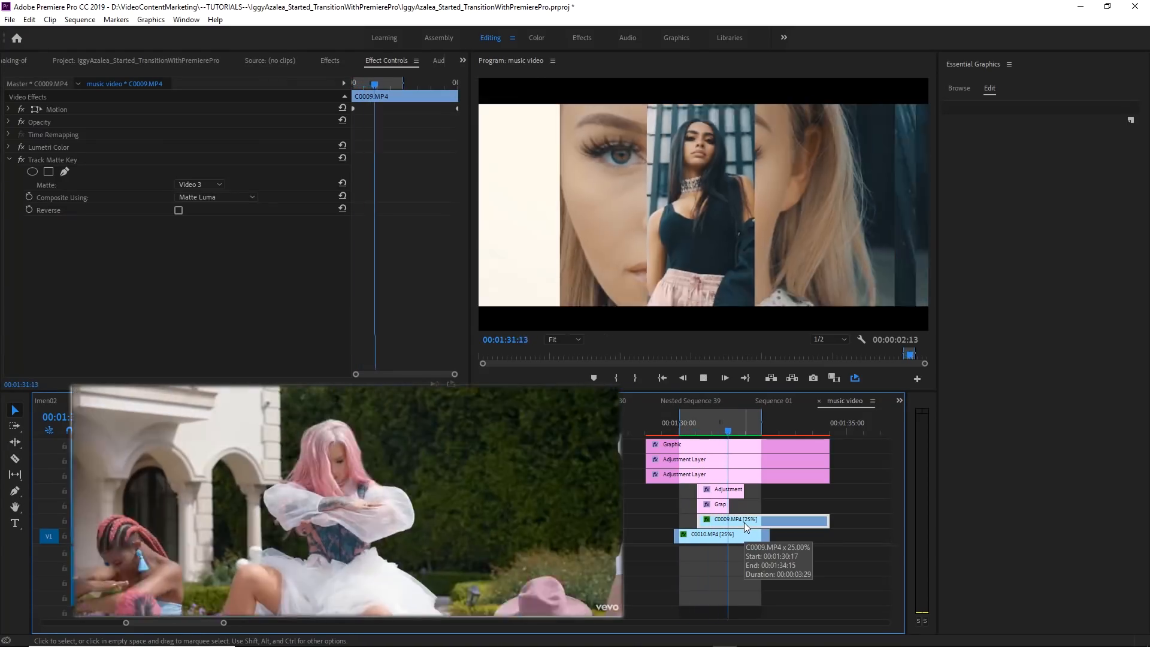